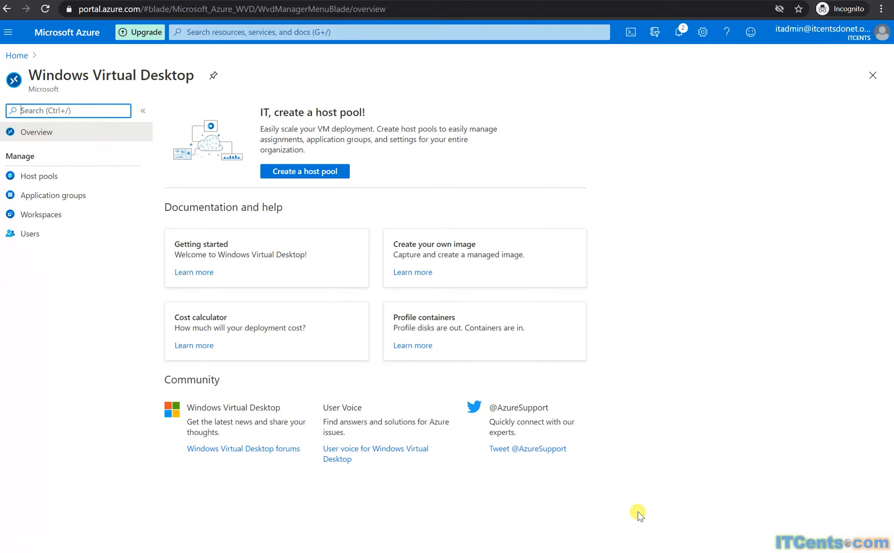
pyautogui.moveTo(183, 180)
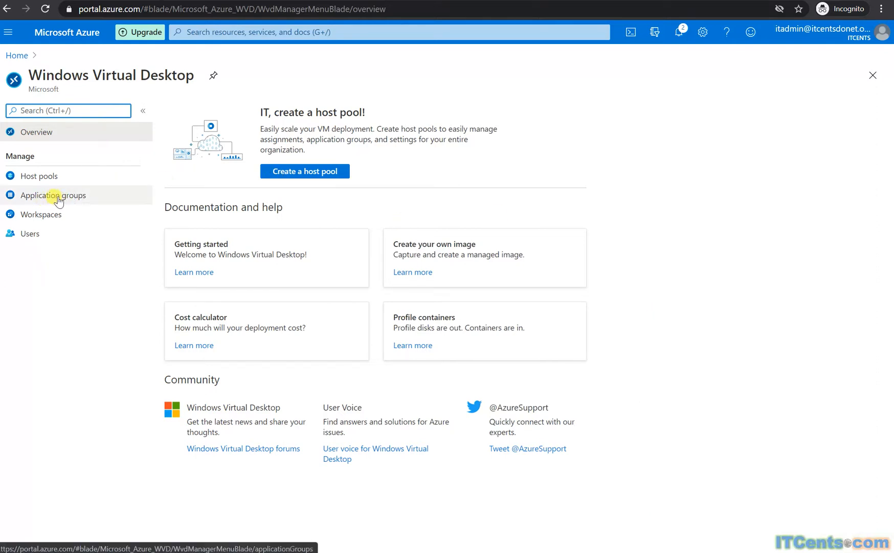
# Step: Browse Application groups and view ITCENTS-TEST-DAG's SessionDesktop application
pyautogui.click(53, 195)
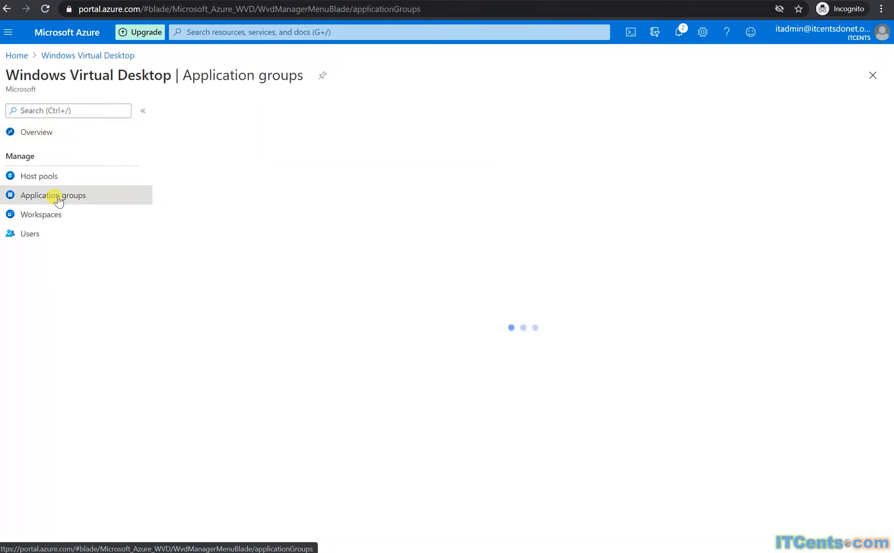
pyautogui.click(53, 195)
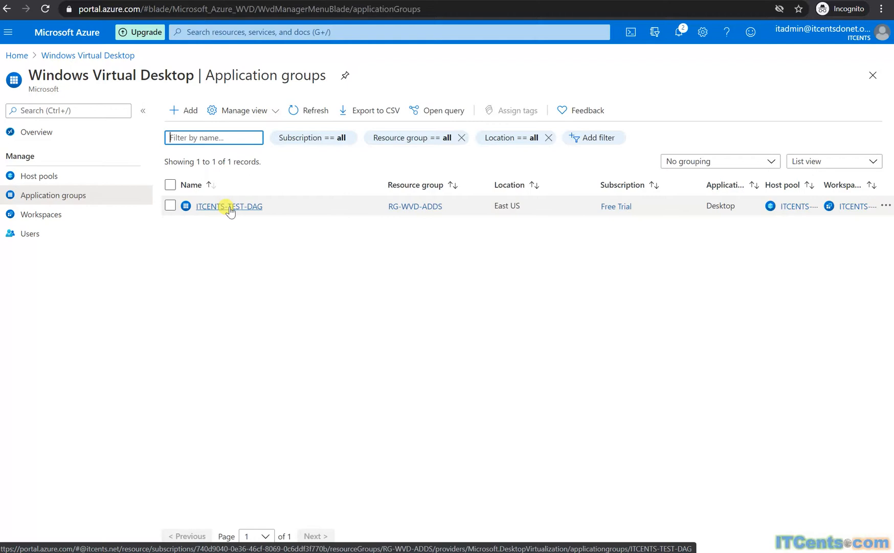
pyautogui.click(228, 206)
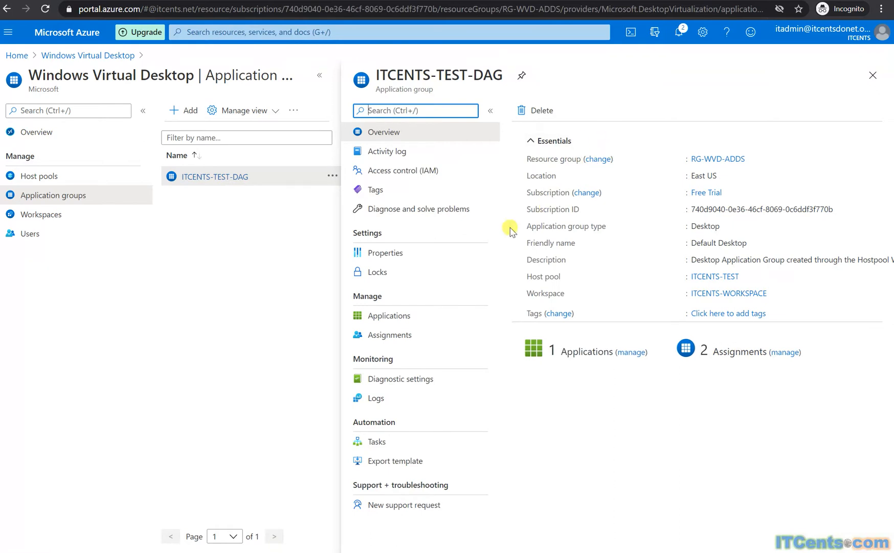
pyautogui.click(389, 315)
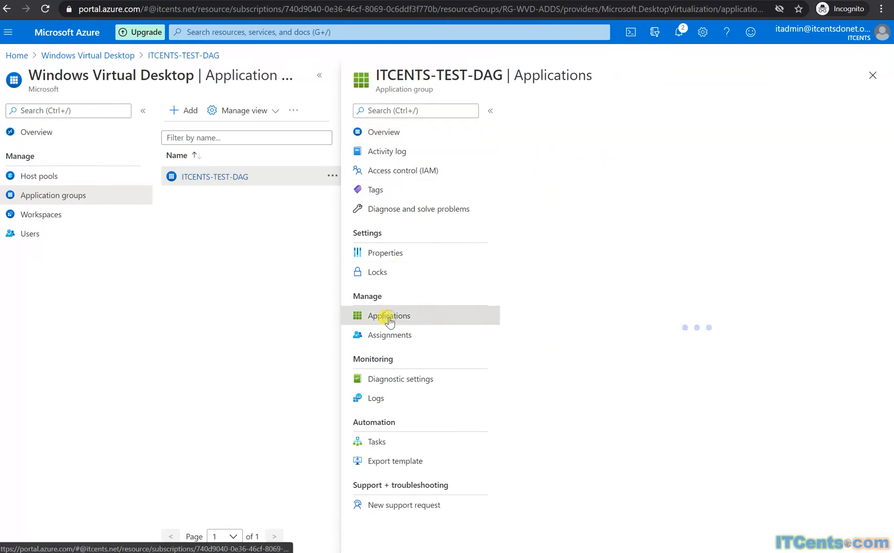
pyautogui.click(389, 315)
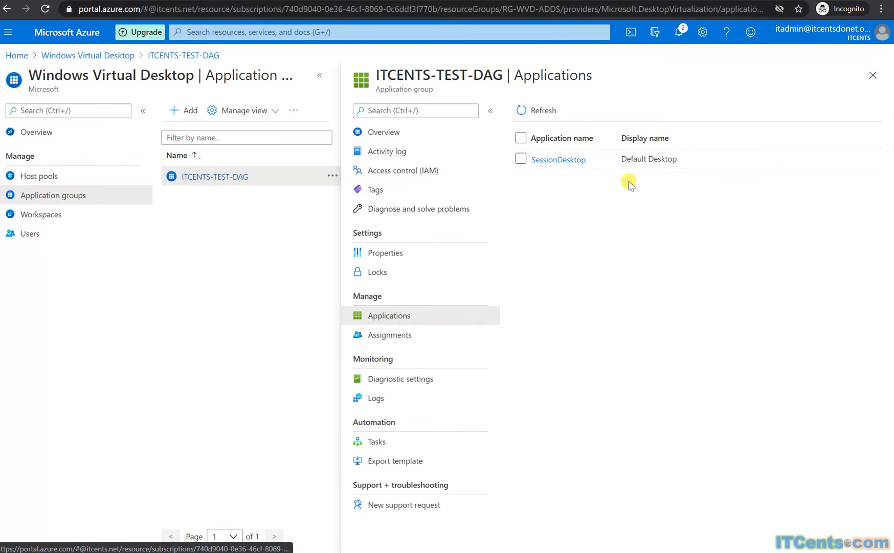
pyautogui.moveTo(695, 181)
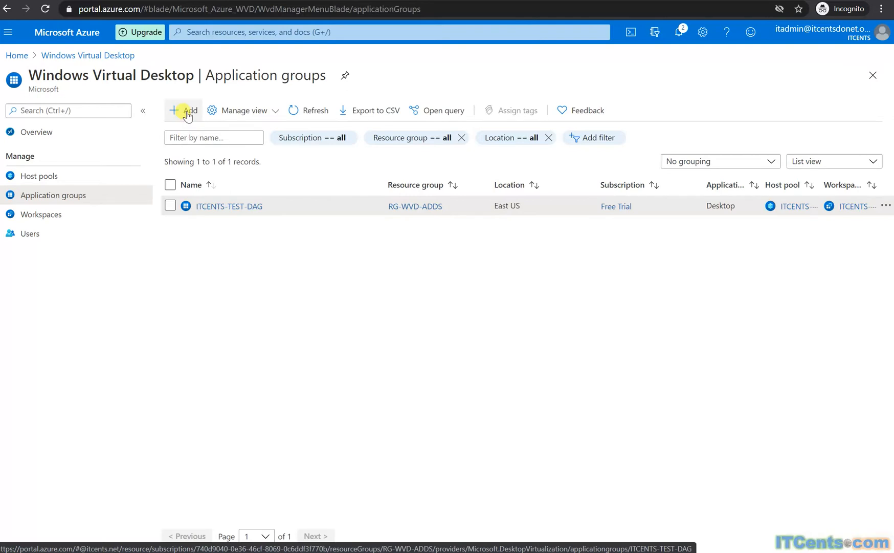
# Step: Start a new application group and name it Business_Applications
pyautogui.click(183, 110)
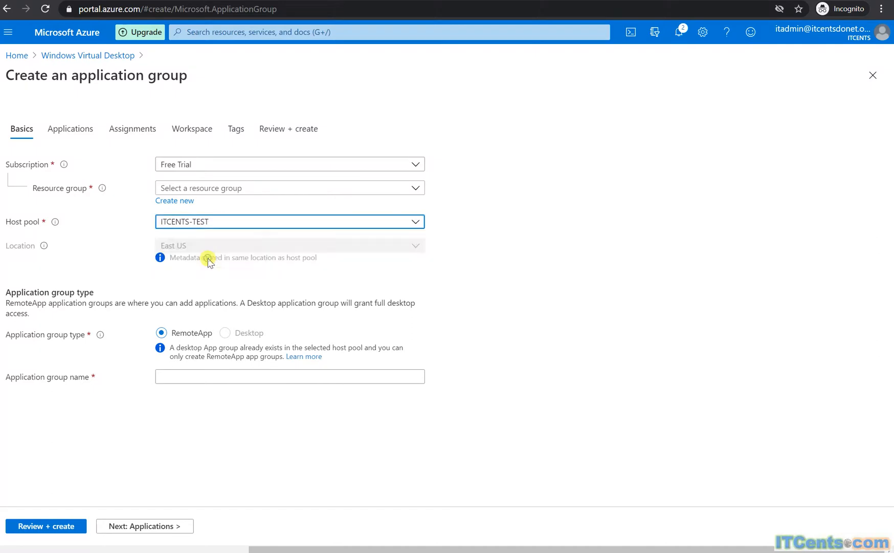
pyautogui.moveTo(136, 377)
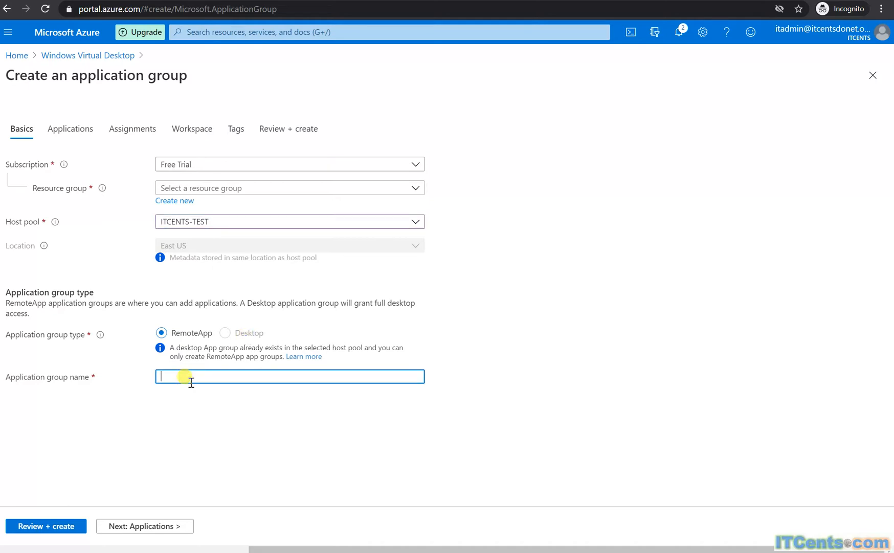
pyautogui.write('Busine')
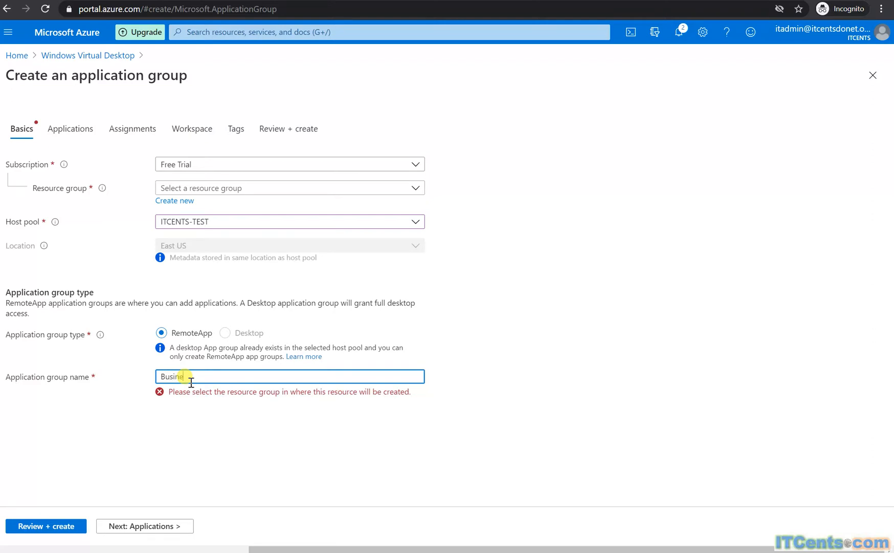
pyautogui.write('ss Appl')
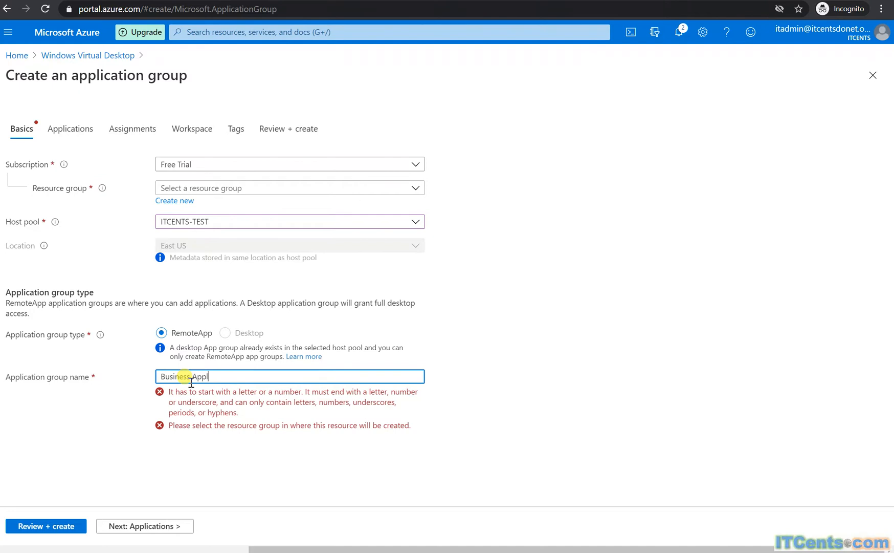
pyautogui.write('Business Applications')
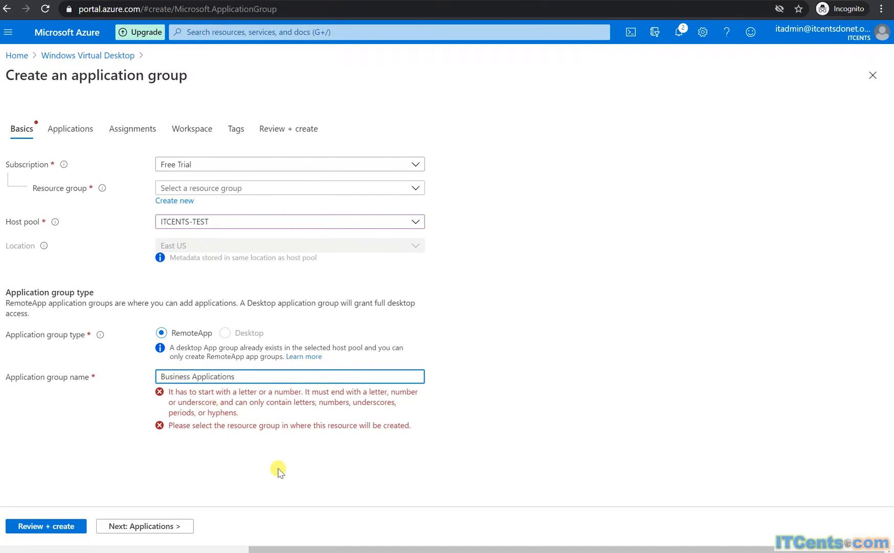
pyautogui.moveTo(277, 469)
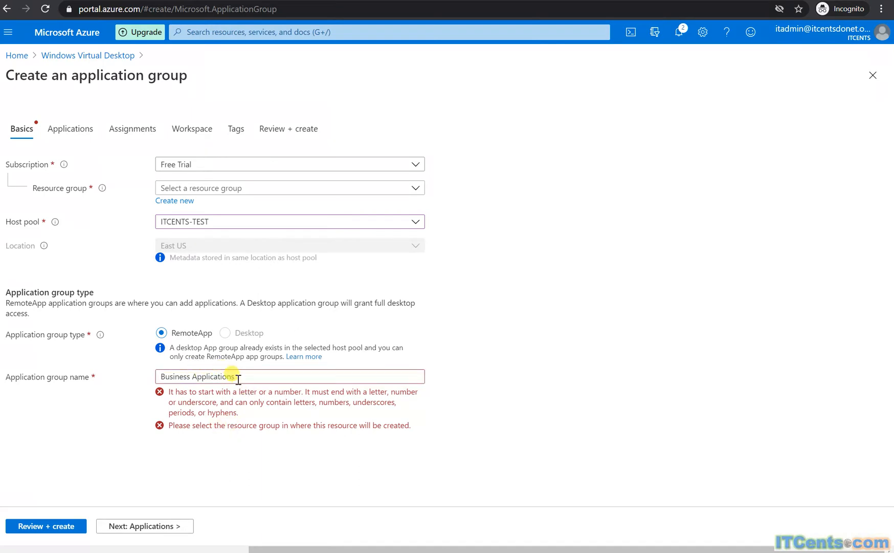
pyautogui.press('Backspace')
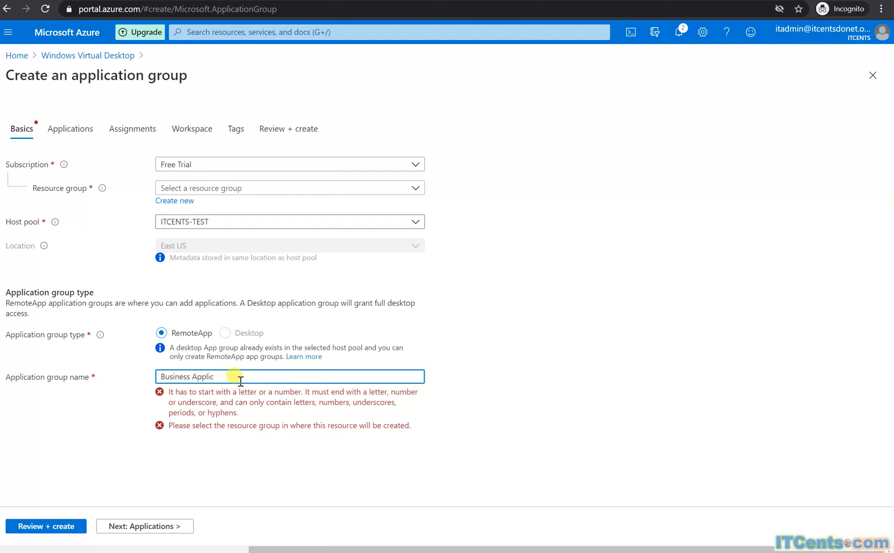
pyautogui.press('Backspace')
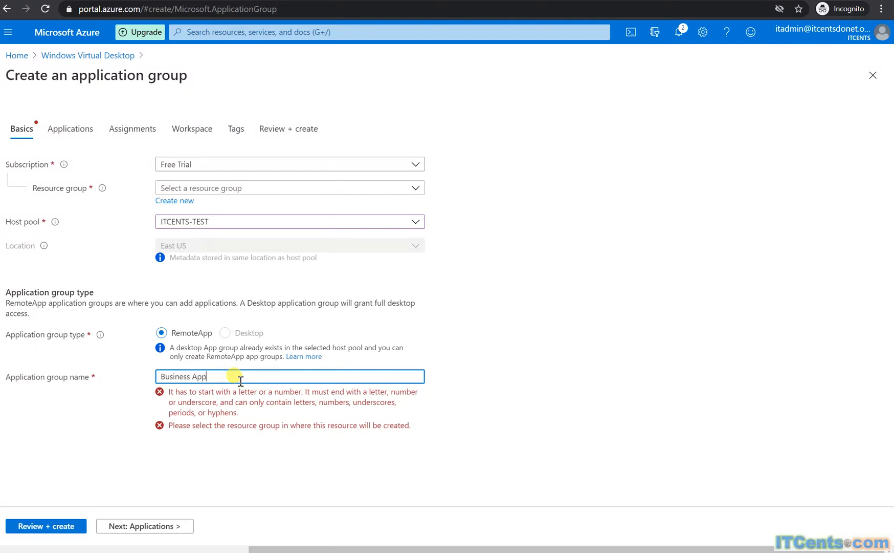
pyautogui.press('Backspace')
pyautogui.write('_')
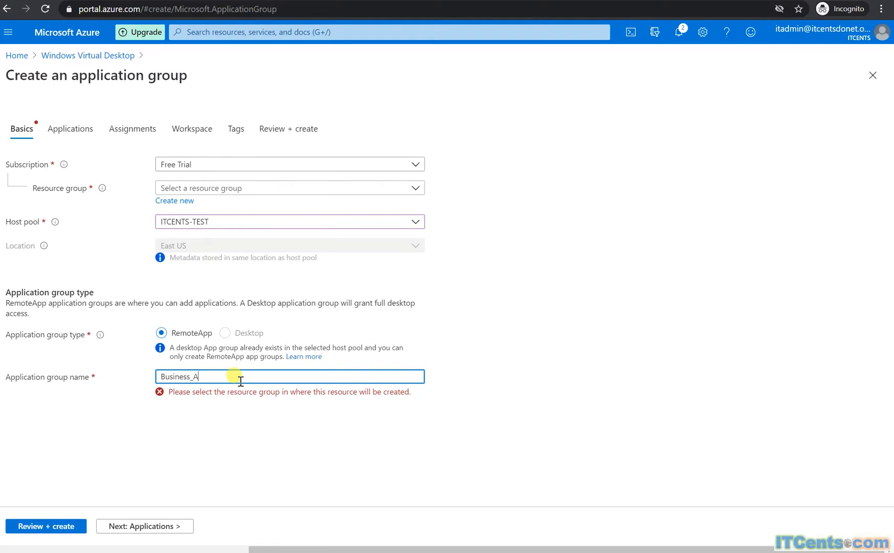
pyautogui.write('pplications')
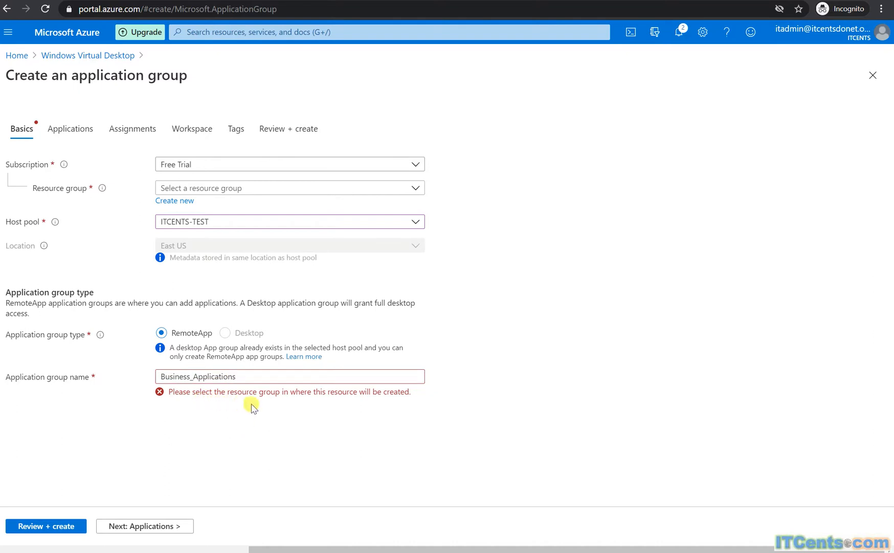
pyautogui.moveTo(232, 233)
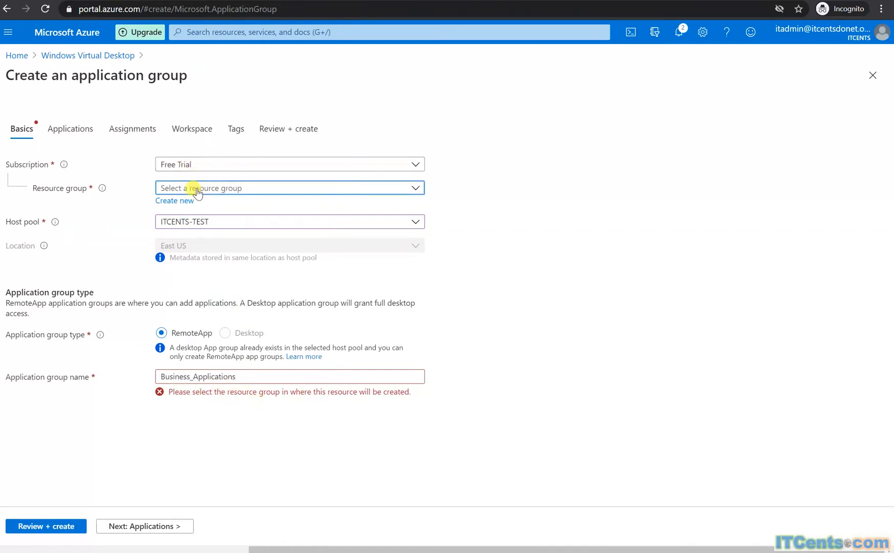
# Step: Choose RG-WVD-ADDS from the Resource group dropdown
pyautogui.click(290, 188)
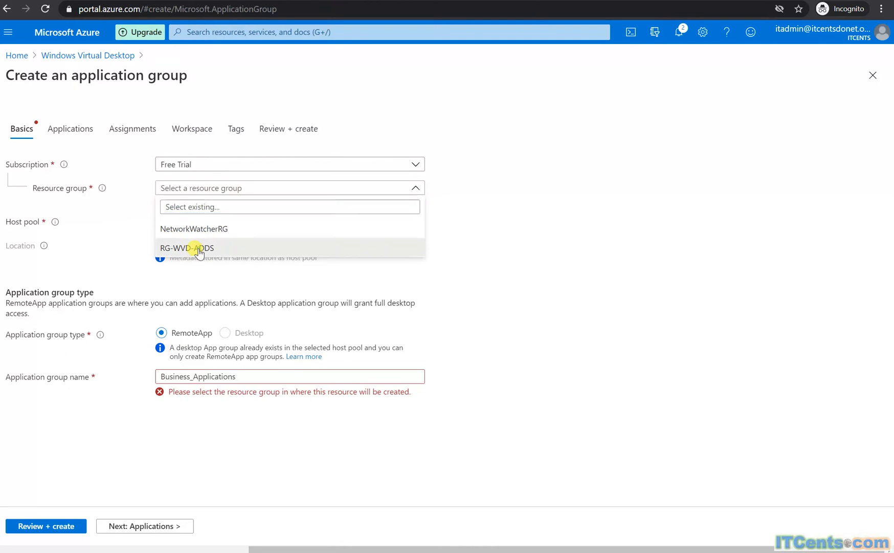
pyautogui.click(187, 248)
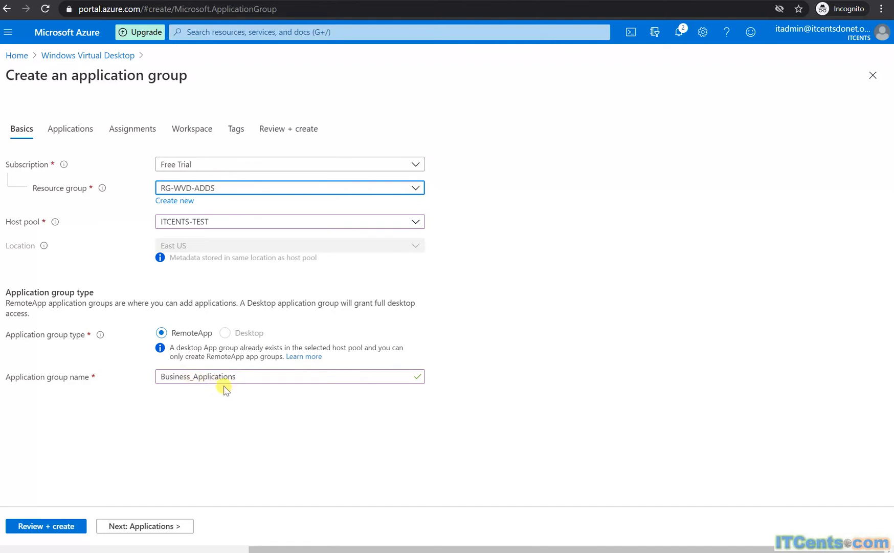
pyautogui.moveTo(147, 379)
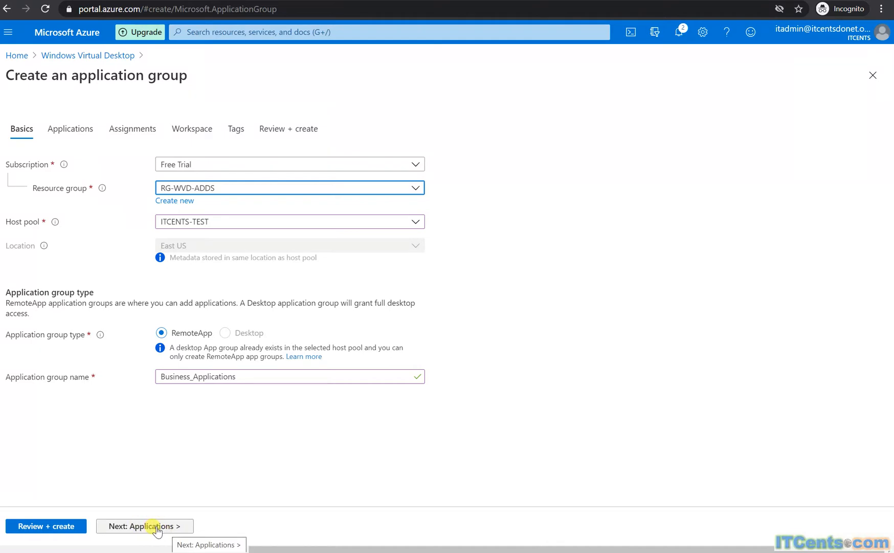
pyautogui.moveTo(324, 454)
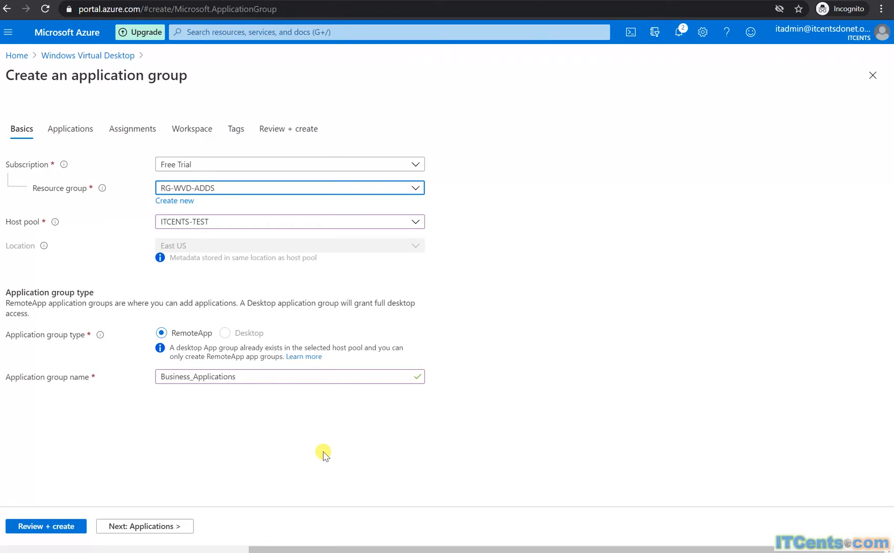
pyautogui.moveTo(286, 483)
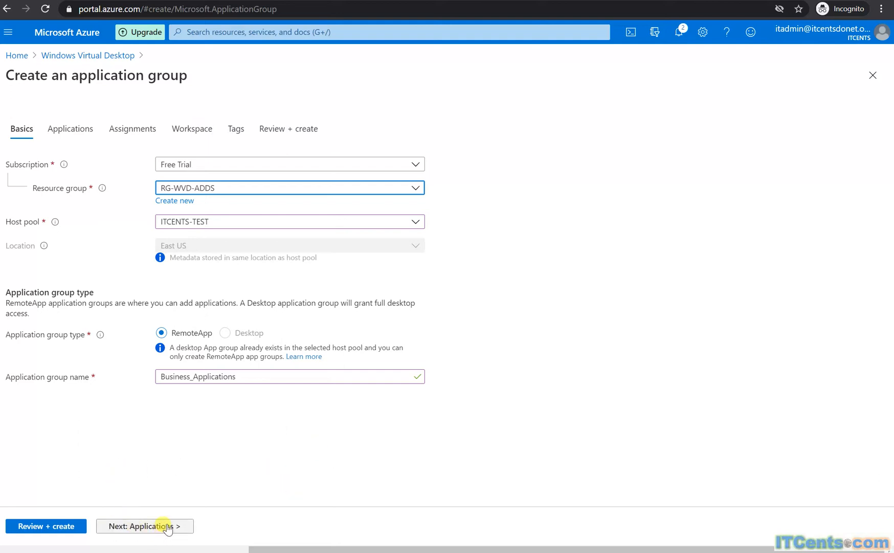
# Step: Publish Paint from the start menu as the group's first application
pyautogui.click(144, 525)
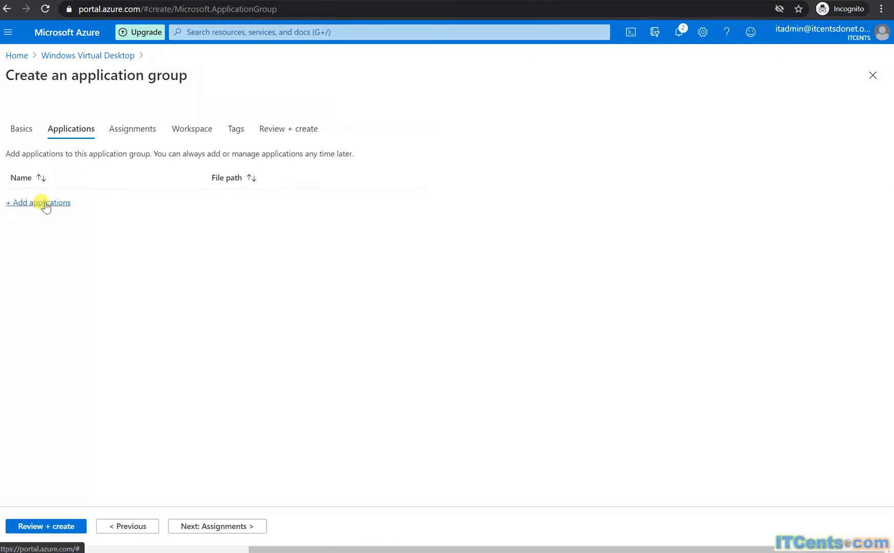
pyautogui.click(38, 203)
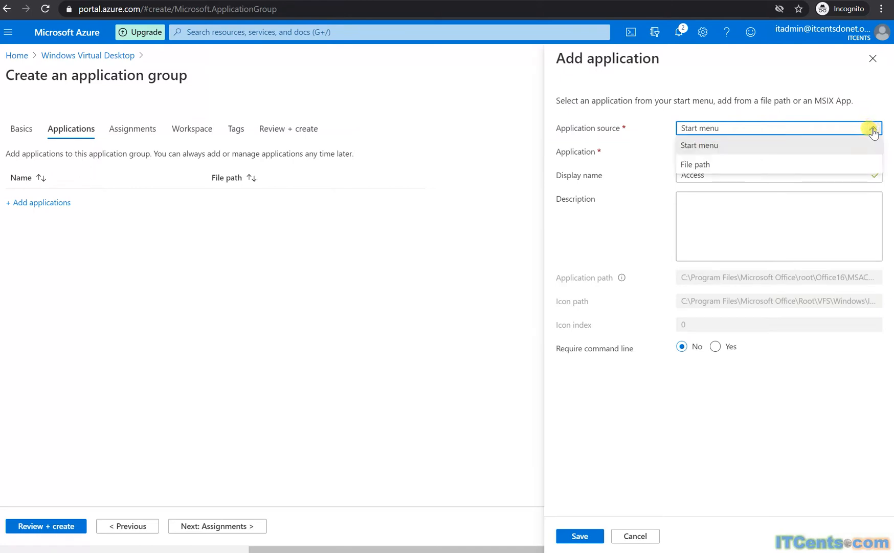
pyautogui.click(700, 145)
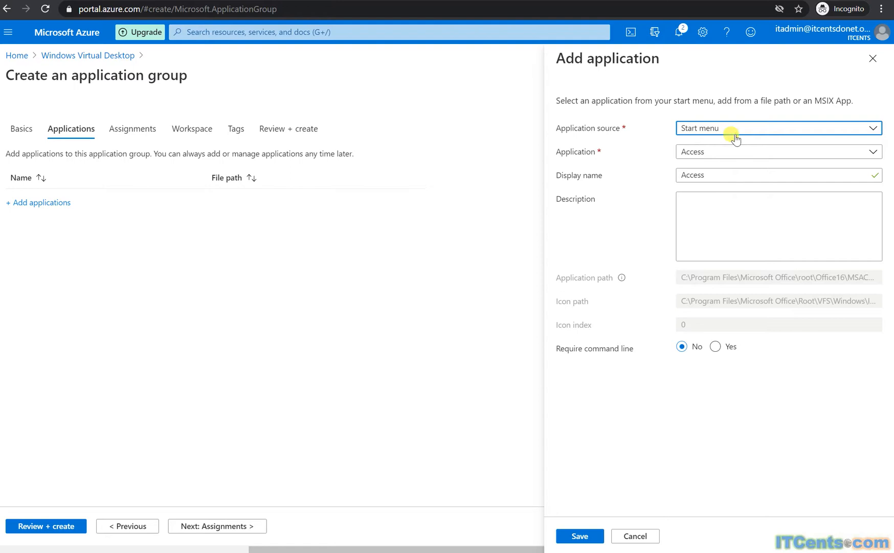
pyautogui.moveTo(835, 151)
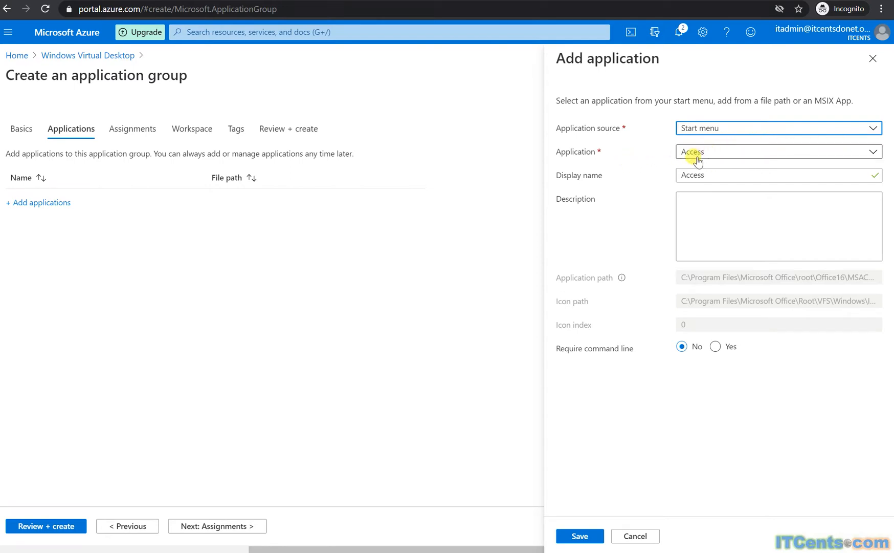
pyautogui.click(777, 152)
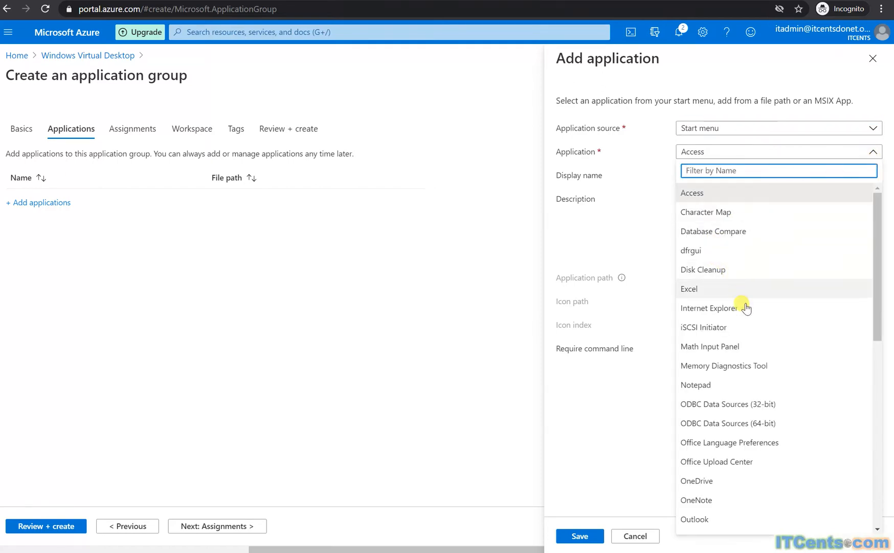
pyautogui.scroll(-3)
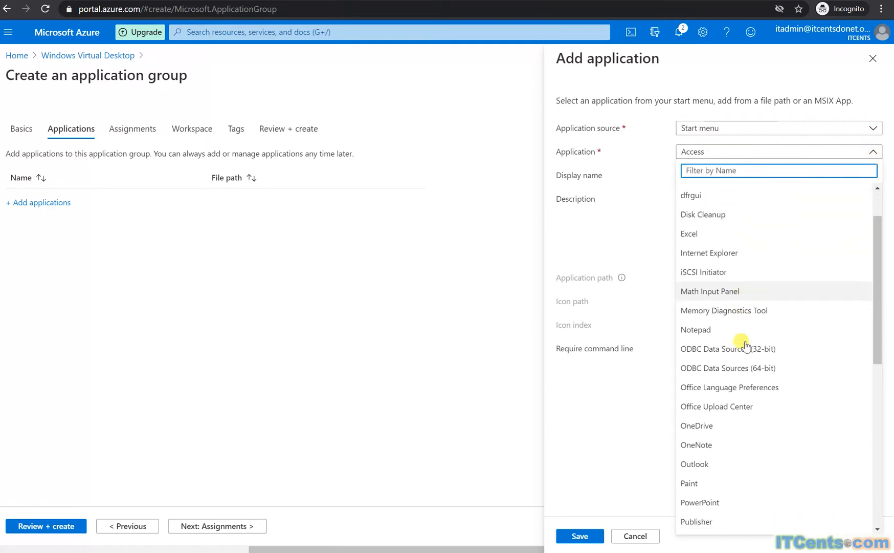
pyautogui.scroll(-3)
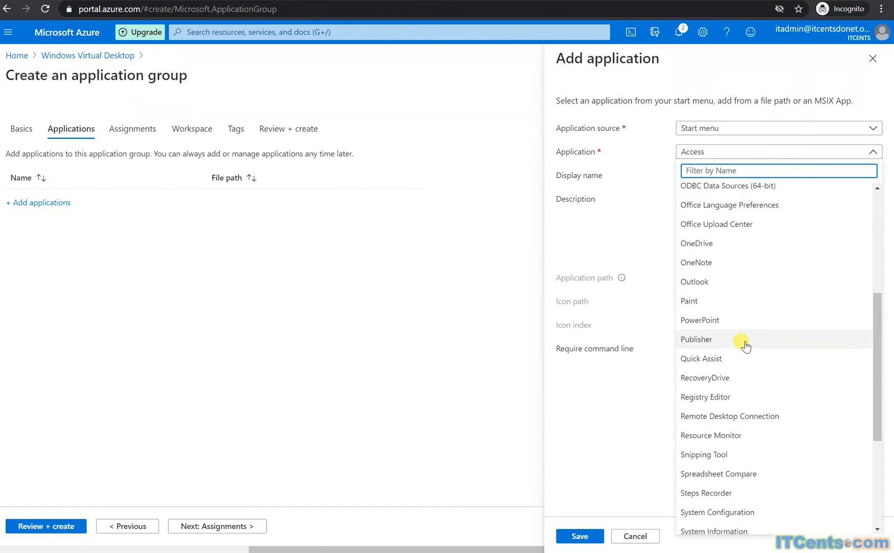
pyautogui.scroll(-3)
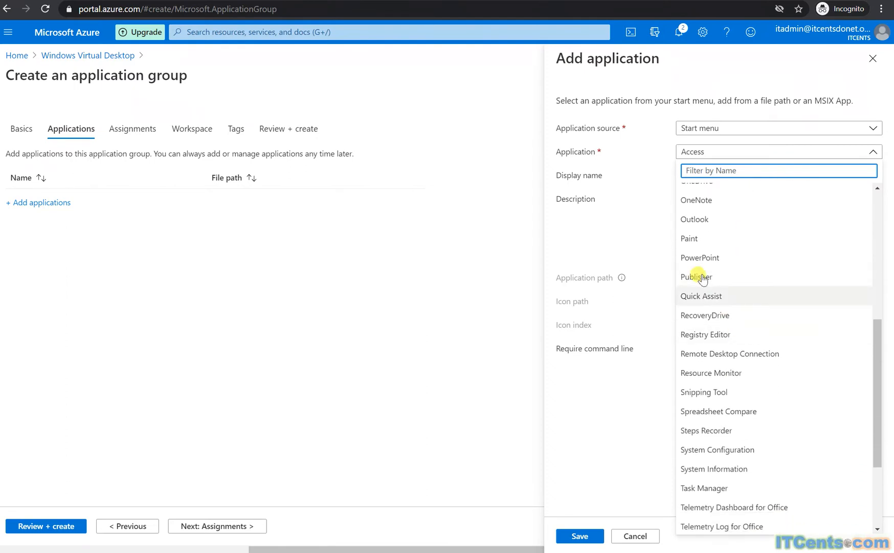
pyautogui.click(689, 237)
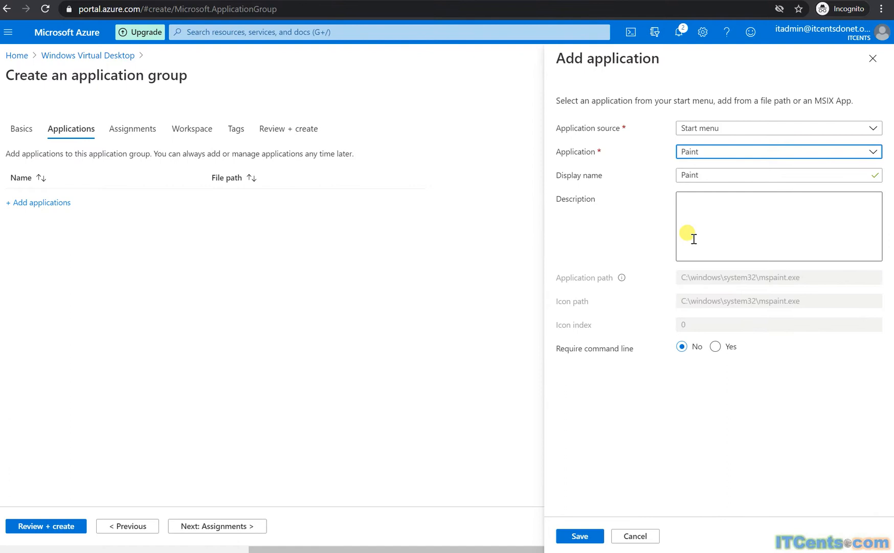
pyautogui.moveTo(729, 366)
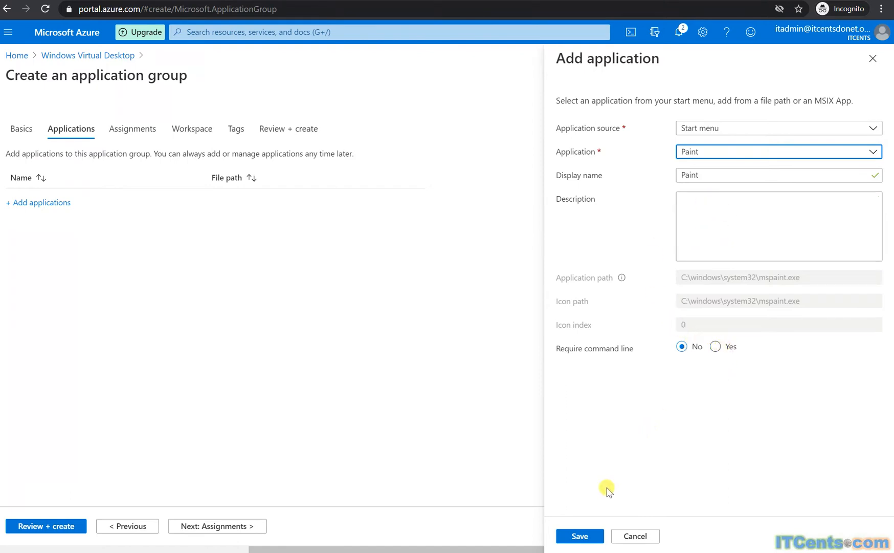
pyautogui.click(580, 535)
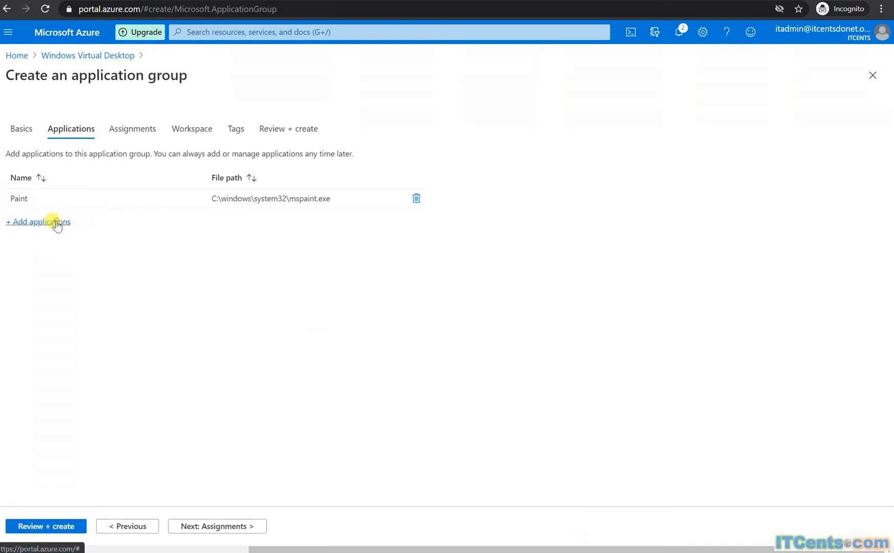
# Step: Add Wordpad from the start menu to the application group
pyautogui.click(38, 221)
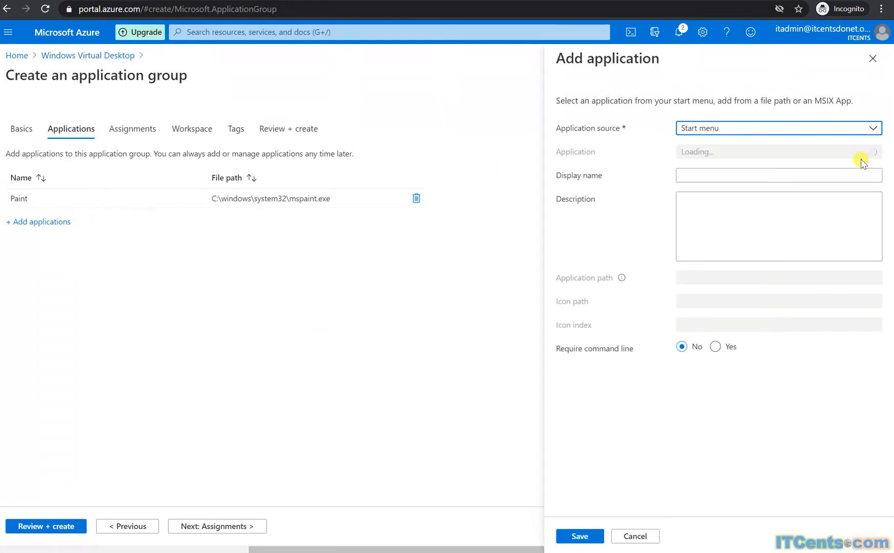
pyautogui.click(777, 151)
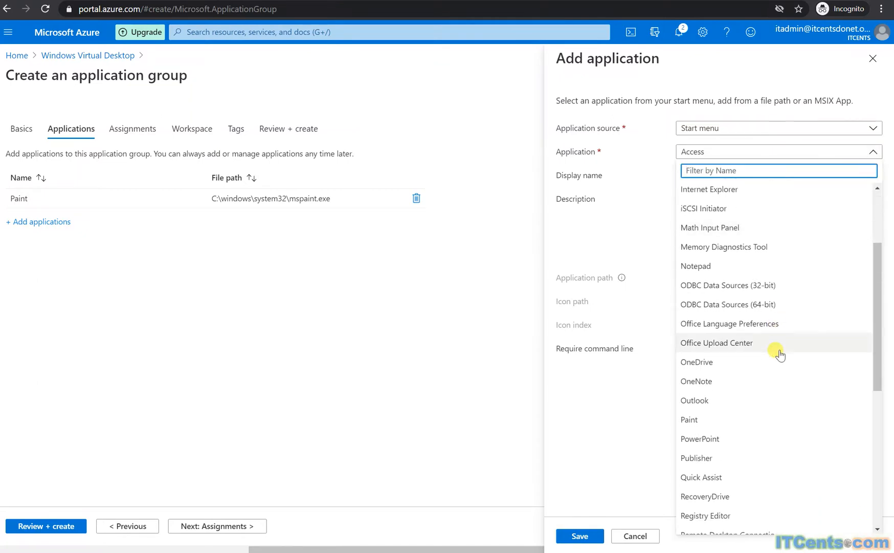
pyautogui.scroll(-3)
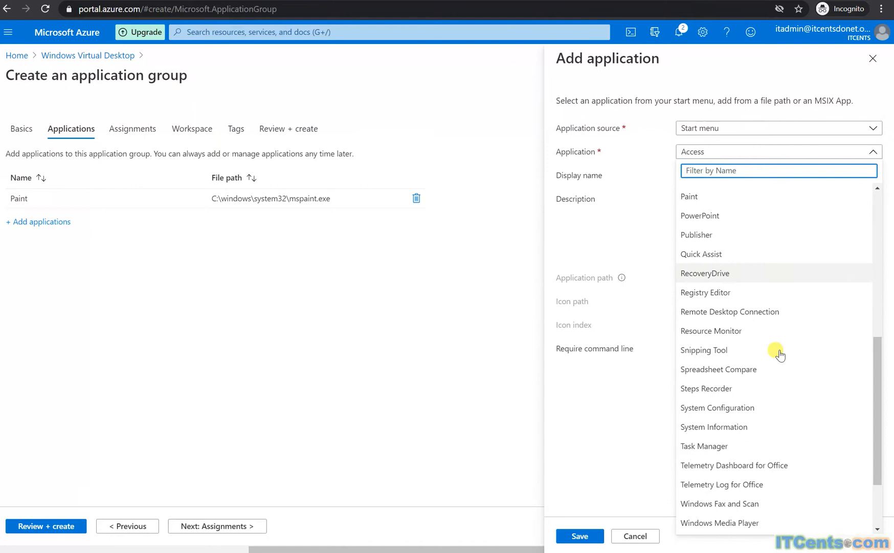
pyautogui.scroll(-3)
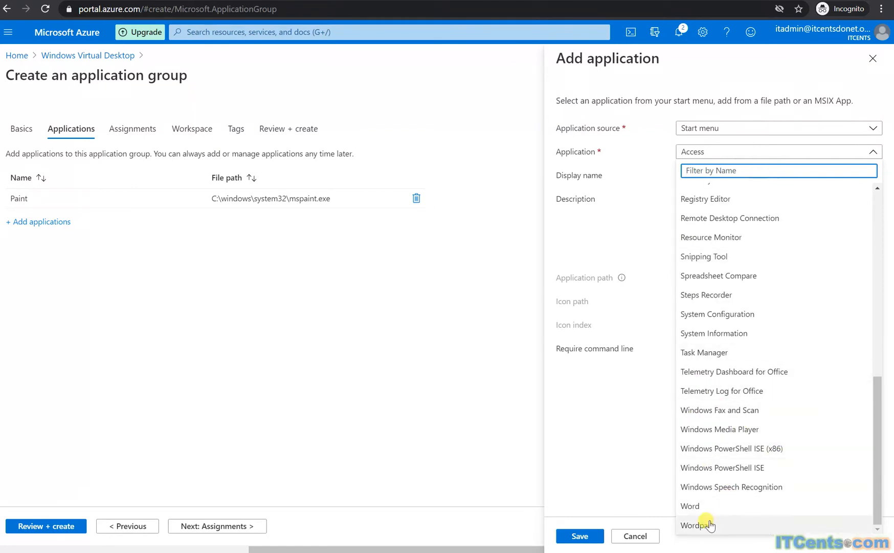
pyautogui.click(697, 525)
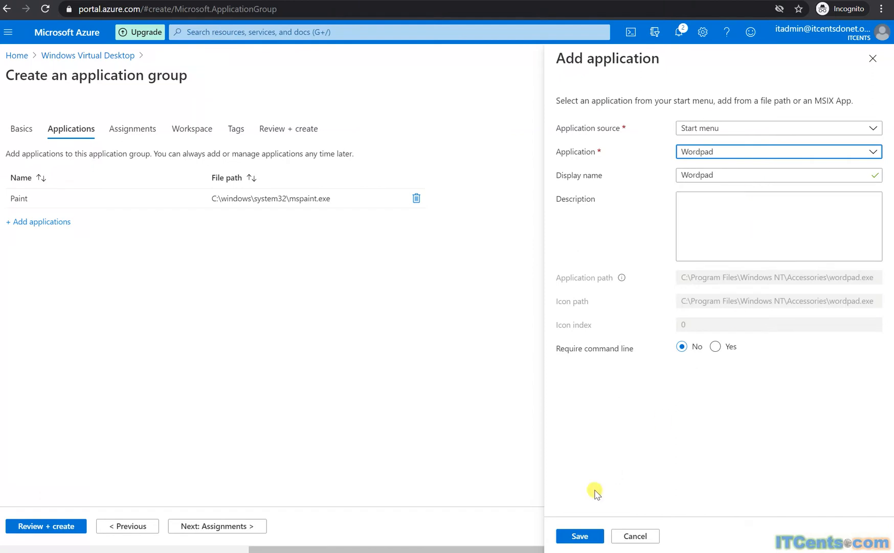
pyautogui.click(579, 536)
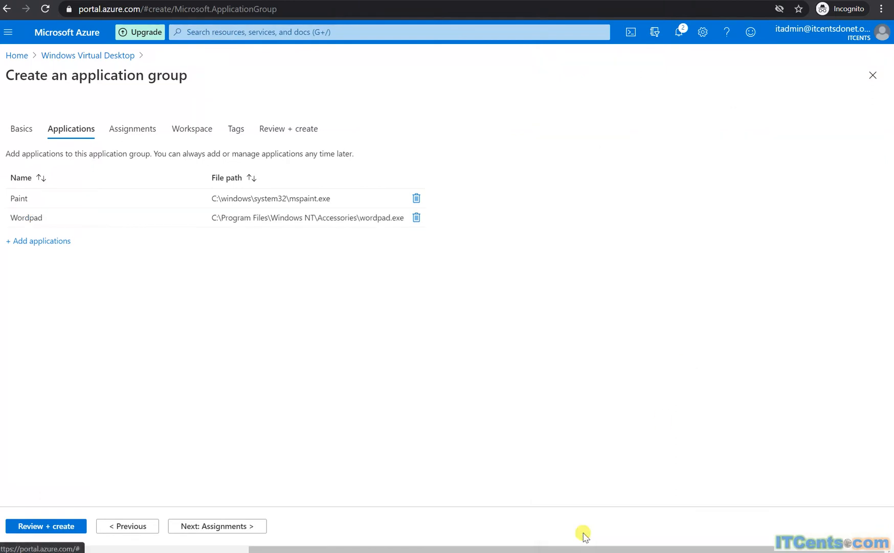
pyautogui.moveTo(213, 405)
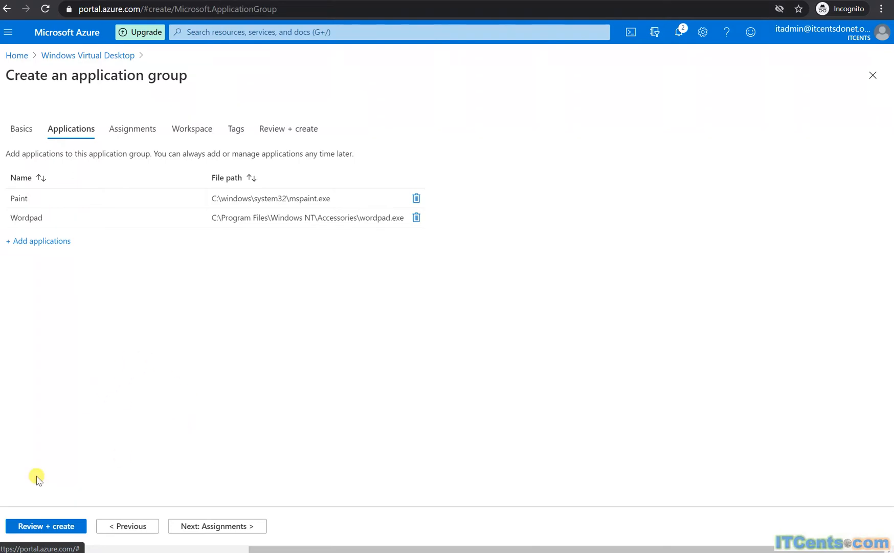
pyautogui.moveTo(185, 358)
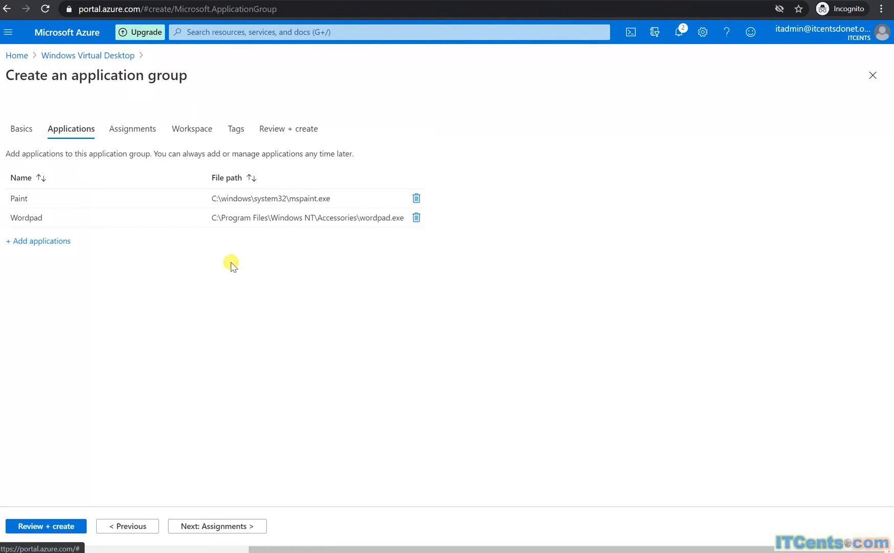
# Step: Add Excel from the start menu to the application group
pyautogui.click(39, 240)
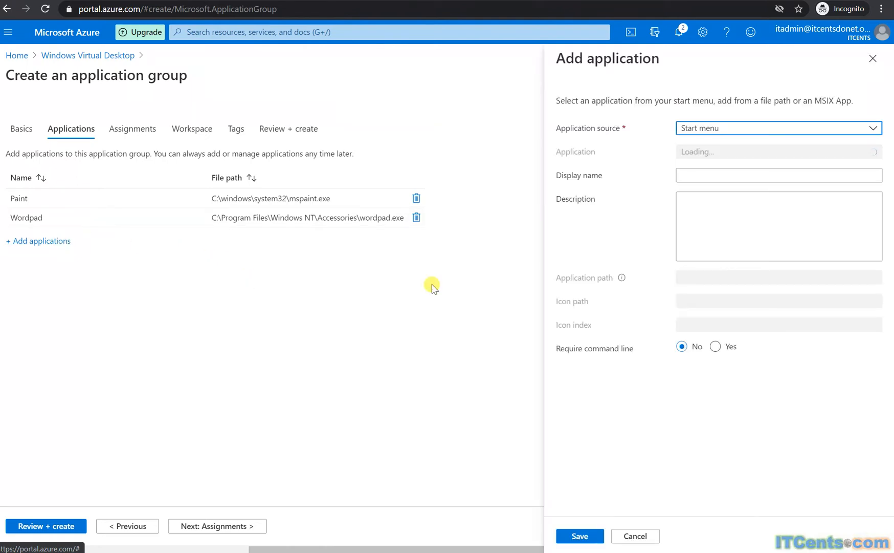
pyautogui.click(777, 151)
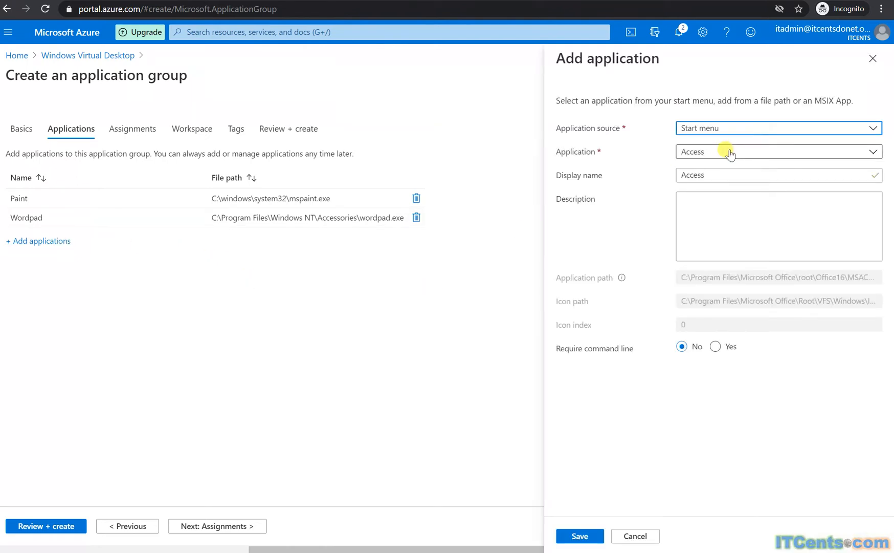
pyautogui.click(775, 151)
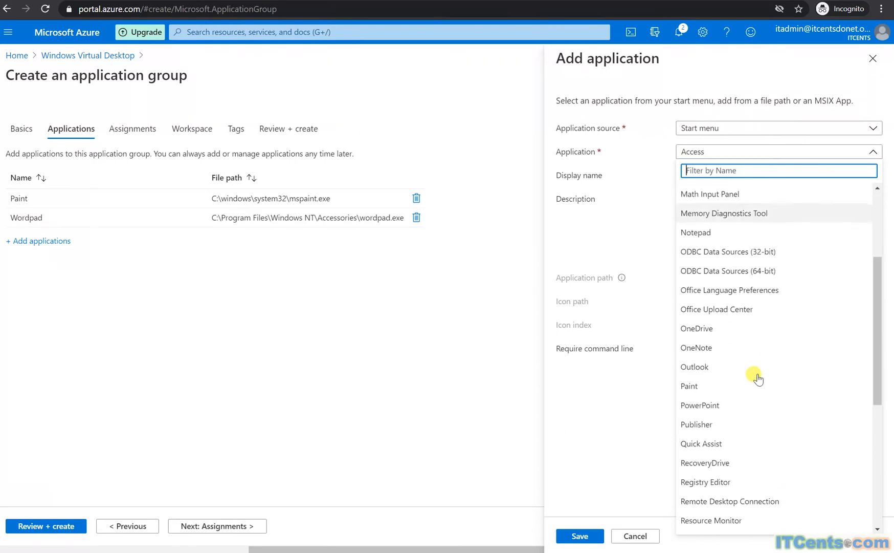
pyautogui.scroll(-3)
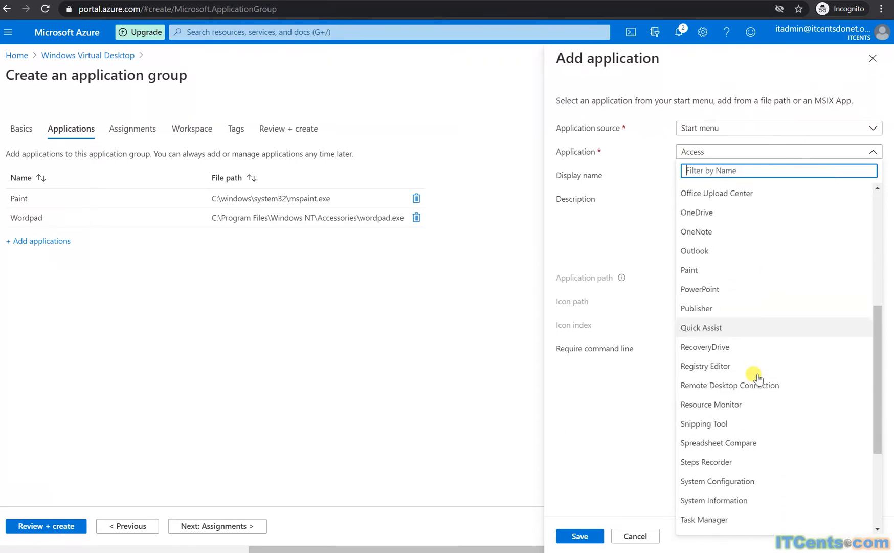
pyautogui.scroll(-3)
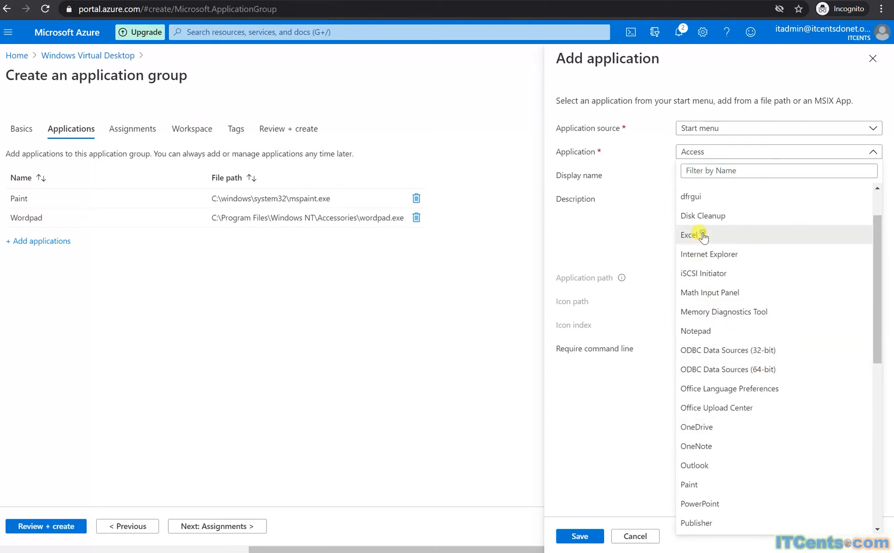
pyautogui.click(579, 536)
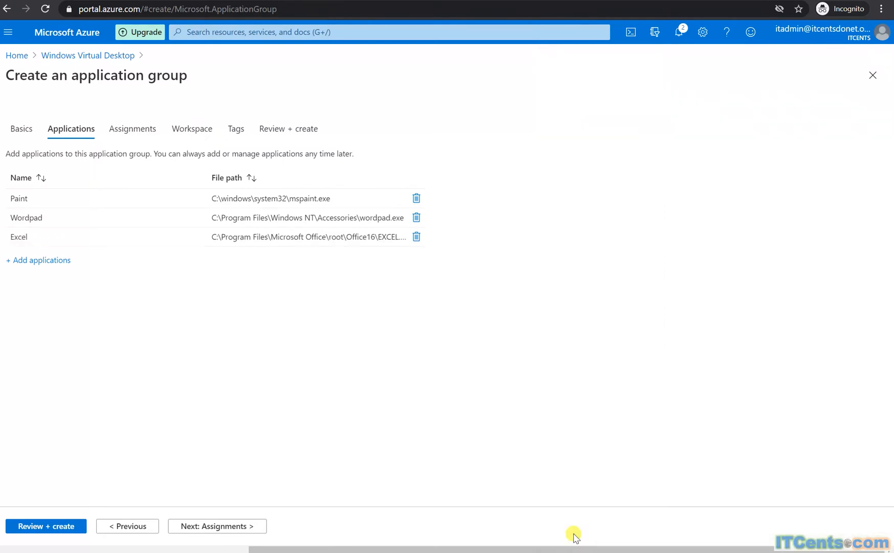
pyautogui.moveTo(32, 288)
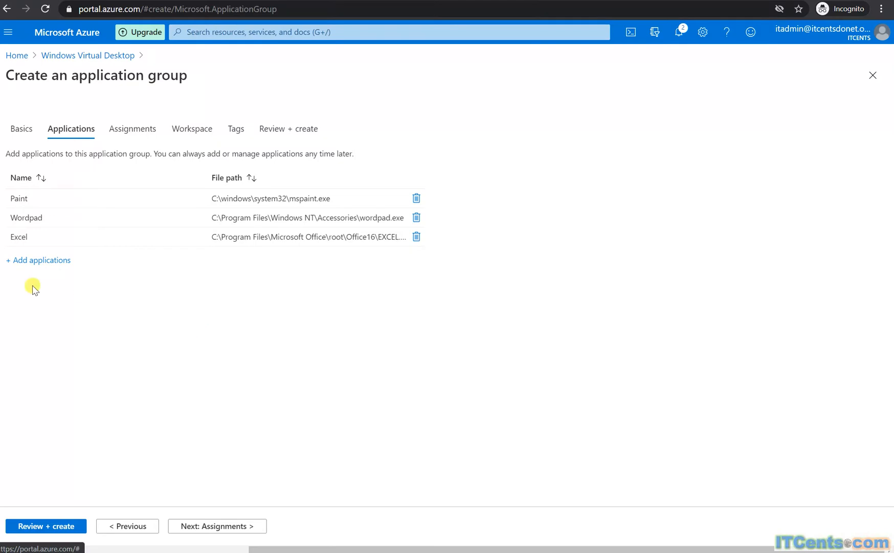
# Step: Add Notepad from the start menu to the application group
pyautogui.click(39, 260)
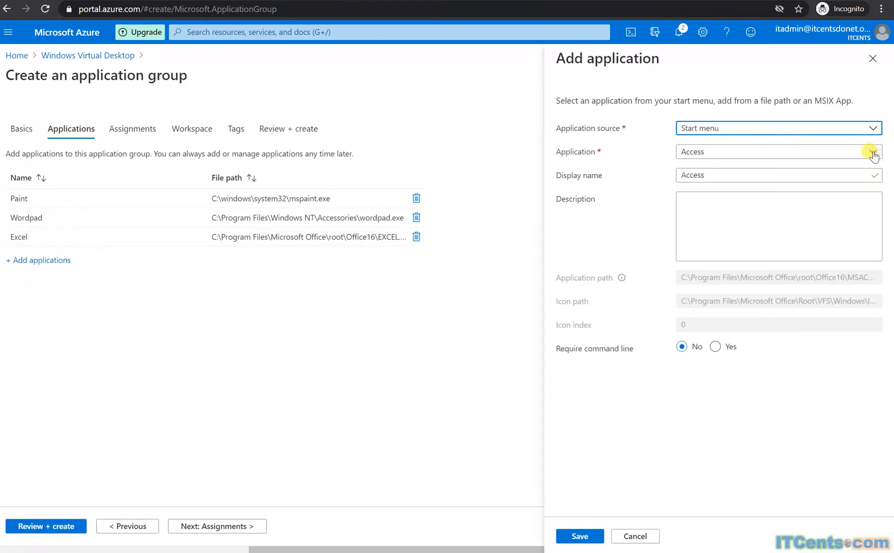
pyautogui.click(873, 151)
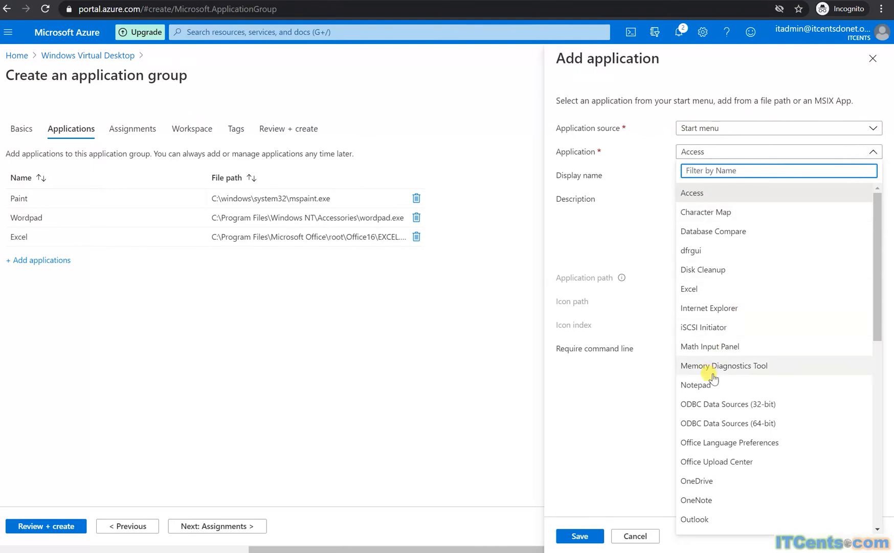
pyautogui.click(696, 384)
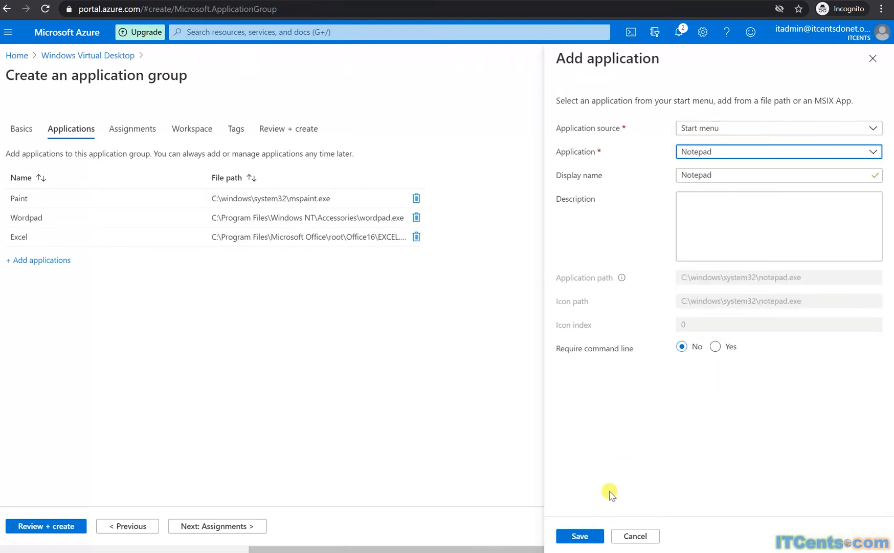
pyautogui.click(580, 536)
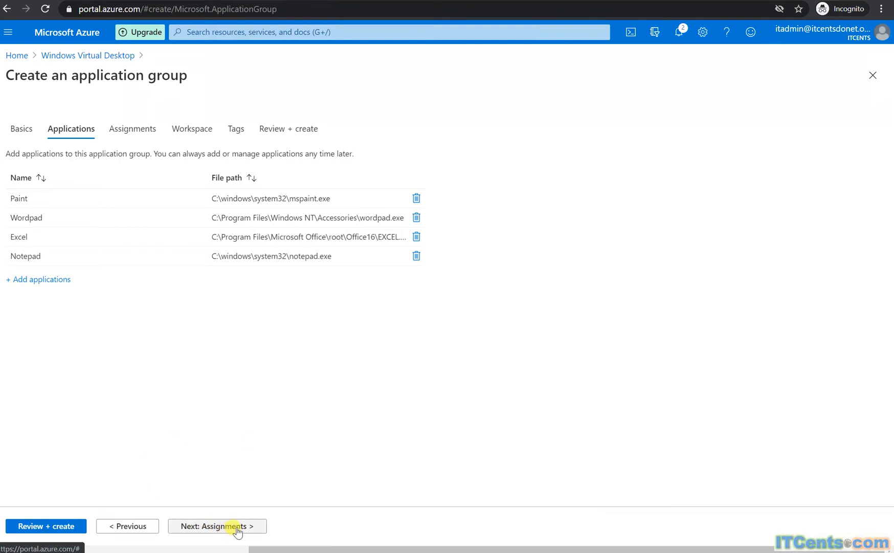
# Step: Assign users AD Admin and User 01 to the application group
pyautogui.click(216, 526)
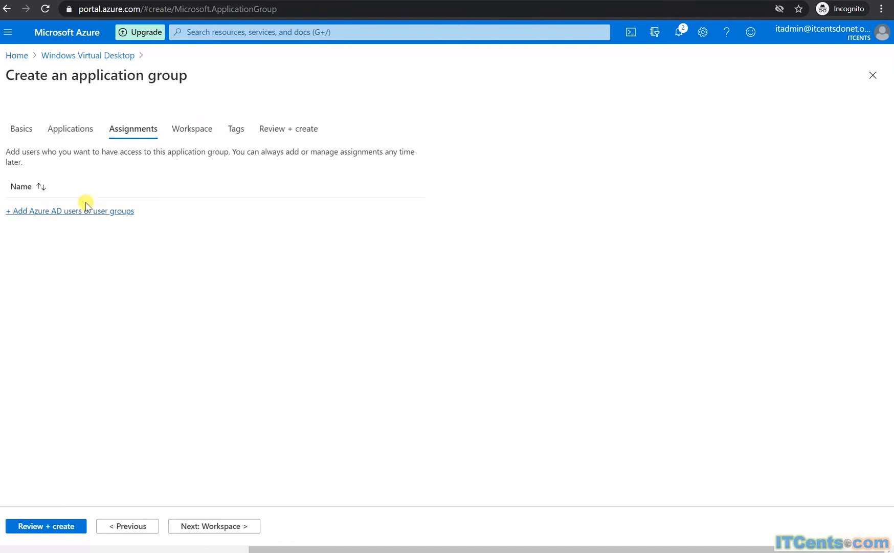
pyautogui.click(69, 210)
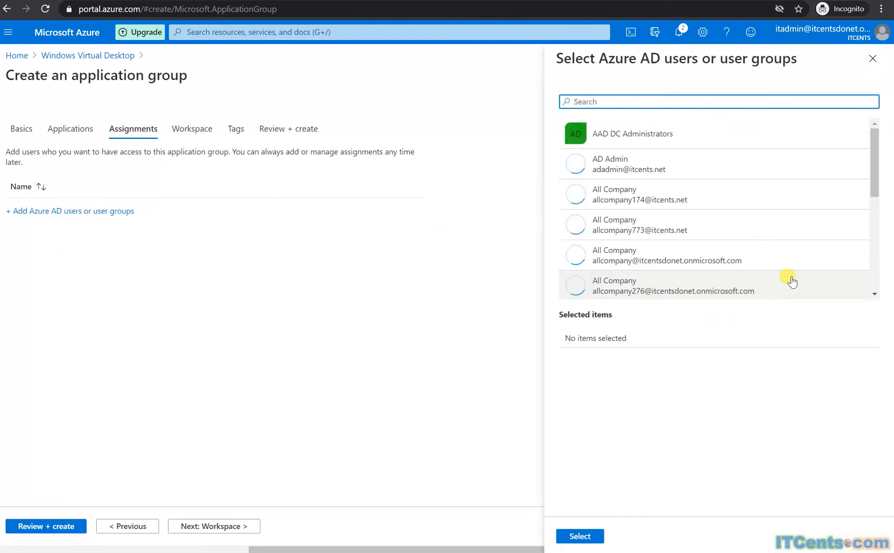
pyautogui.click(610, 164)
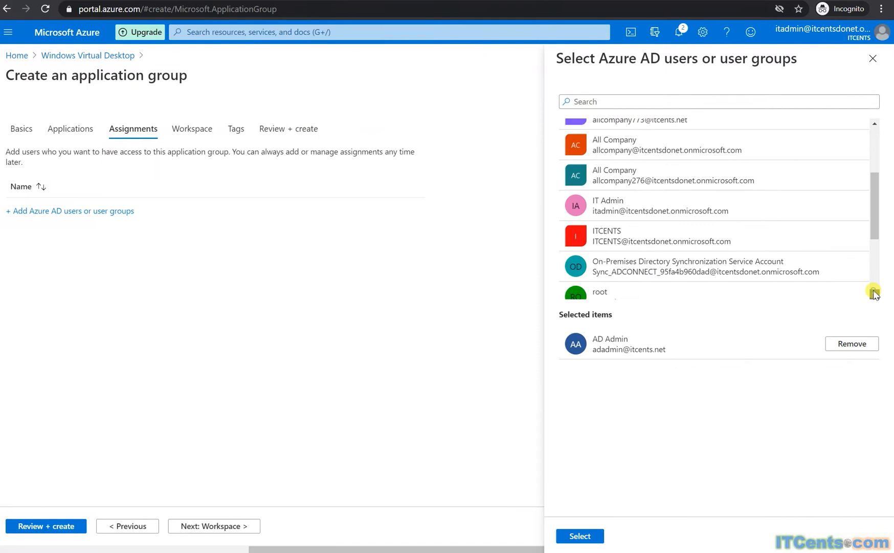
pyautogui.scroll(-3)
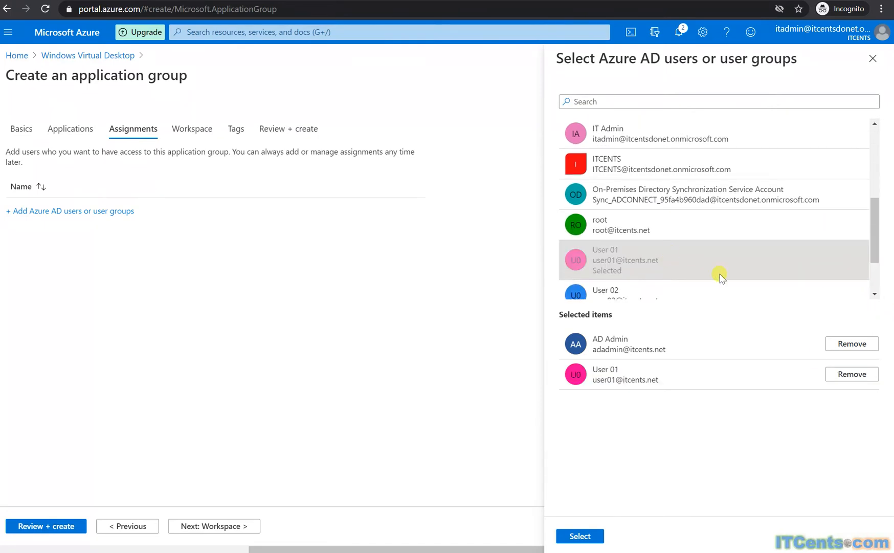
pyautogui.click(579, 535)
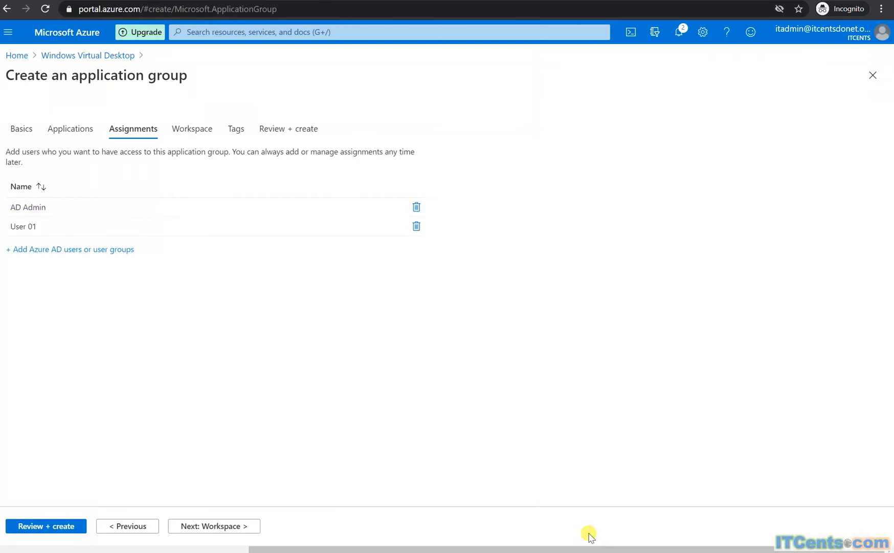
pyautogui.moveTo(214, 536)
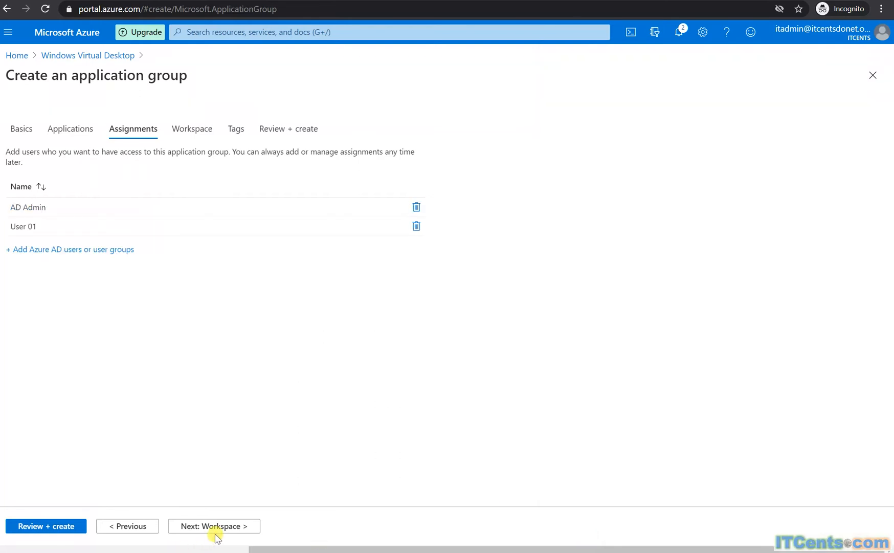
# Step: Register the group to ITCENTS-WORKSPACE, skip tags, and reach Review + create
pyautogui.click(213, 525)
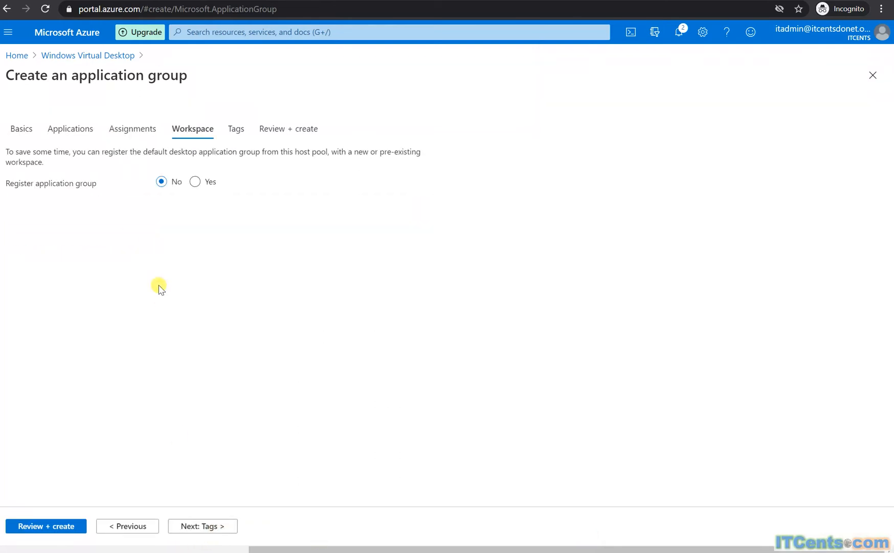
pyautogui.moveTo(141, 194)
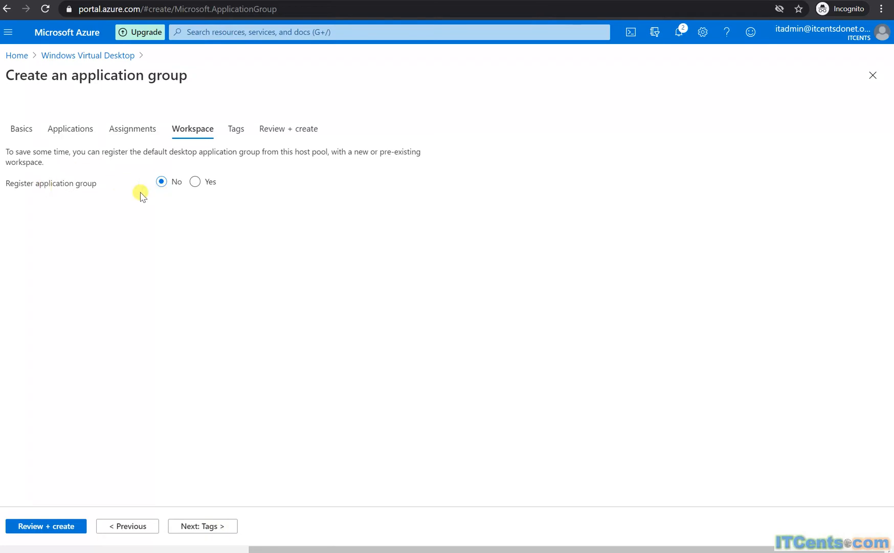
pyautogui.moveTo(192, 131)
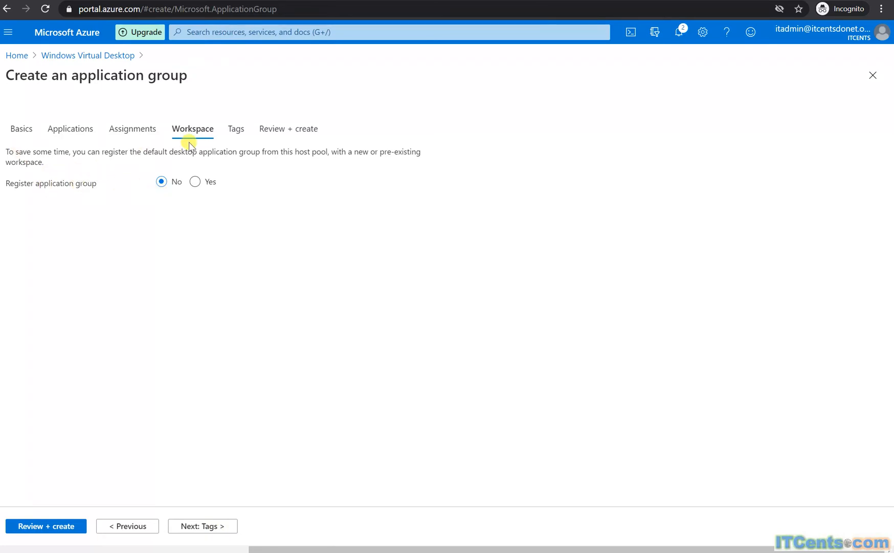
pyautogui.moveTo(342, 151)
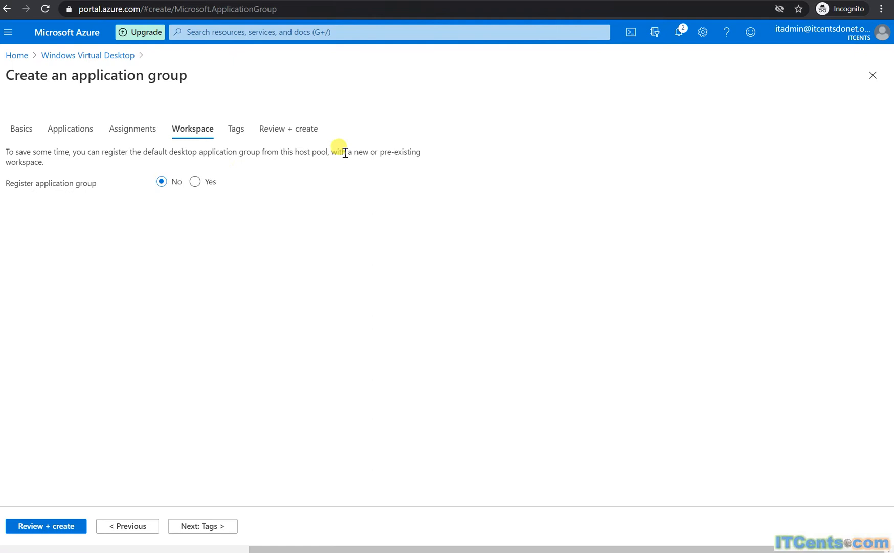
pyautogui.moveTo(229, 196)
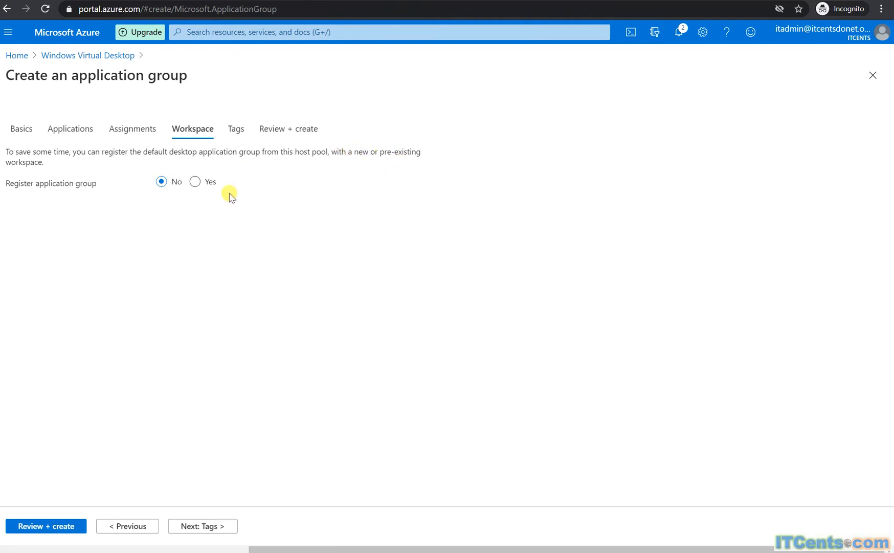
pyautogui.click(195, 181)
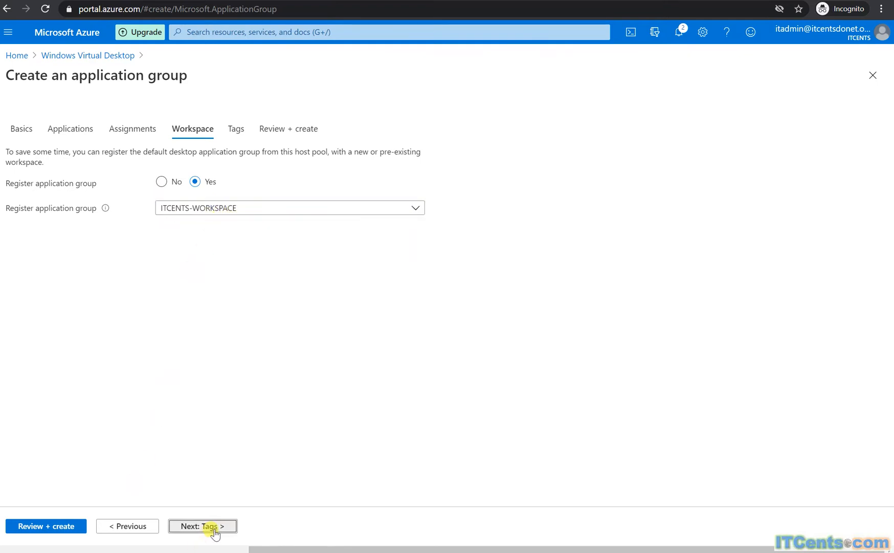
pyautogui.click(203, 525)
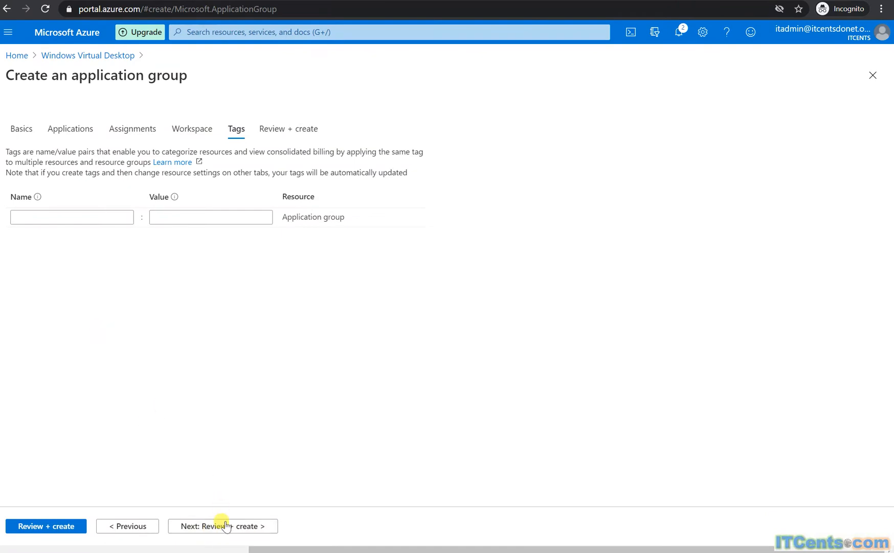
pyautogui.click(222, 526)
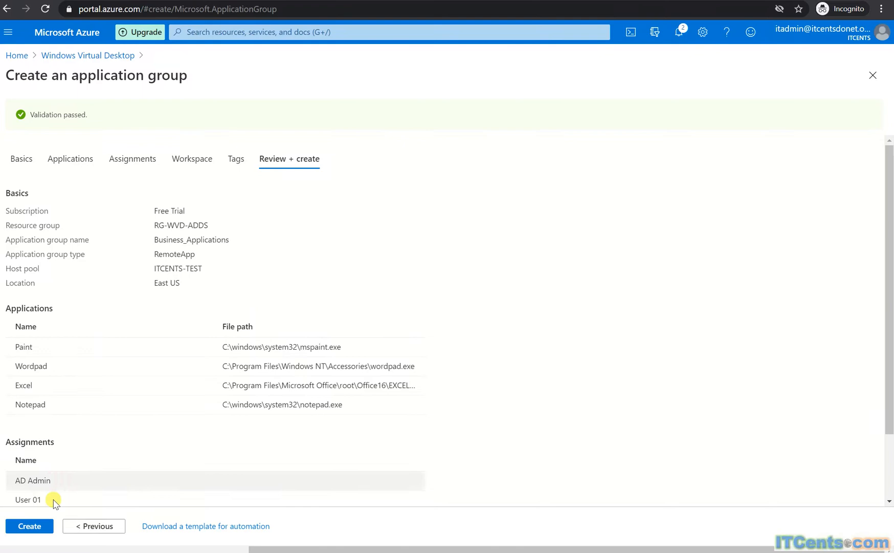
# Step: Submit Create on the review page to deploy Business_Applications
pyautogui.click(29, 526)
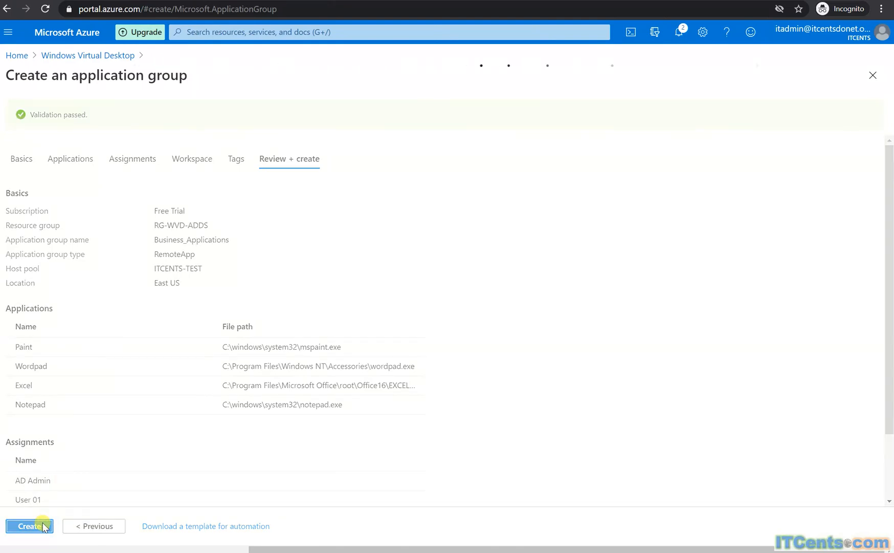
pyautogui.click(28, 526)
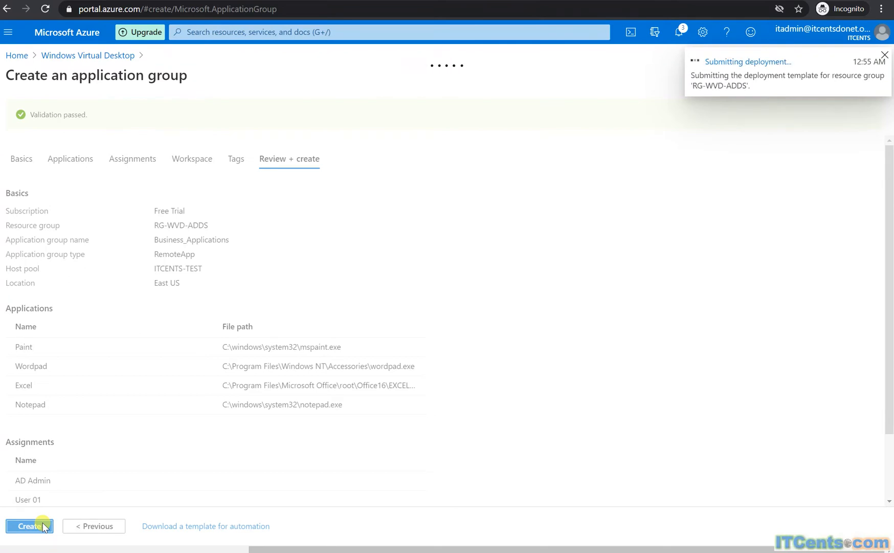
pyautogui.click(29, 526)
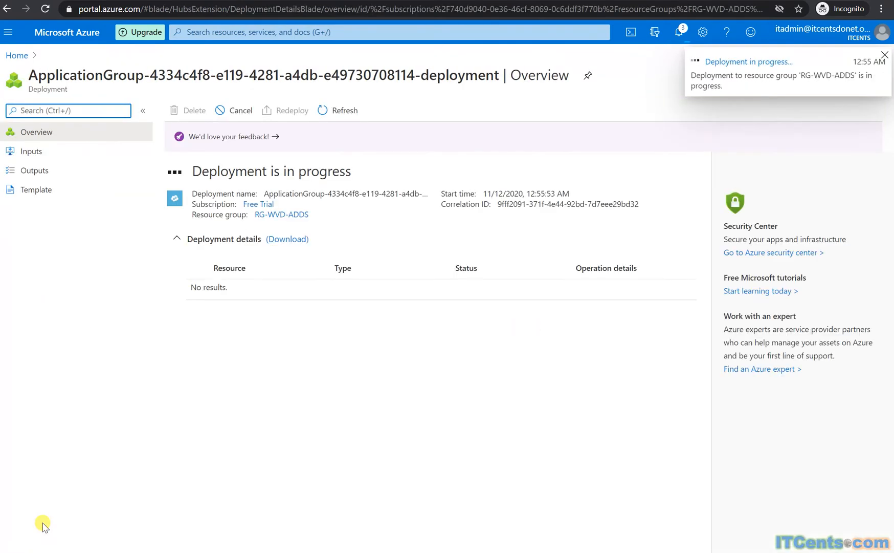
# Step: Monitor the deployment overview while Business_Applications and its templates deploy
pyautogui.click(885, 55)
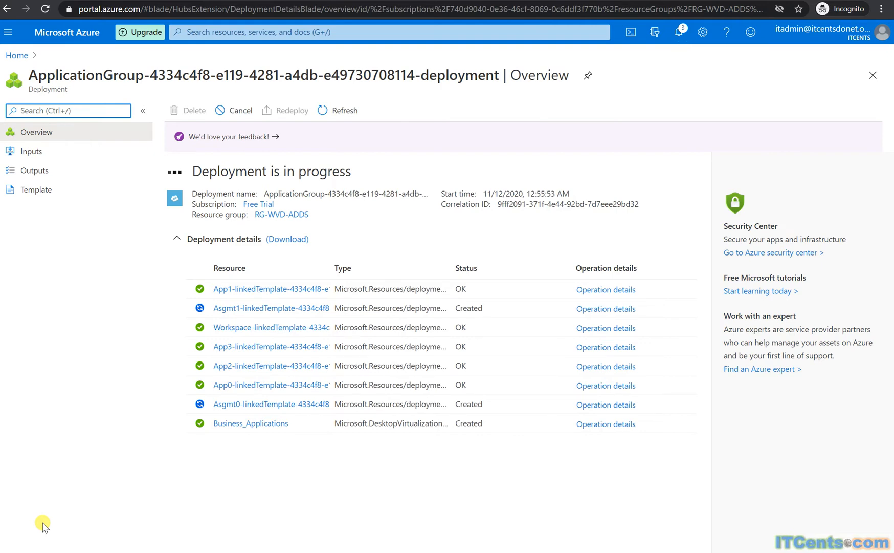
pyautogui.click(69, 110)
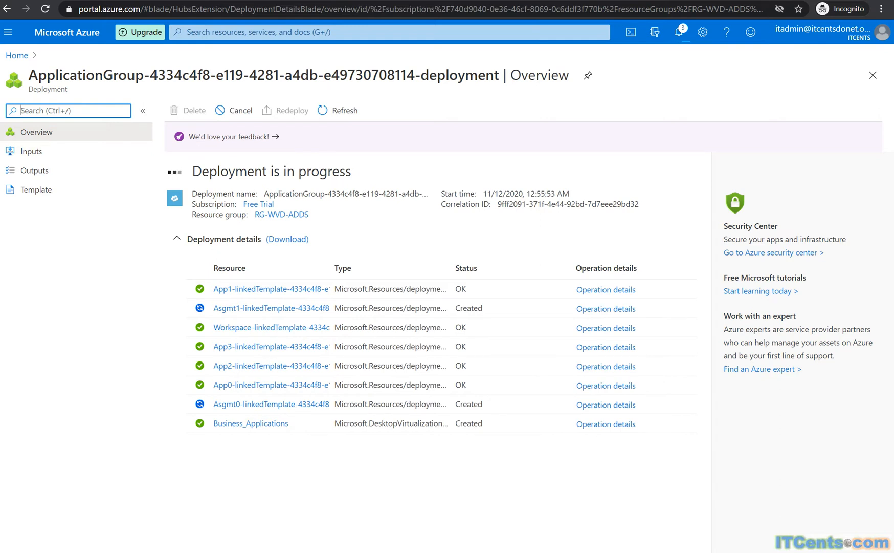
pyautogui.moveTo(594, 526)
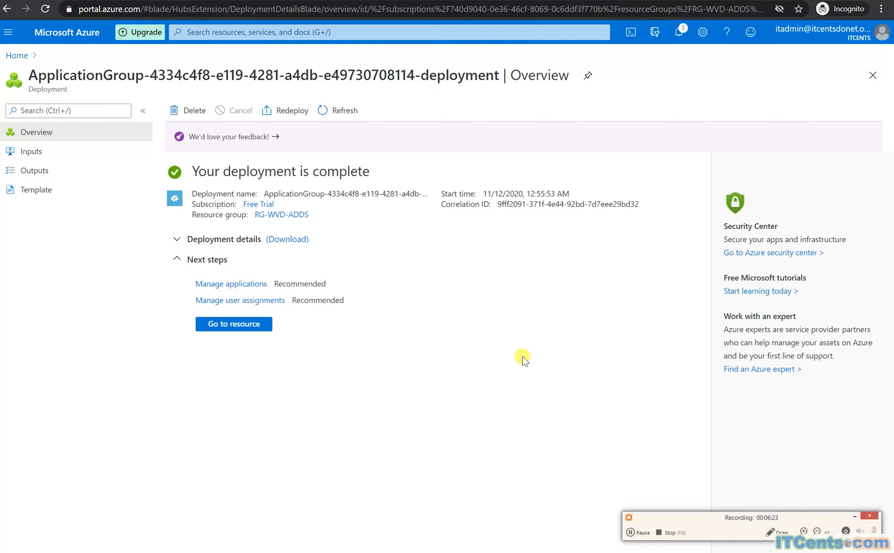
pyautogui.moveTo(784, 508)
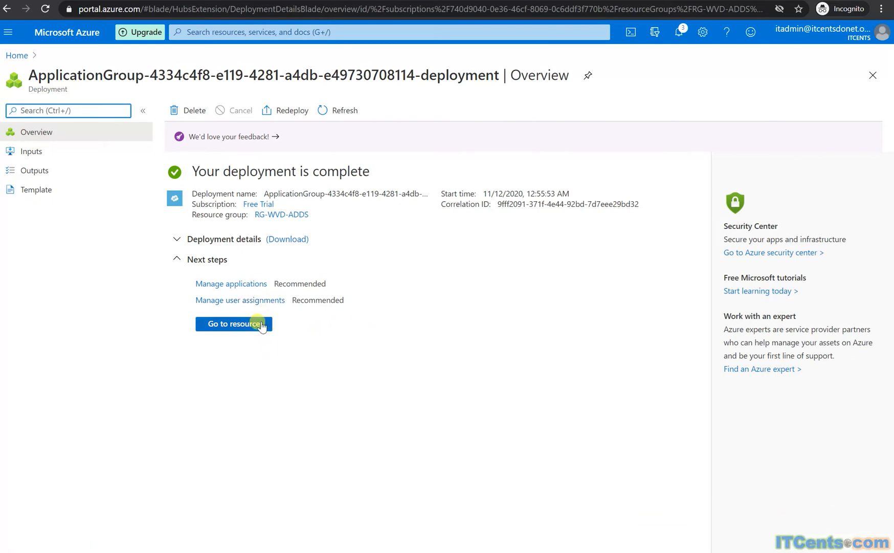
# Step: Open the deployed group and view its Applications and Assignments pages
pyautogui.click(233, 323)
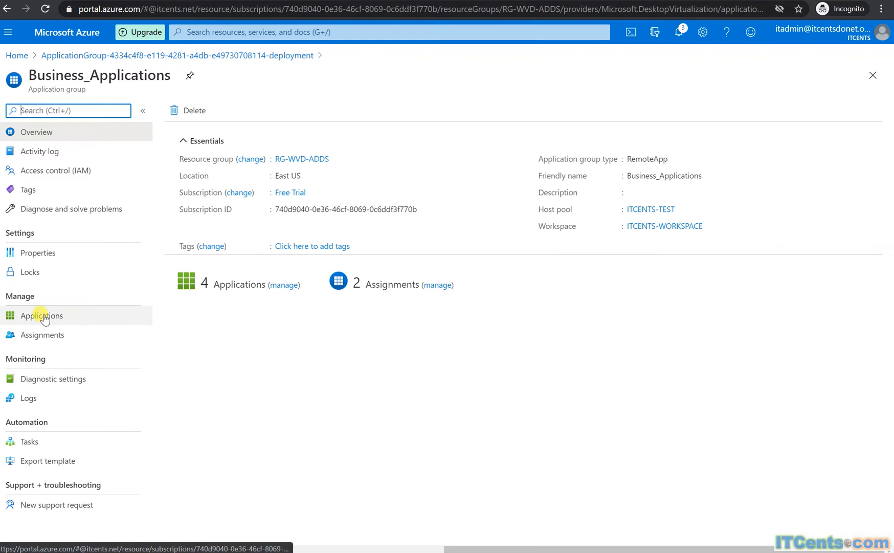
pyautogui.click(41, 315)
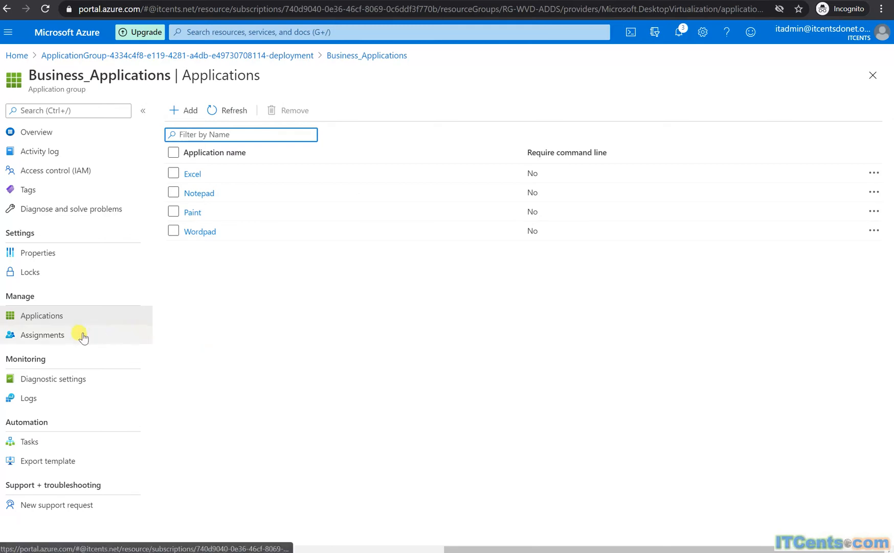
pyautogui.click(42, 334)
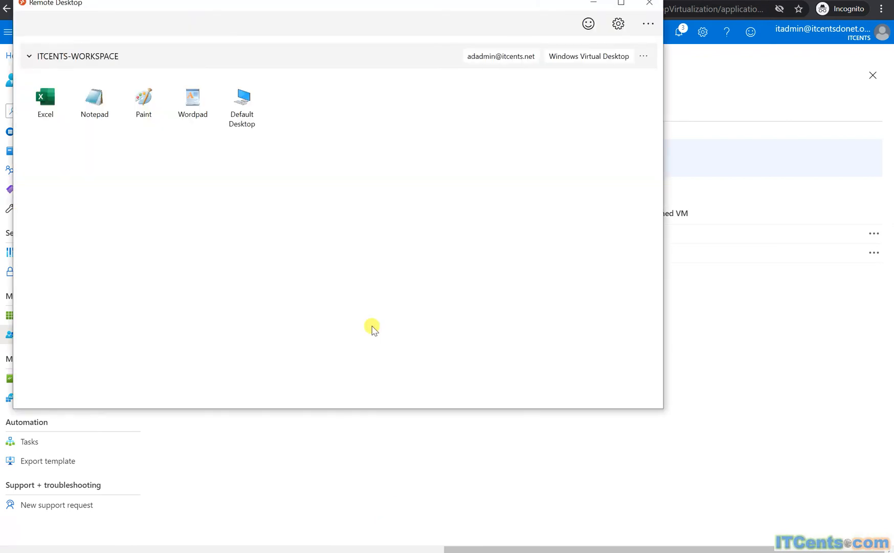
pyautogui.moveTo(397, 165)
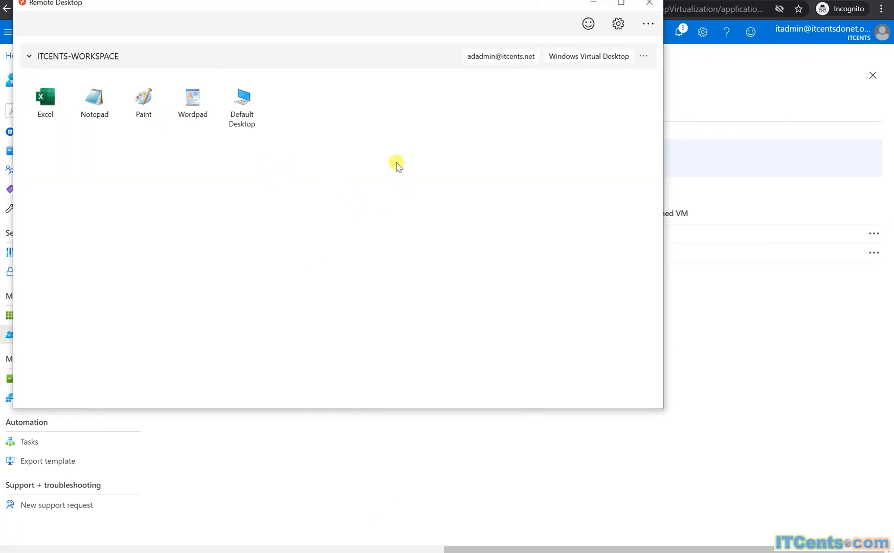
pyautogui.moveTo(396, 7)
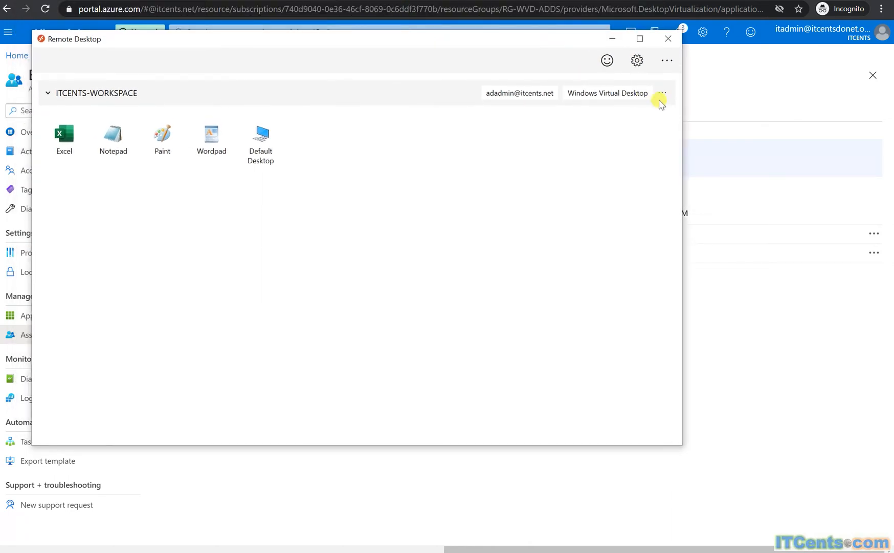
# Step: Refresh the ITCENTS-WORKSPACE feed, then close its details pane
pyautogui.click(661, 93)
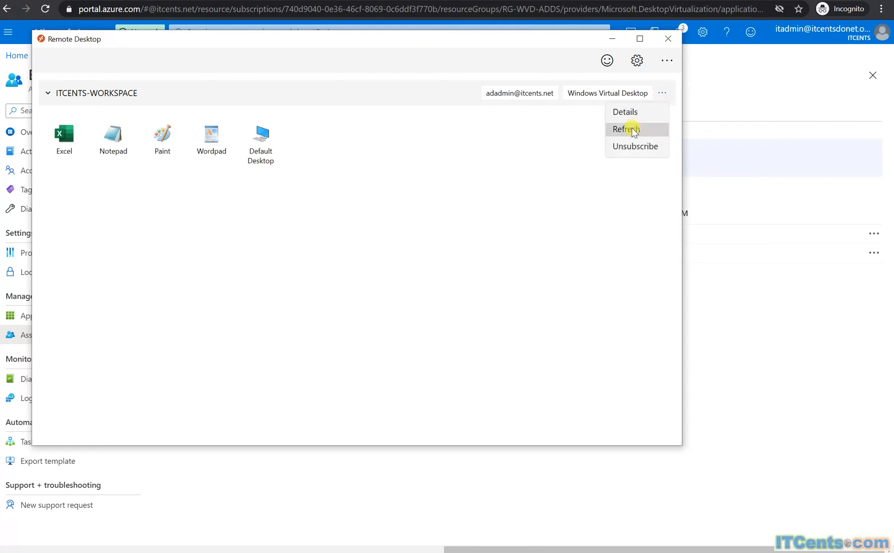
pyautogui.click(625, 129)
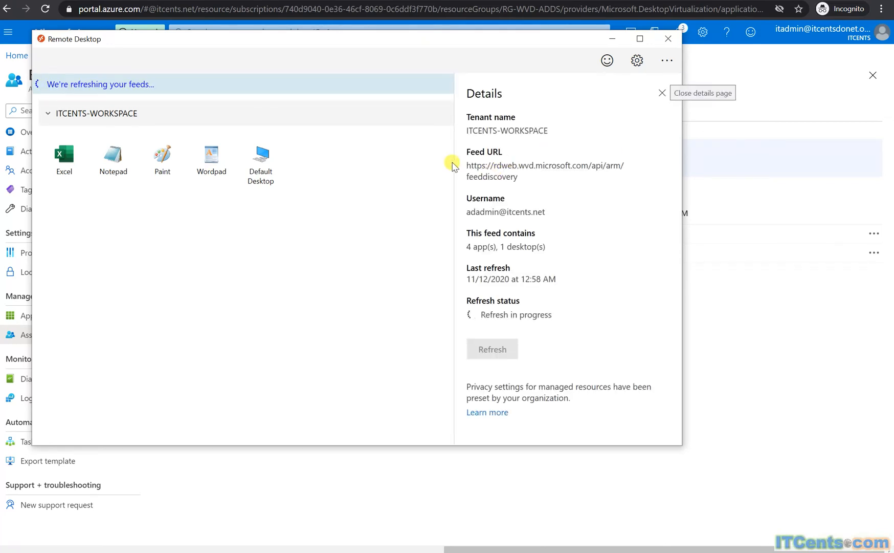
pyautogui.moveTo(483, 139)
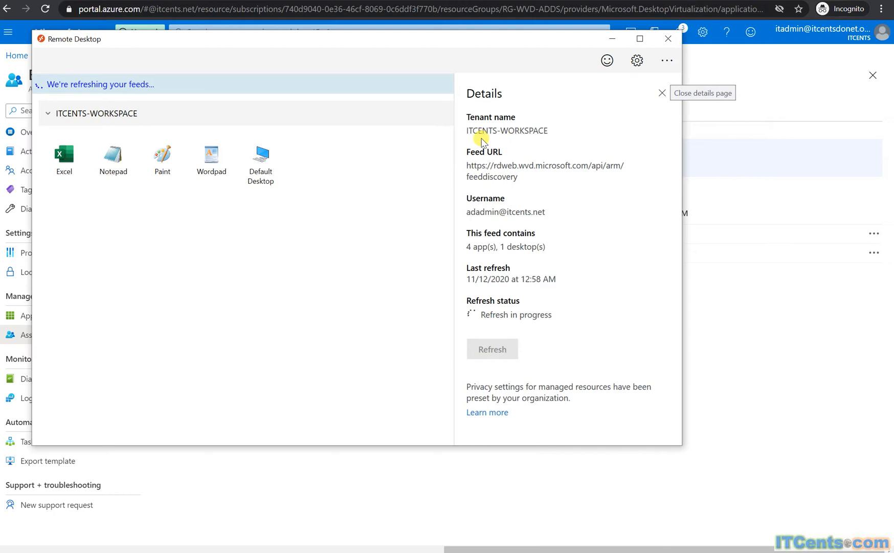
pyautogui.moveTo(522, 204)
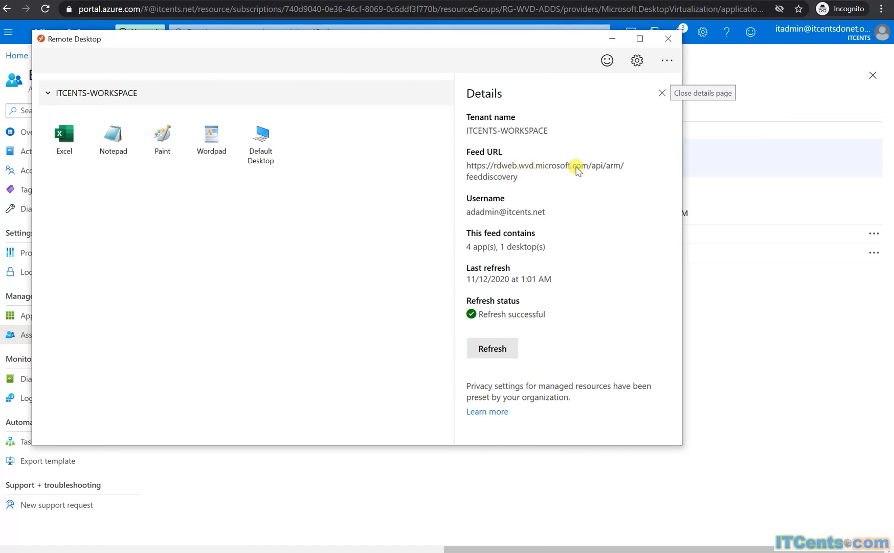
pyautogui.moveTo(507, 185)
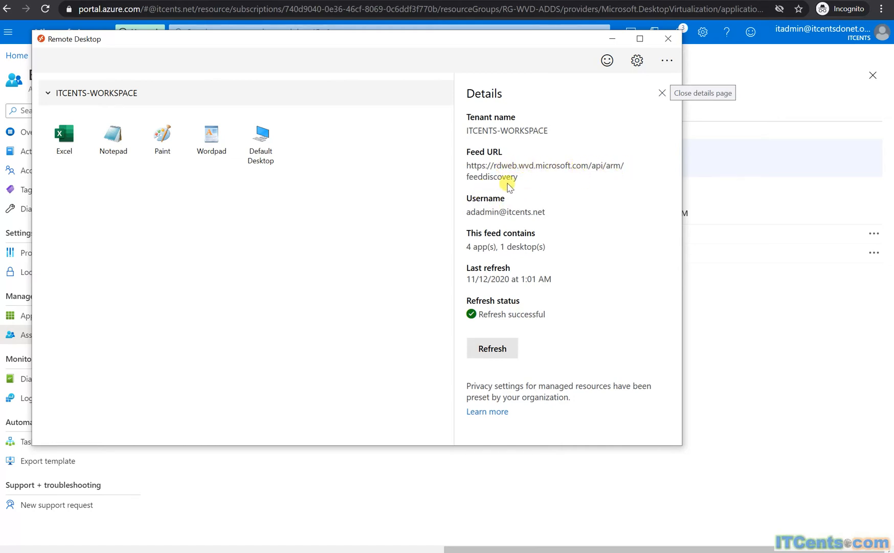
pyautogui.moveTo(463, 164)
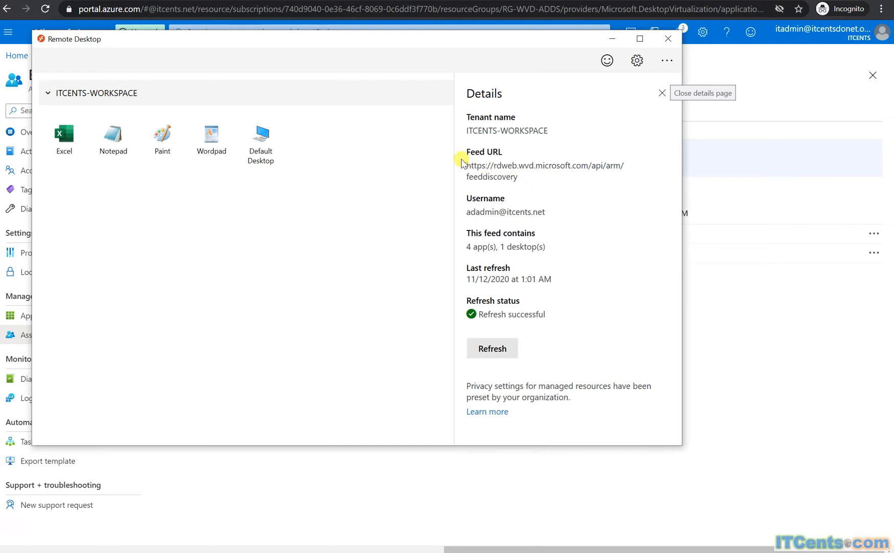
pyautogui.moveTo(511, 208)
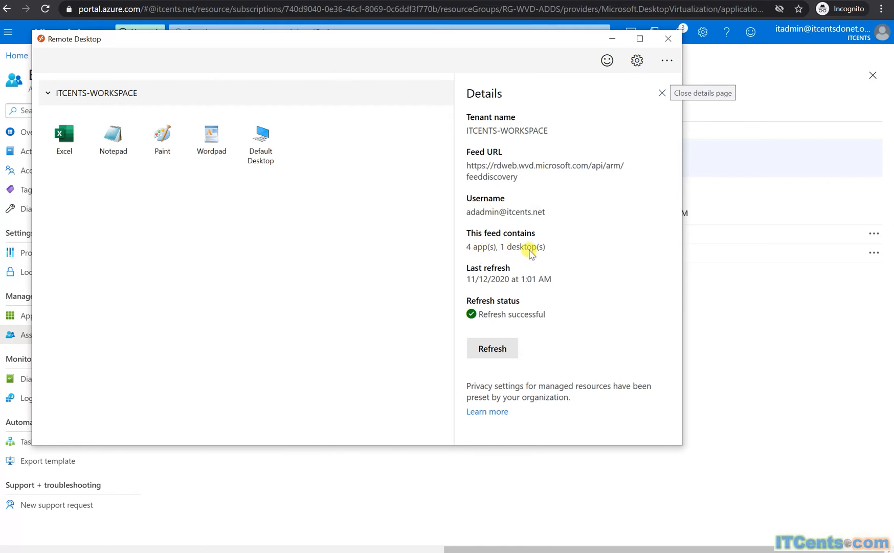
pyautogui.moveTo(427, 232)
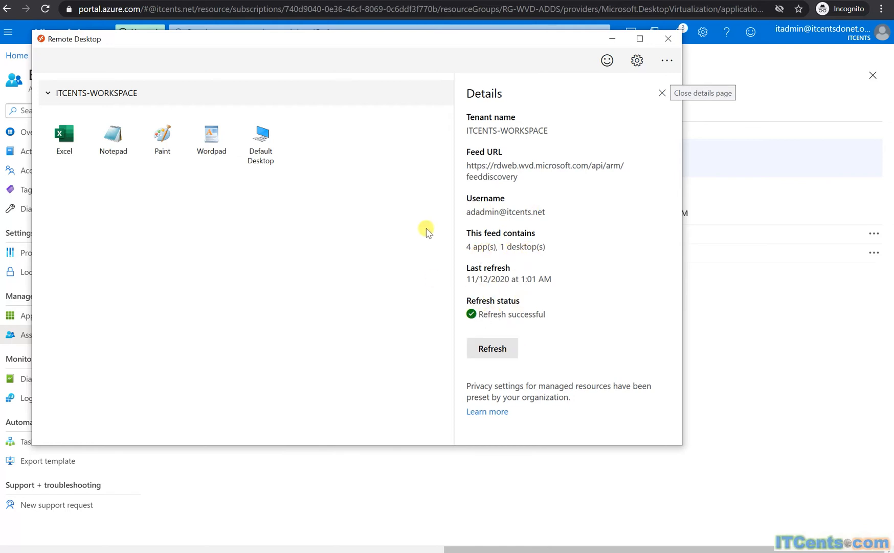
pyautogui.click(661, 93)
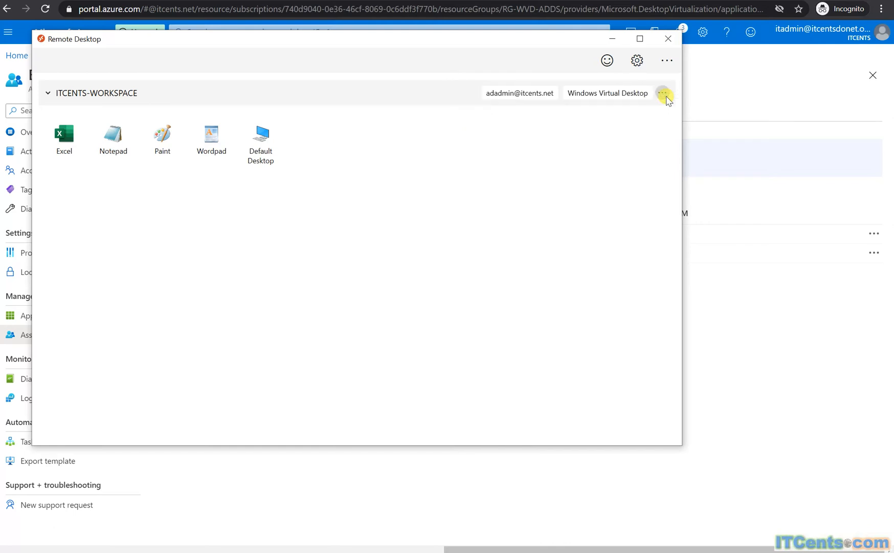
pyautogui.moveTo(429, 258)
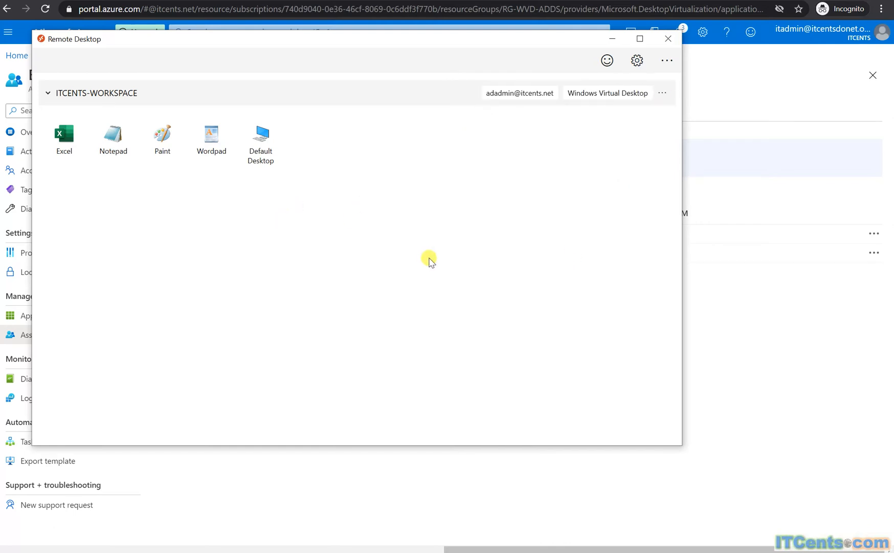
pyautogui.moveTo(230, 299)
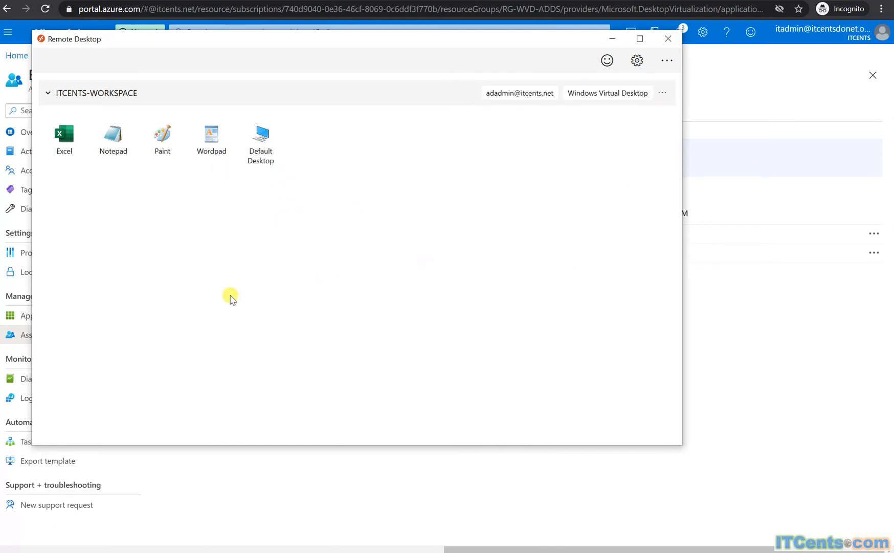
pyautogui.moveTo(279, 319)
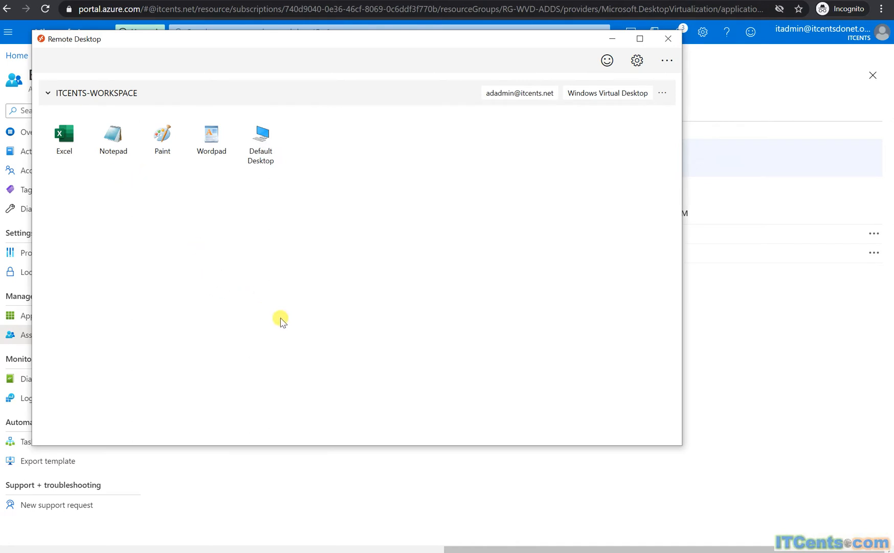
pyautogui.moveTo(223, 265)
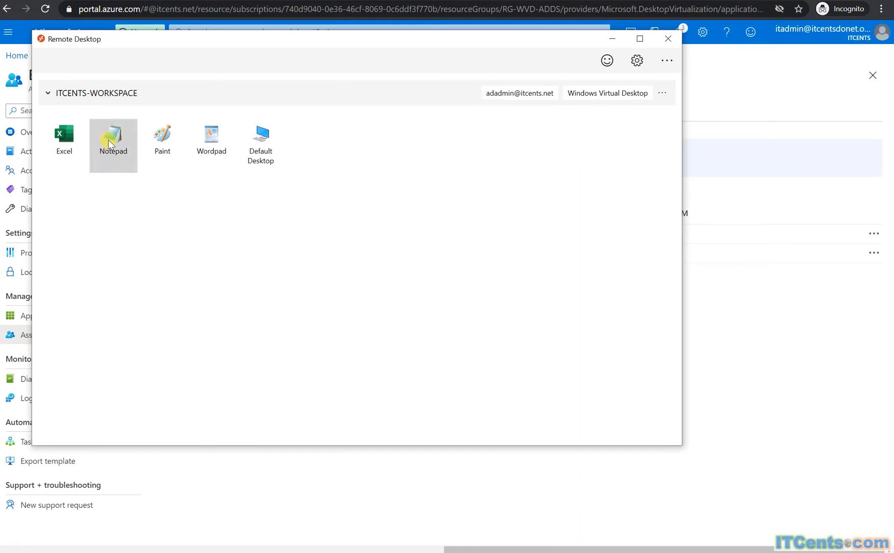
# Step: Launch Notepad, type 'Boom Shakalaka', and close it without saving
pyautogui.doubleClick(113, 134)
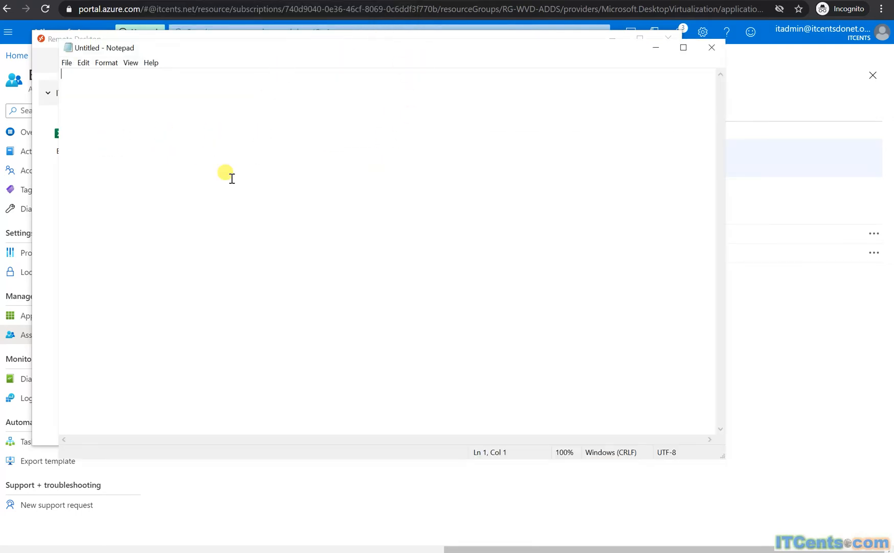
pyautogui.write('Boom Sha')
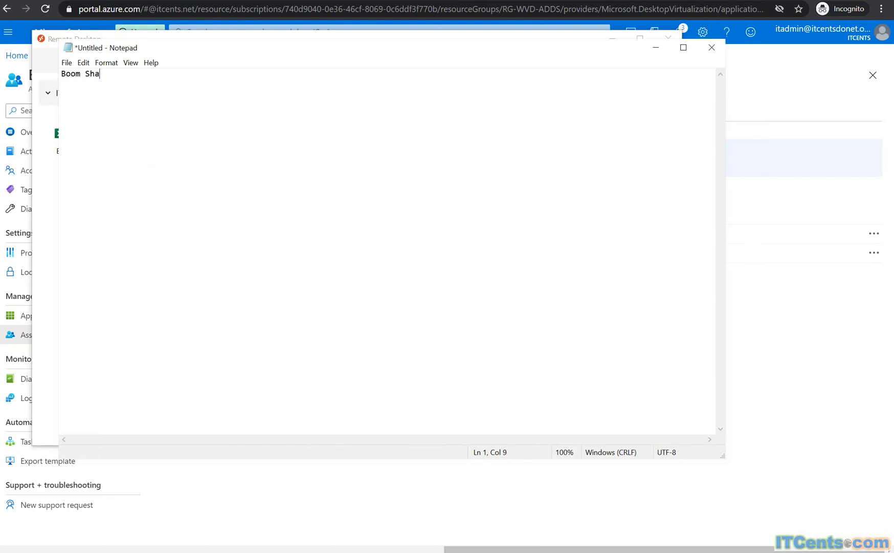
pyautogui.write('kalaka')
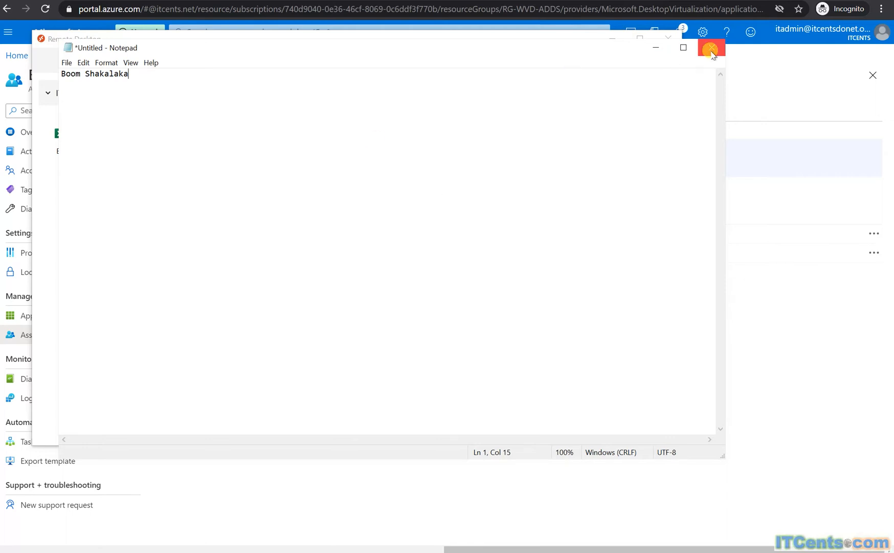
pyautogui.click(711, 48)
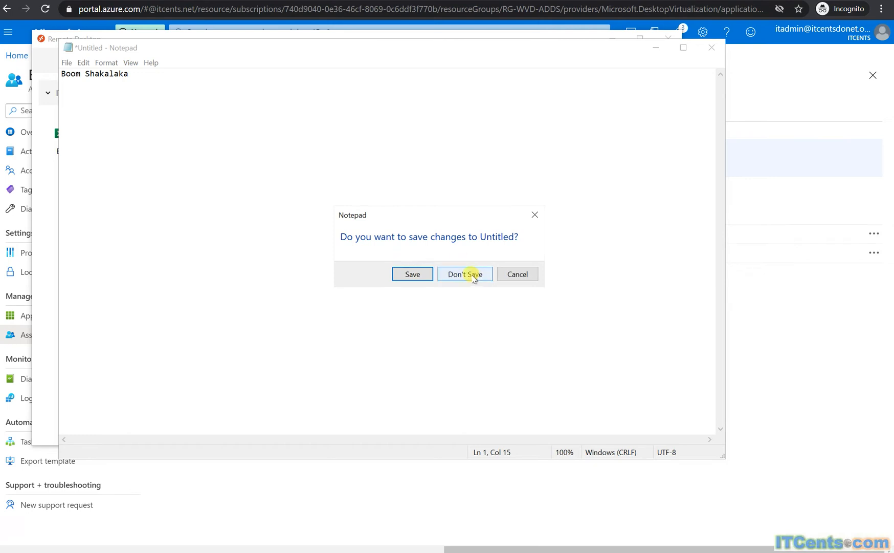
pyautogui.click(464, 274)
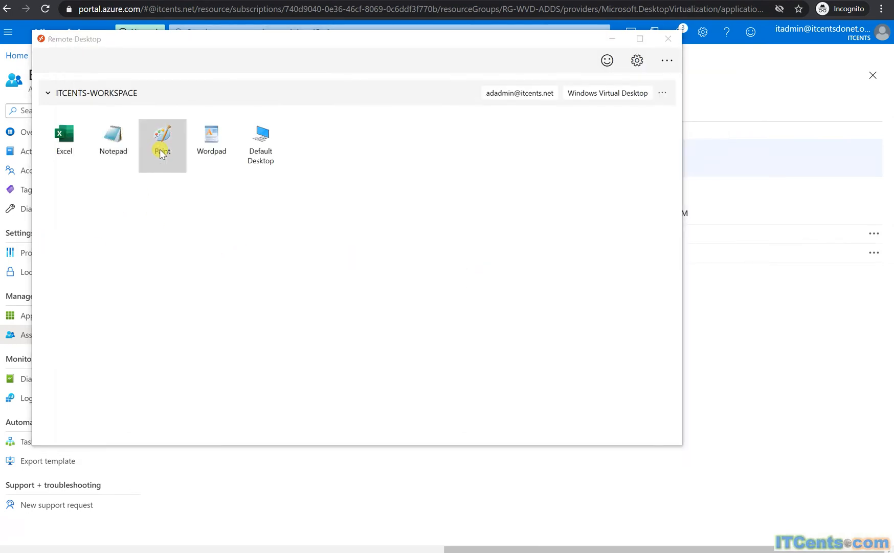
# Step: Launch Paint and draw a dark red straight line plus an orange pencil scribble
pyautogui.doubleClick(162, 135)
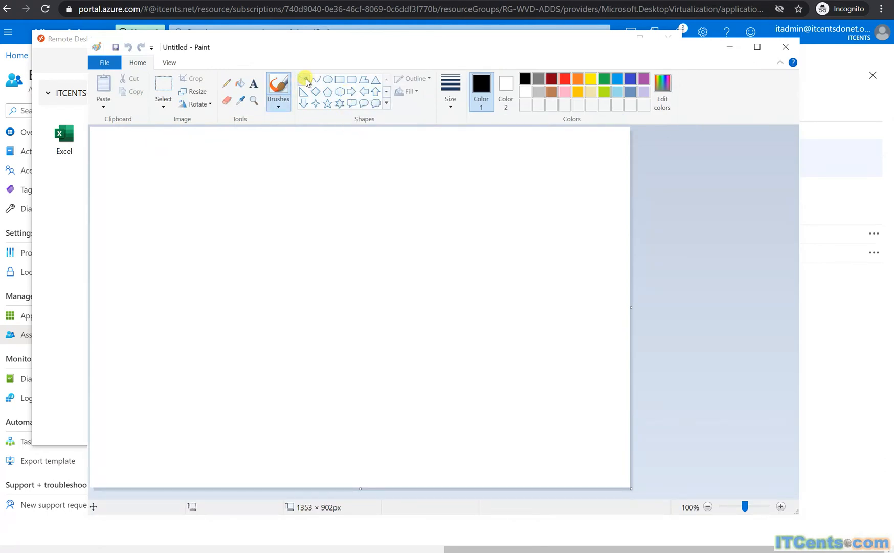
pyautogui.moveTo(222, 171); pyautogui.dragTo(209, 237)
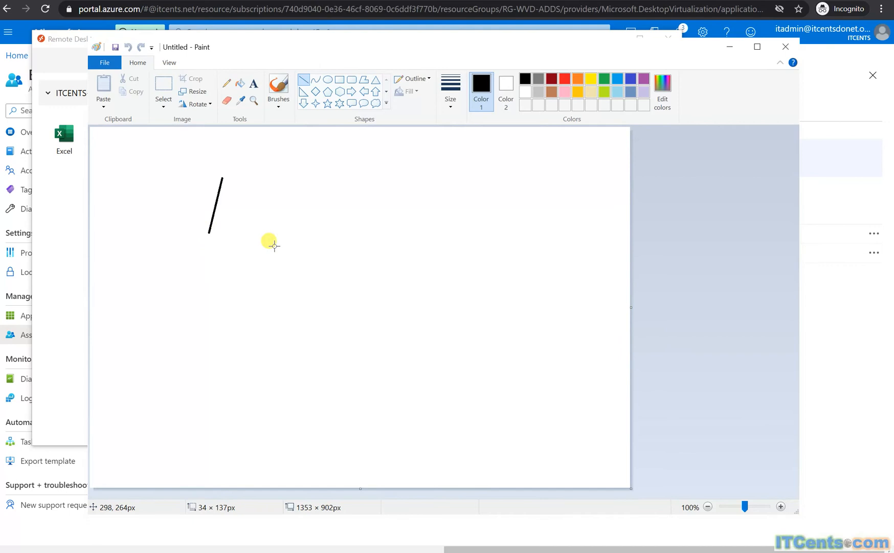
pyautogui.moveTo(223, 180); pyautogui.dragTo(392, 292)
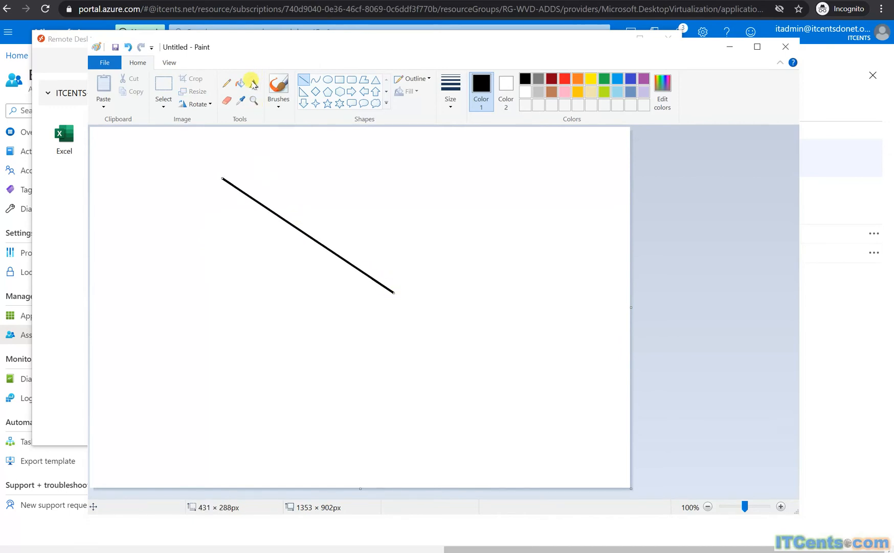
pyautogui.click(565, 79)
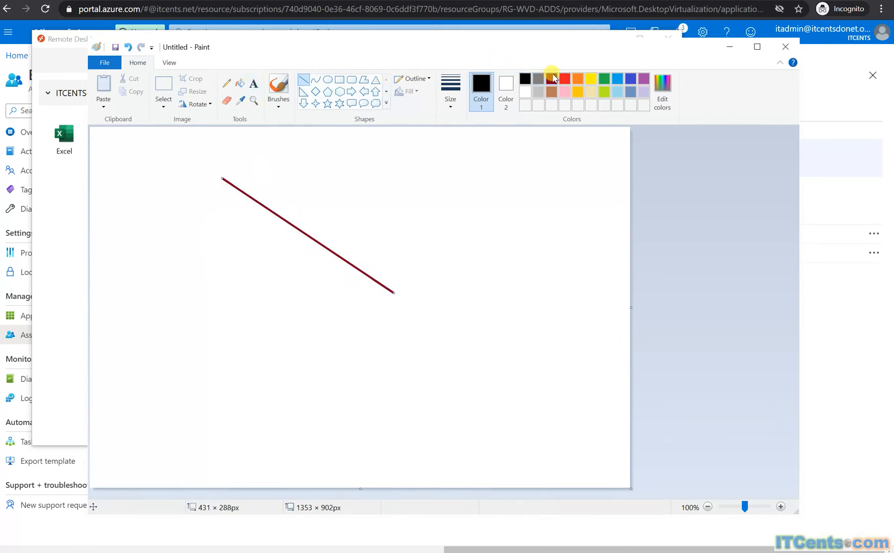
pyautogui.click(551, 78)
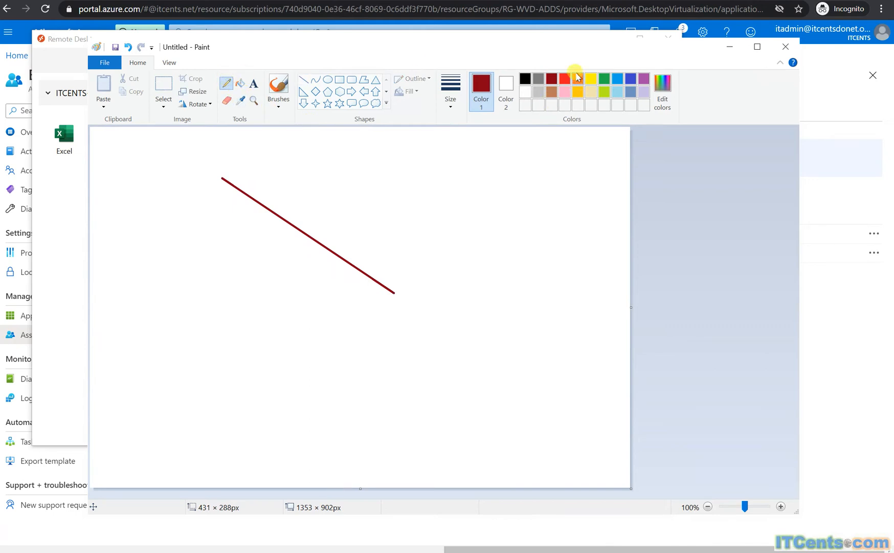
pyautogui.click(576, 79)
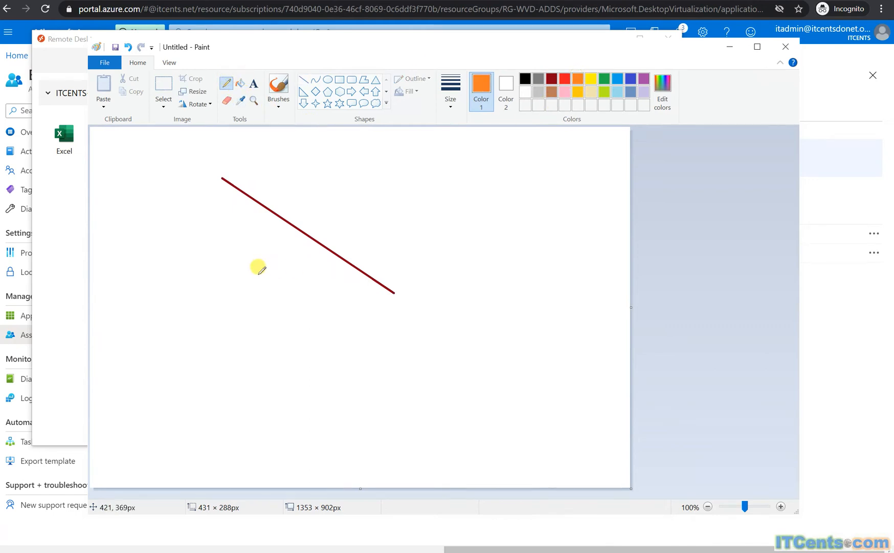
pyautogui.moveTo(280, 227)
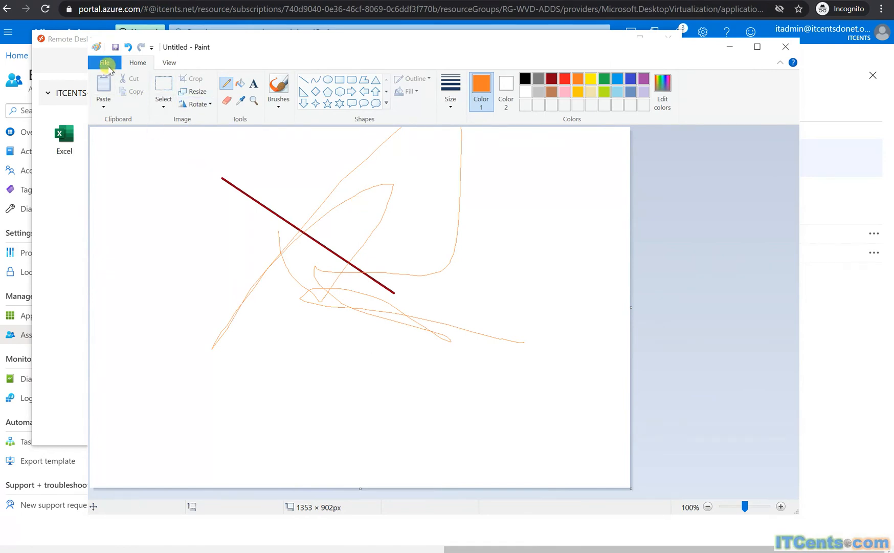
pyautogui.click(104, 63)
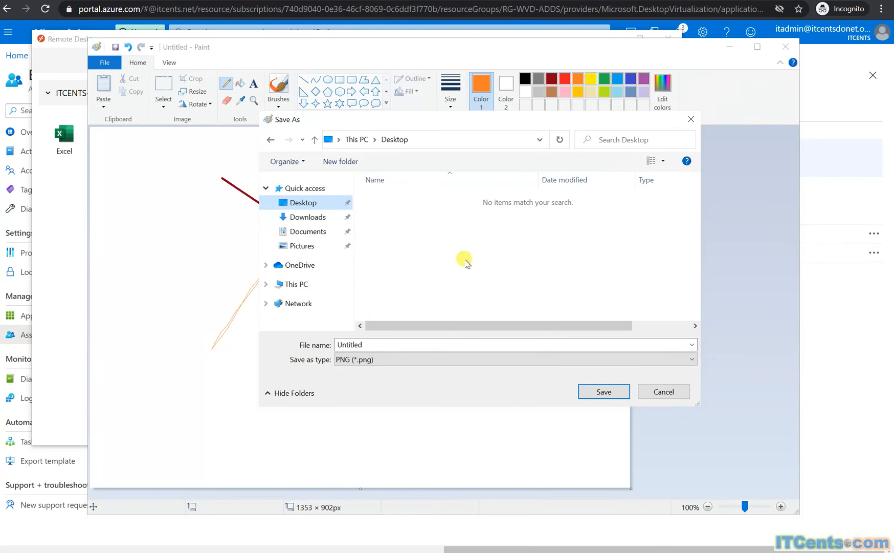
pyautogui.moveTo(347, 234)
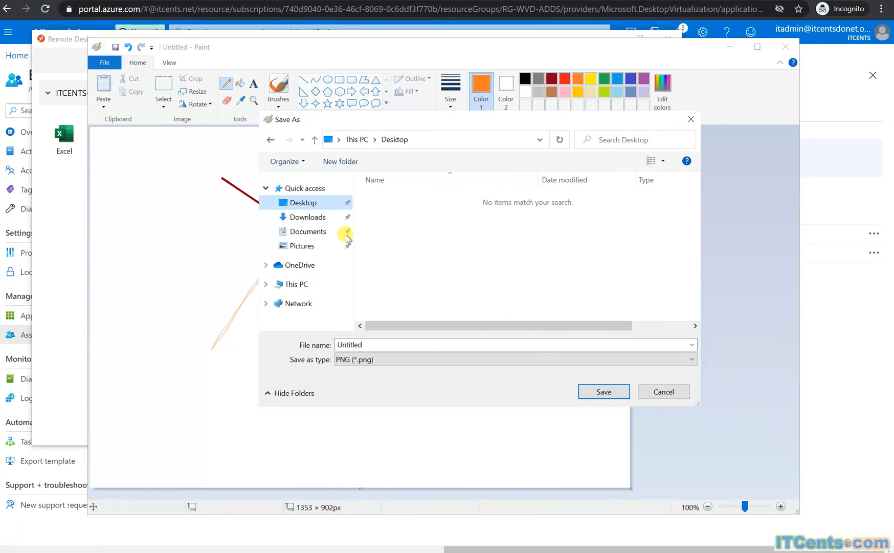
# Step: Browse Downloads, Desktop and OneDrive, then open Documents under This PC
pyautogui.click(307, 217)
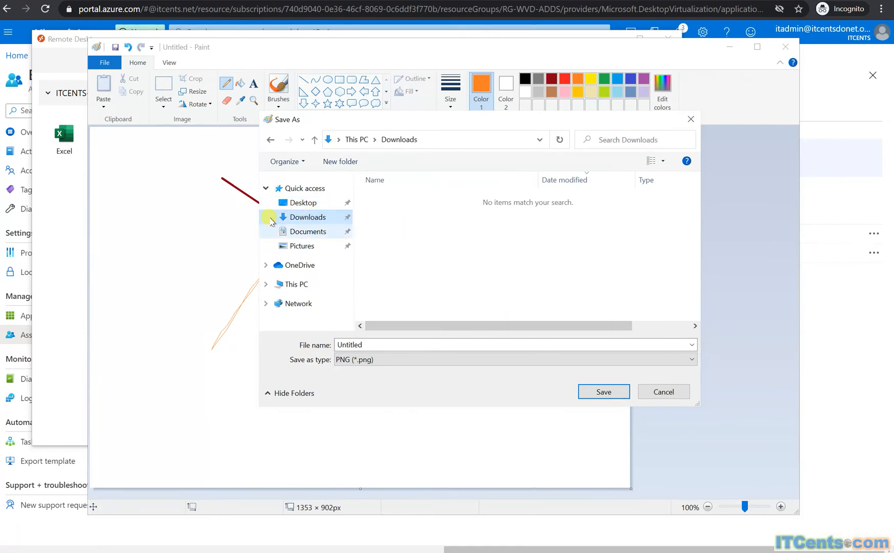
pyautogui.click(308, 231)
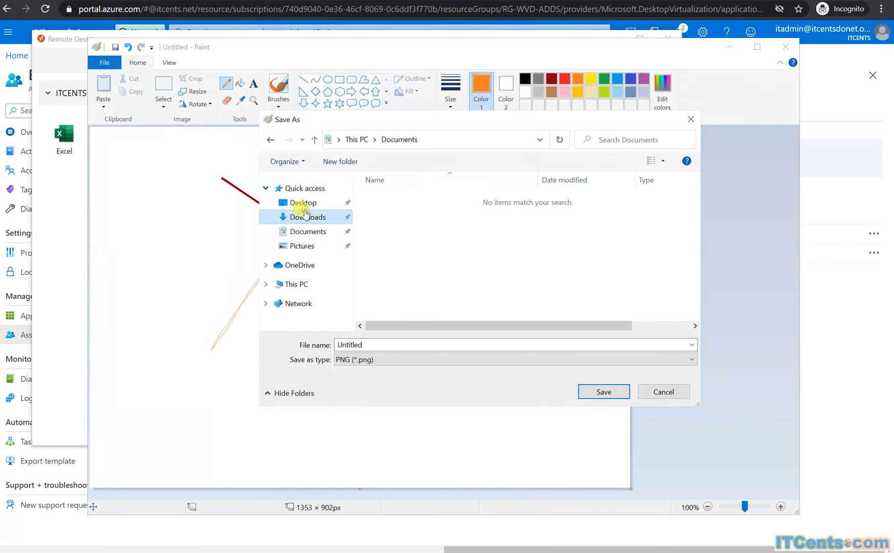
pyautogui.click(303, 203)
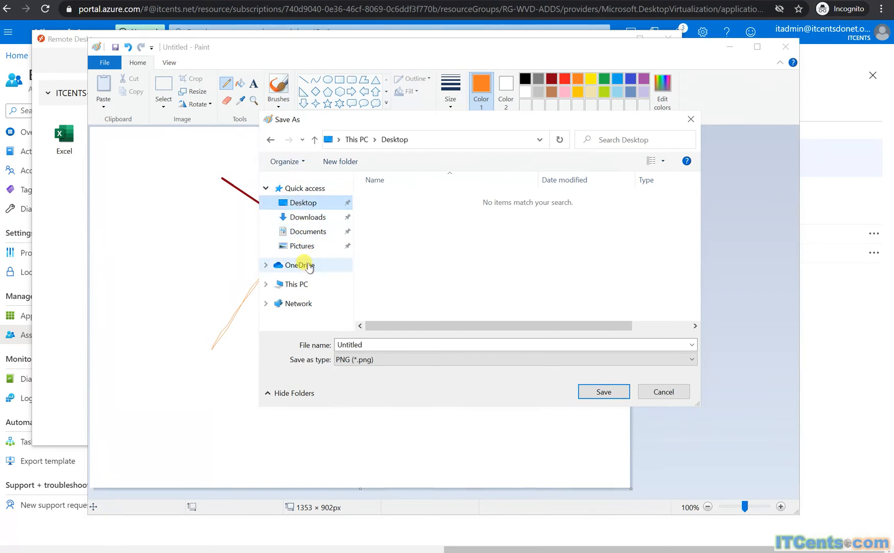
pyautogui.click(298, 265)
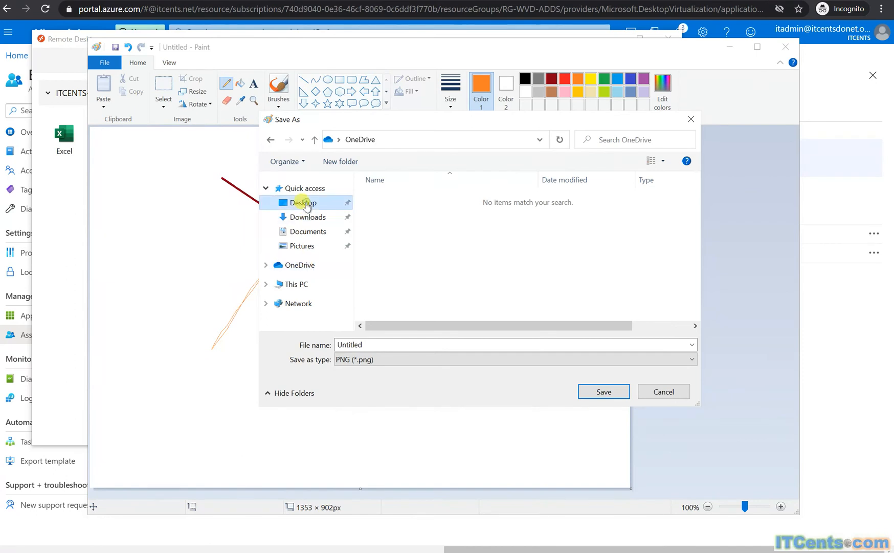
pyautogui.click(307, 217)
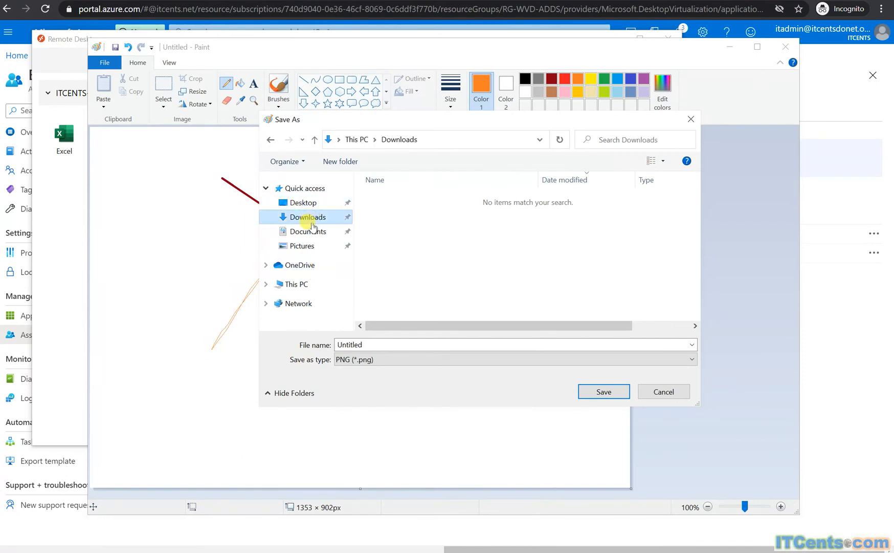
pyautogui.click(308, 230)
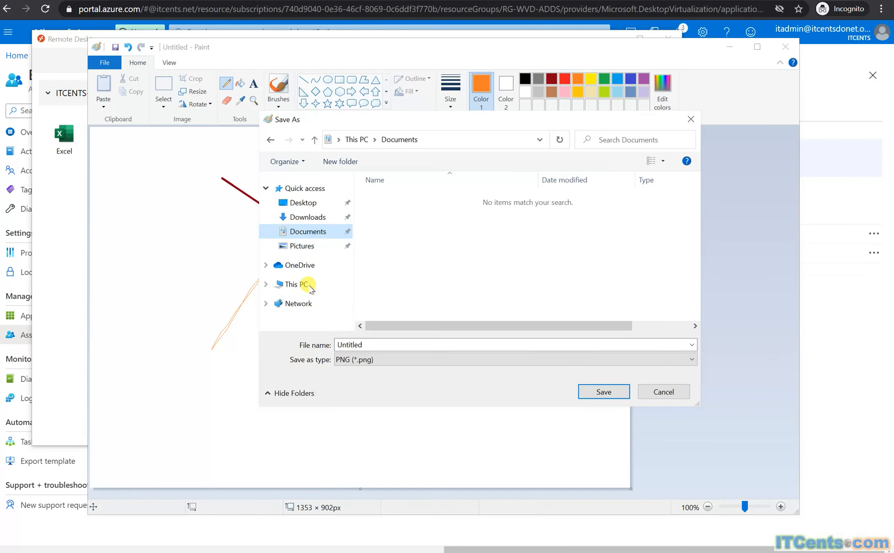
pyautogui.click(295, 283)
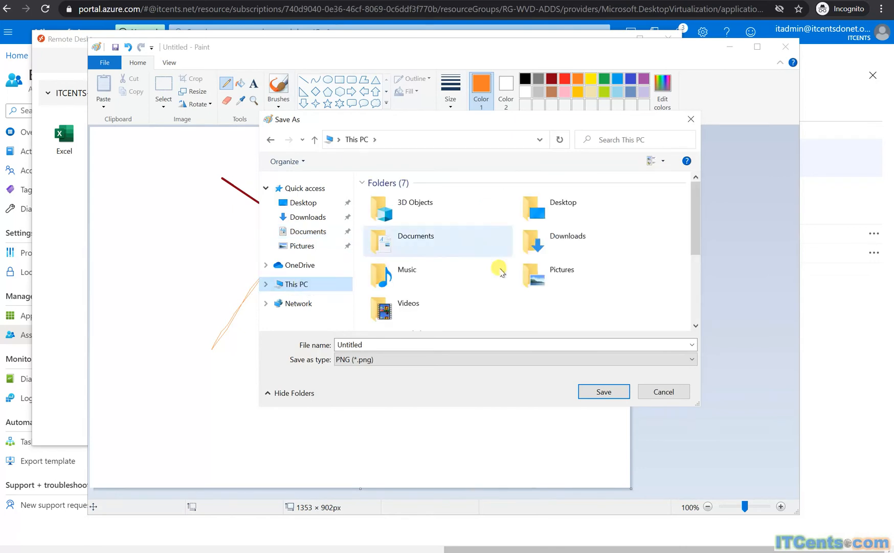
pyautogui.doubleClick(416, 241)
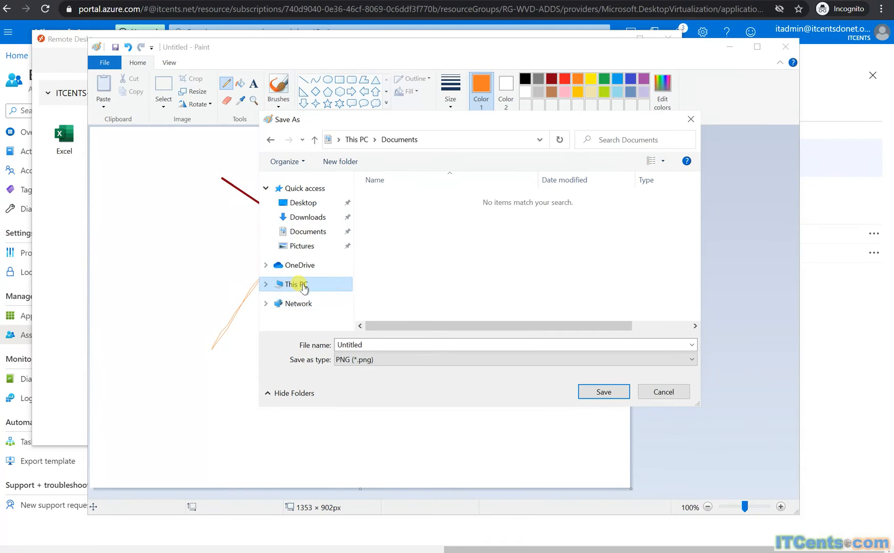
# Step: Look through the Videos, Downloads, Documents and Desktop folders in Save As
pyautogui.click(297, 284)
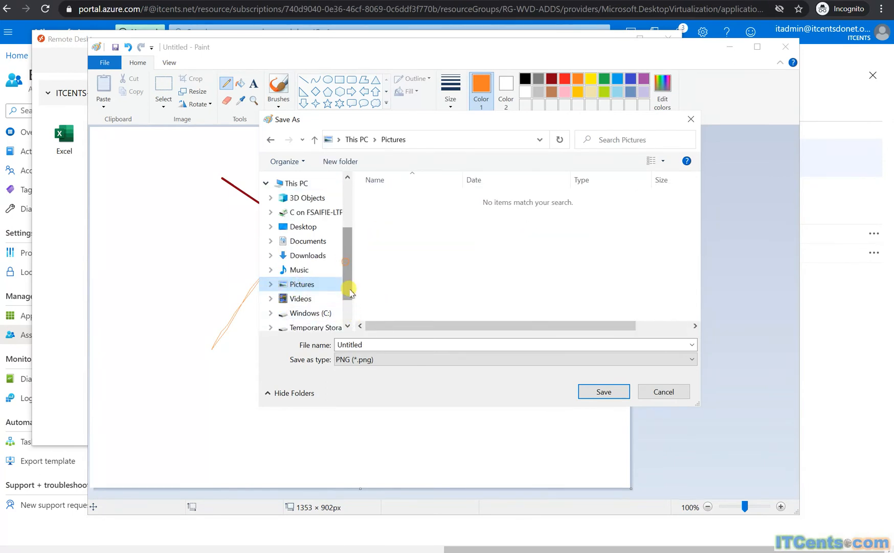
pyautogui.scroll(-3)
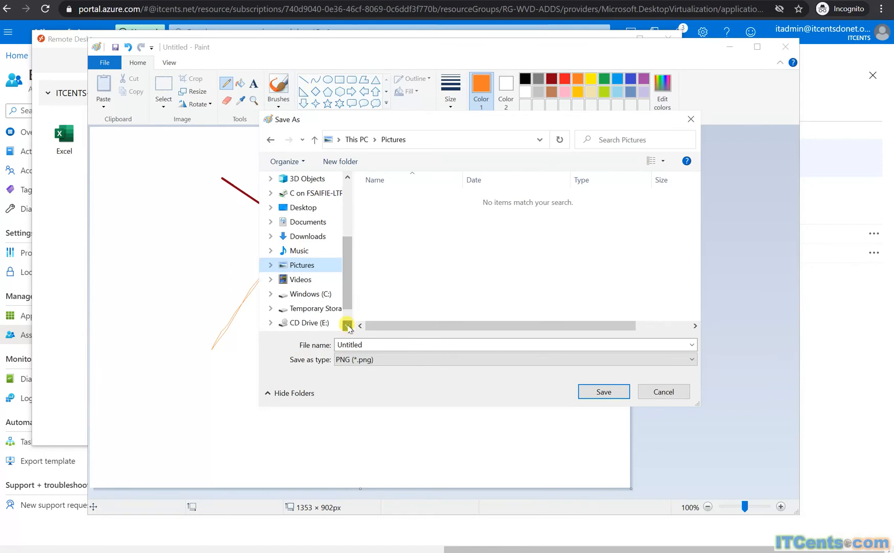
pyautogui.scroll(-3)
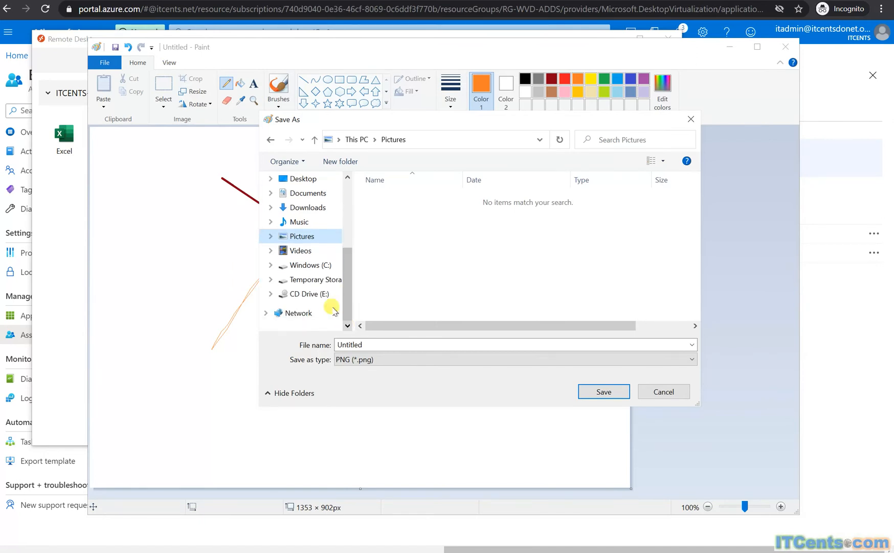
pyautogui.click(300, 250)
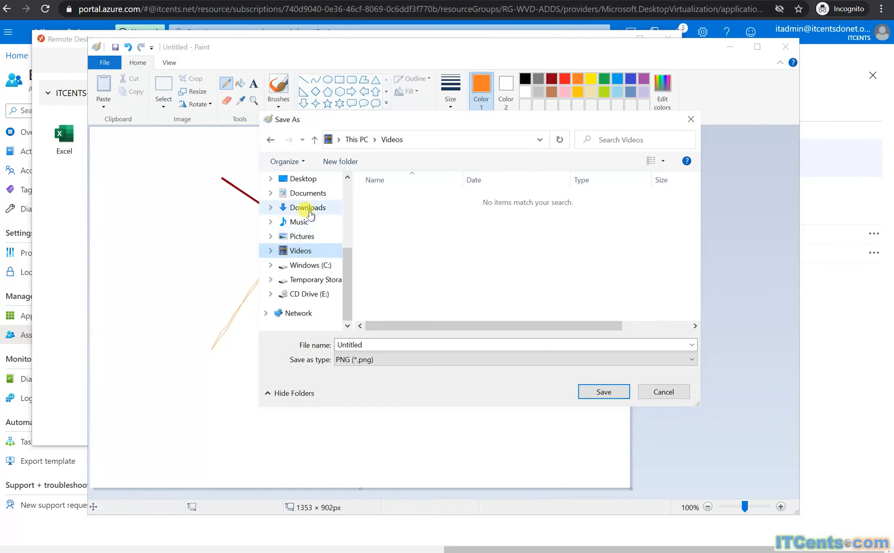
pyautogui.click(307, 208)
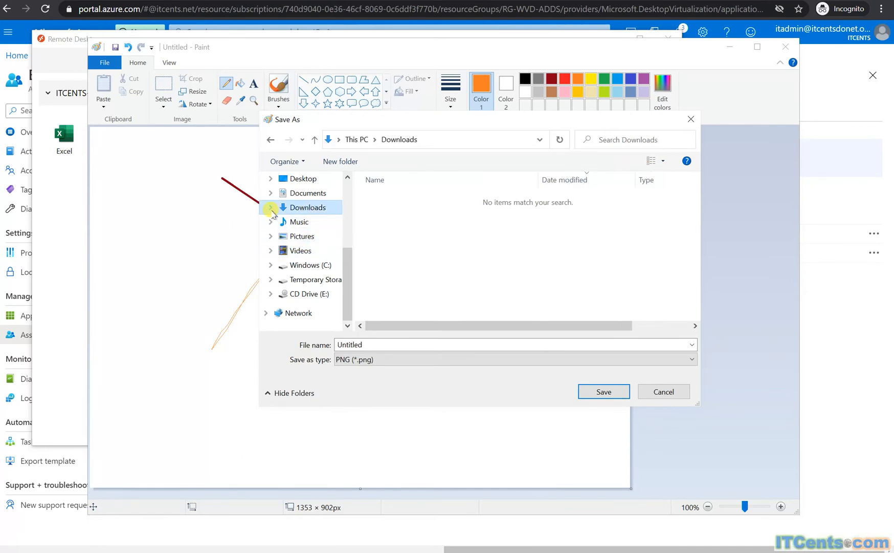
pyautogui.click(308, 193)
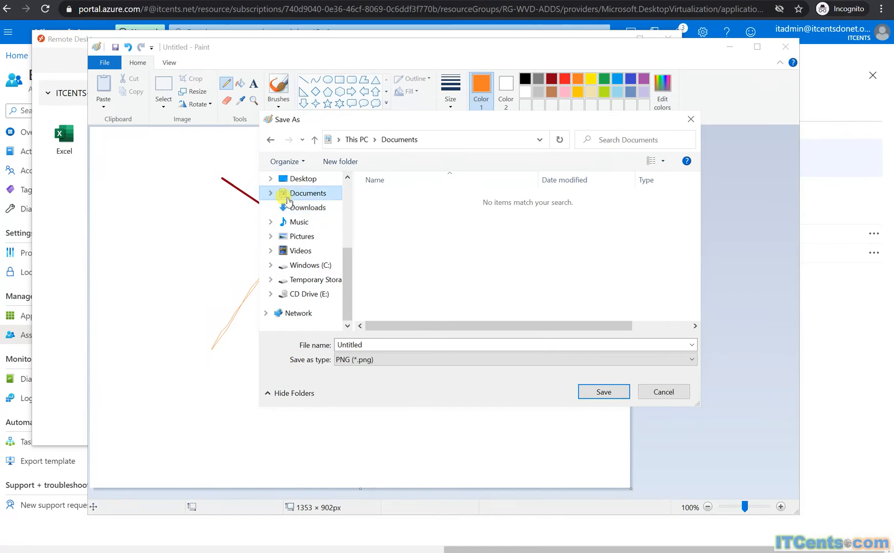
pyautogui.moveTo(343, 210)
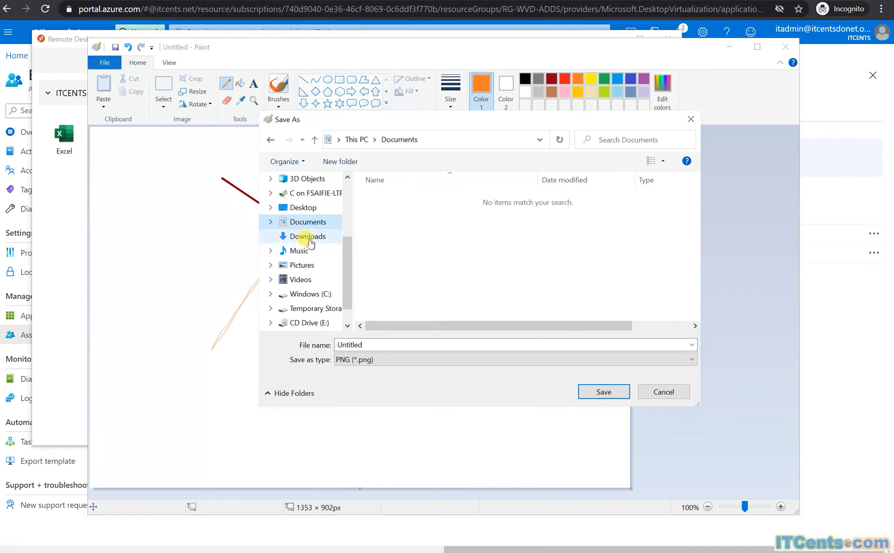
pyautogui.click(308, 236)
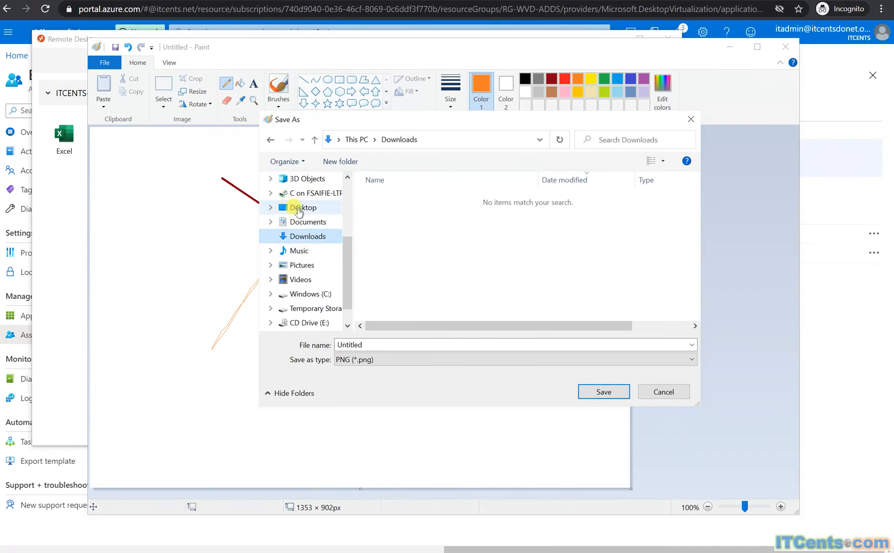
pyautogui.click(303, 207)
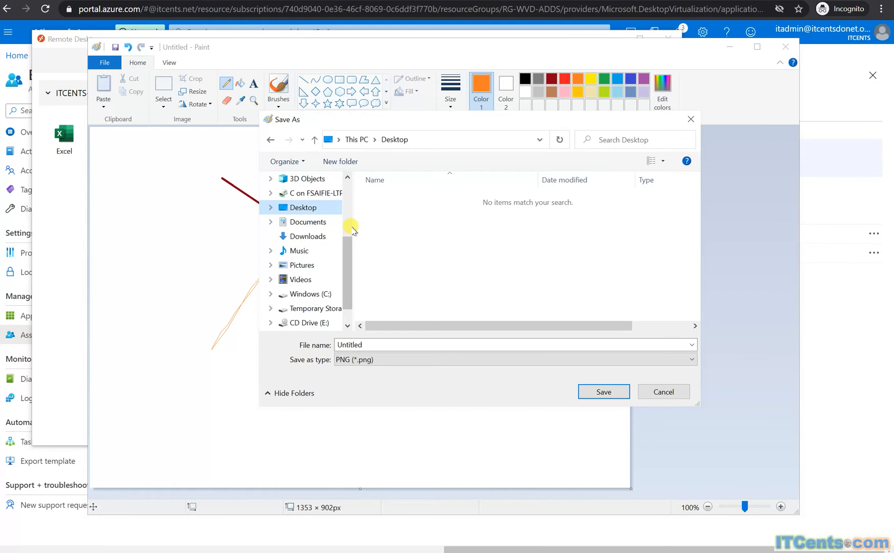
pyautogui.moveTo(318, 197)
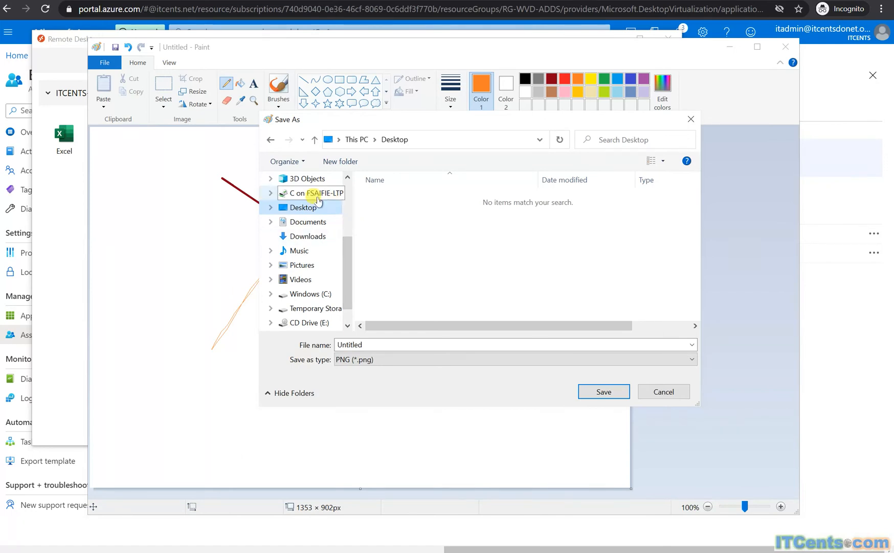
# Step: Browse the redirected C drive into the local user's Documents folder
pyautogui.click(311, 193)
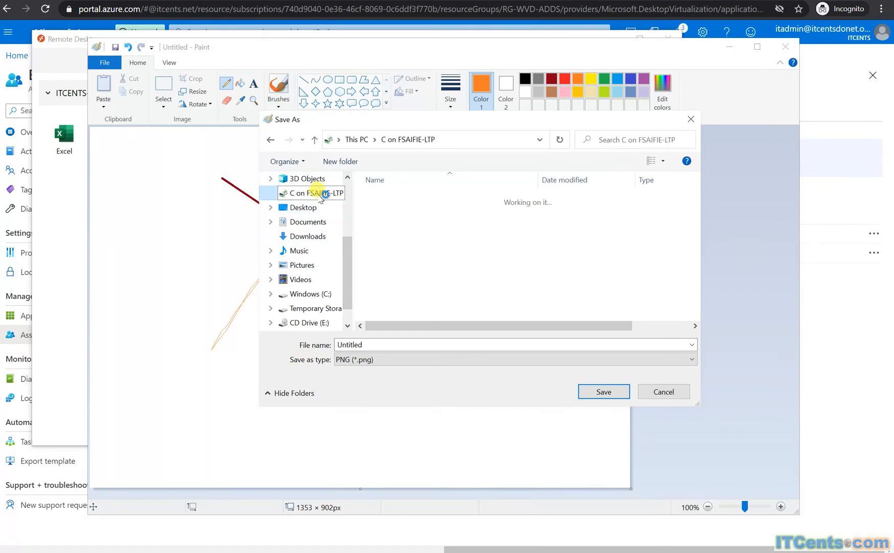
pyautogui.click(311, 193)
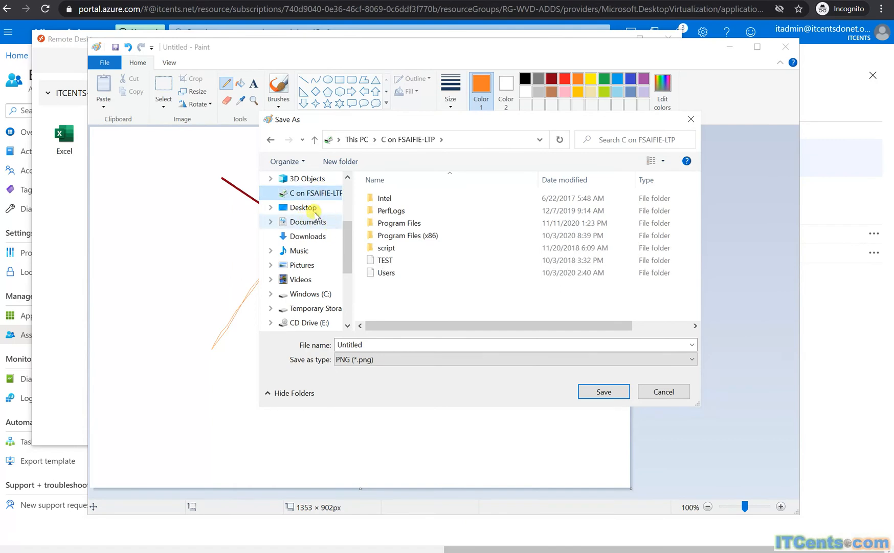
pyautogui.click(270, 193)
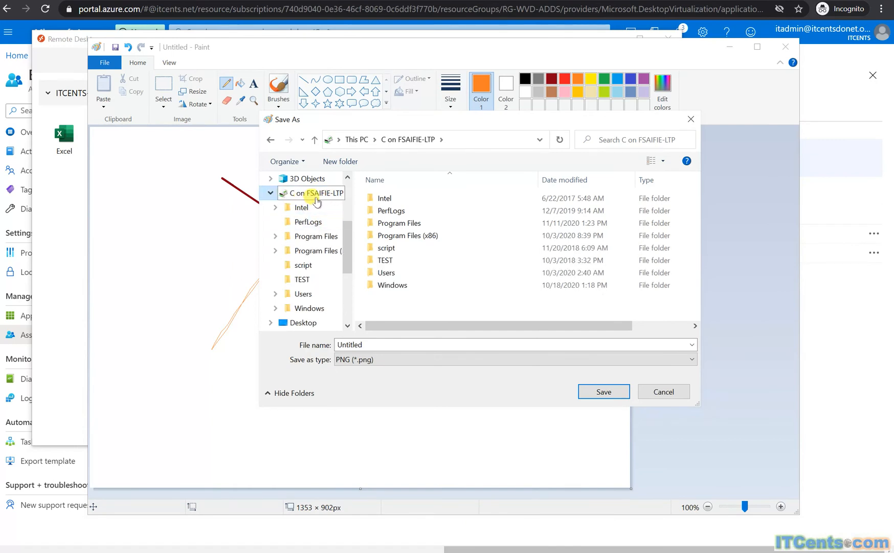
pyautogui.moveTo(303, 293)
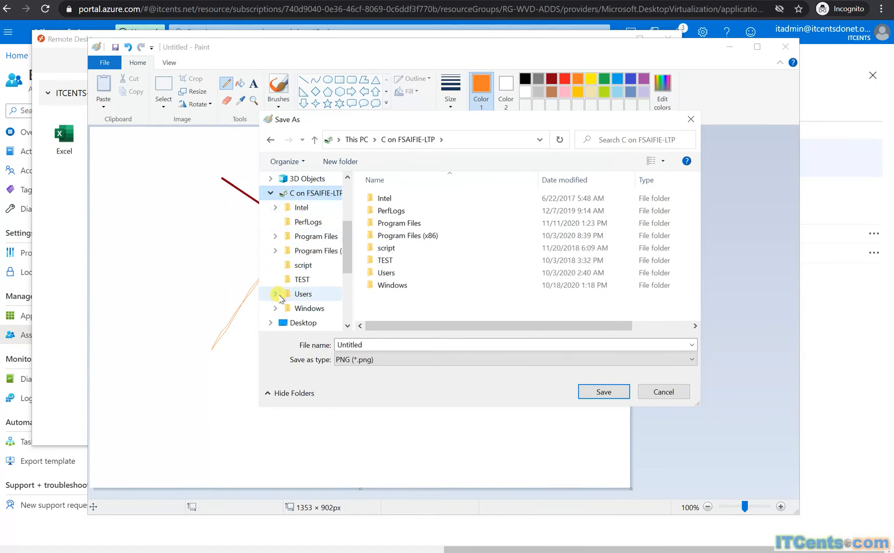
pyautogui.click(275, 293)
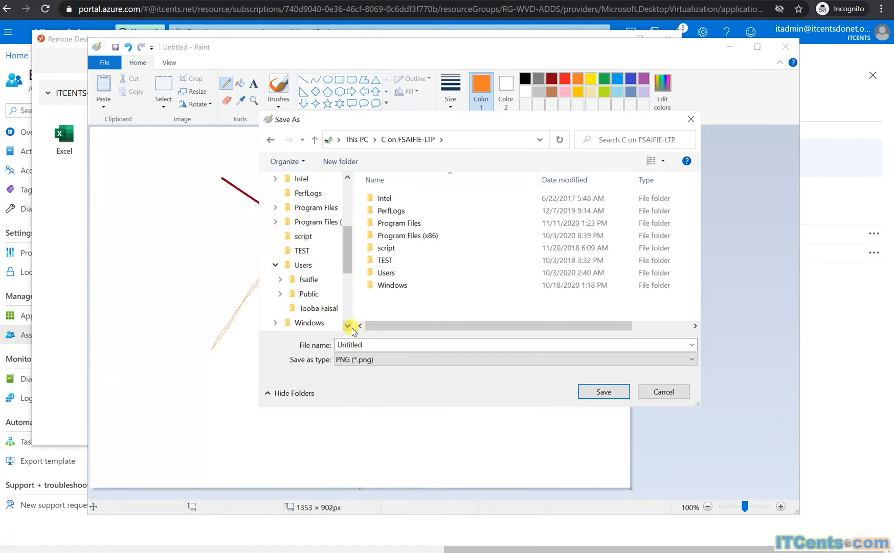
pyautogui.click(308, 279)
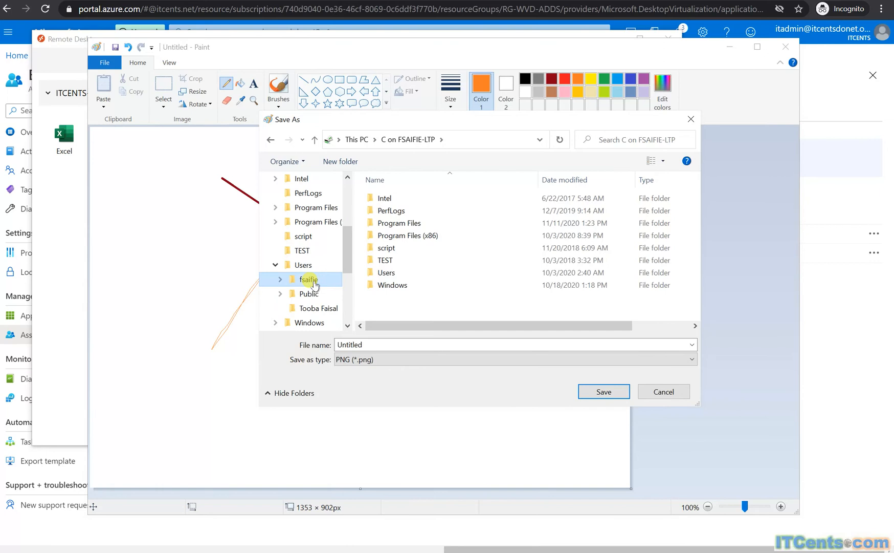
pyautogui.doubleClick(309, 280)
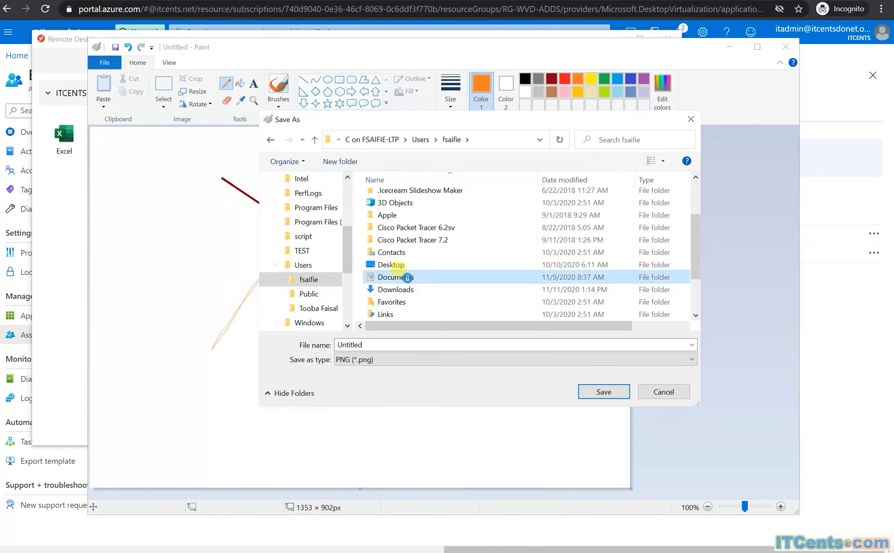
pyautogui.doubleClick(394, 277)
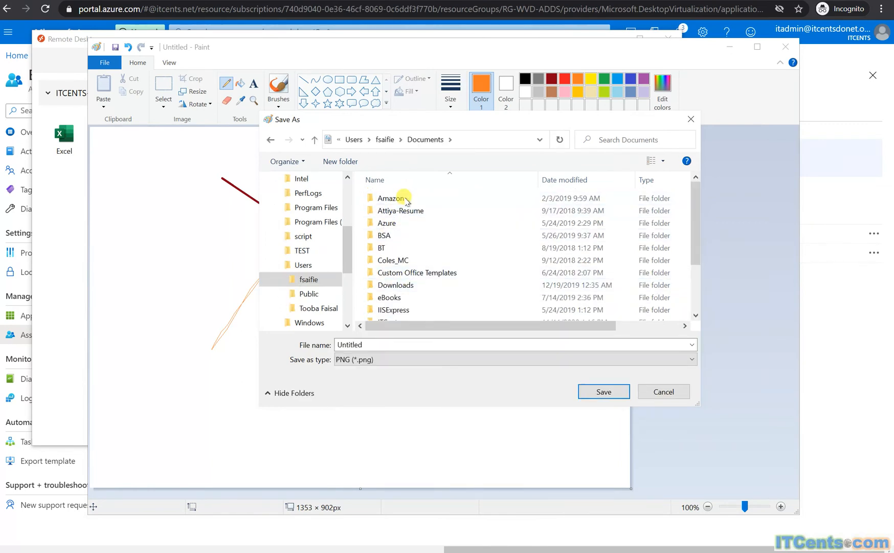
# Step: Select the session's Documents folder and save the drawing as Untitled.png
pyautogui.click(315, 207)
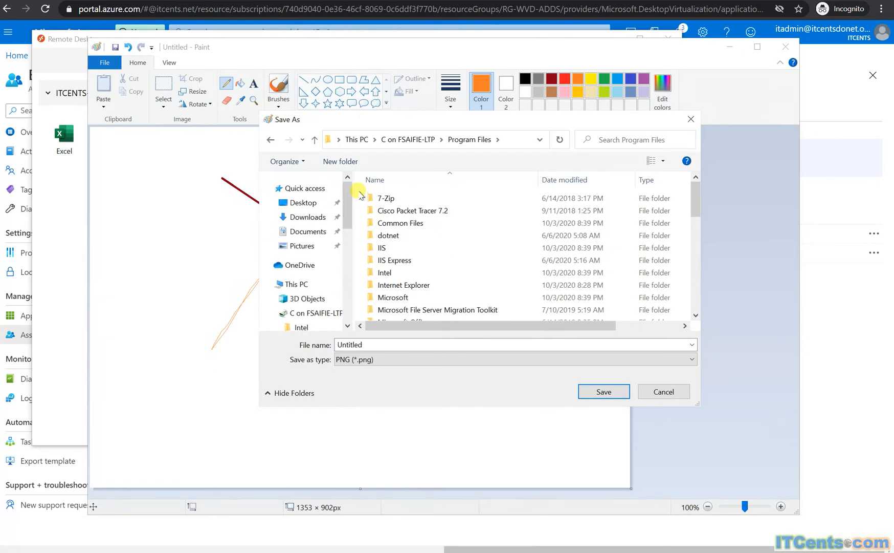
pyautogui.click(304, 202)
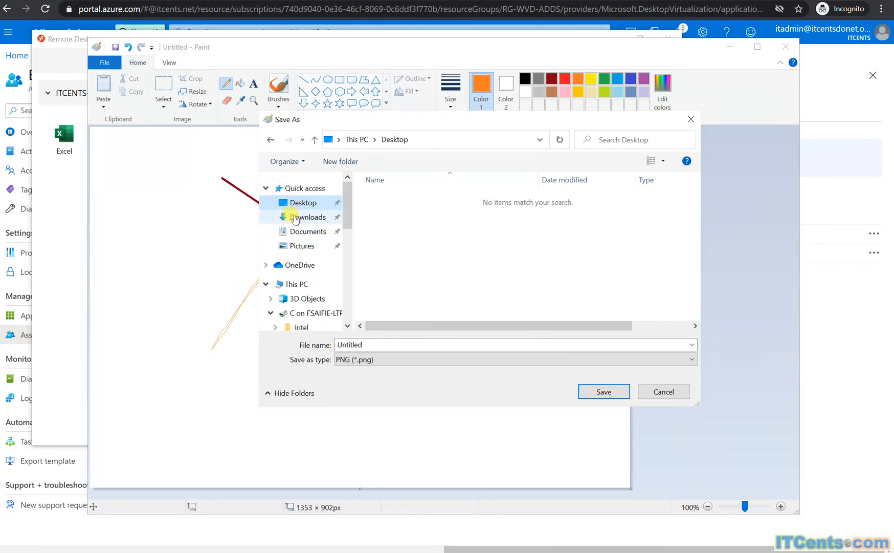
pyautogui.click(307, 231)
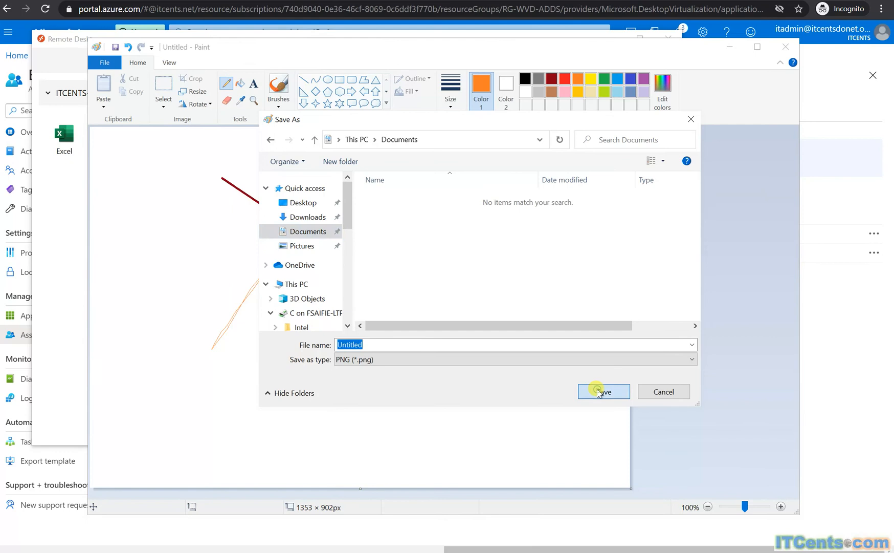
pyautogui.click(603, 391)
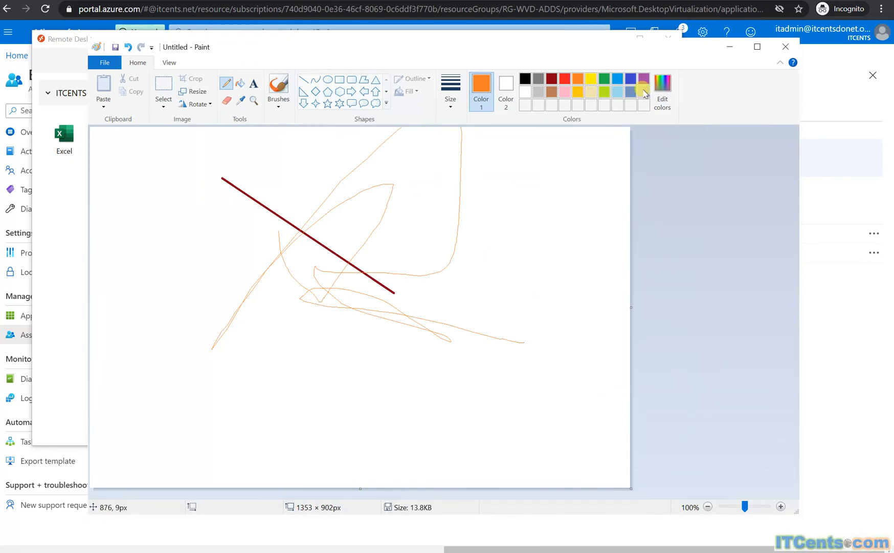
pyautogui.moveTo(804, 63)
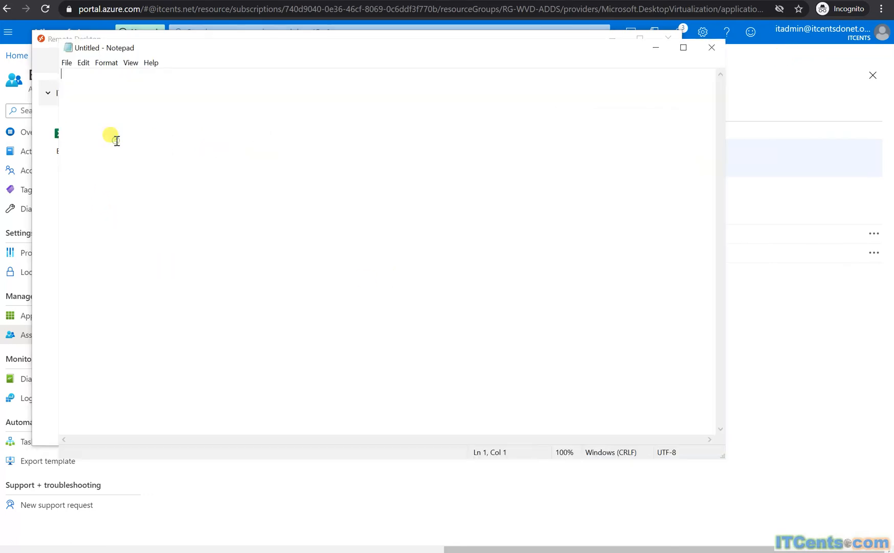
# Step: Save the Notepad text as plain-text test.txt in Documents, then close Notepad
pyautogui.write('frgfdgdsgfgfgfd')
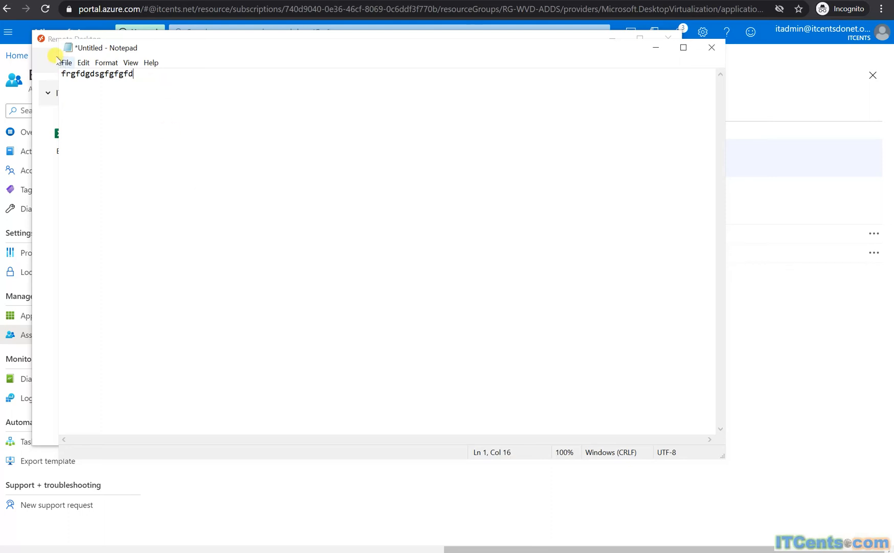
pyautogui.click(66, 63)
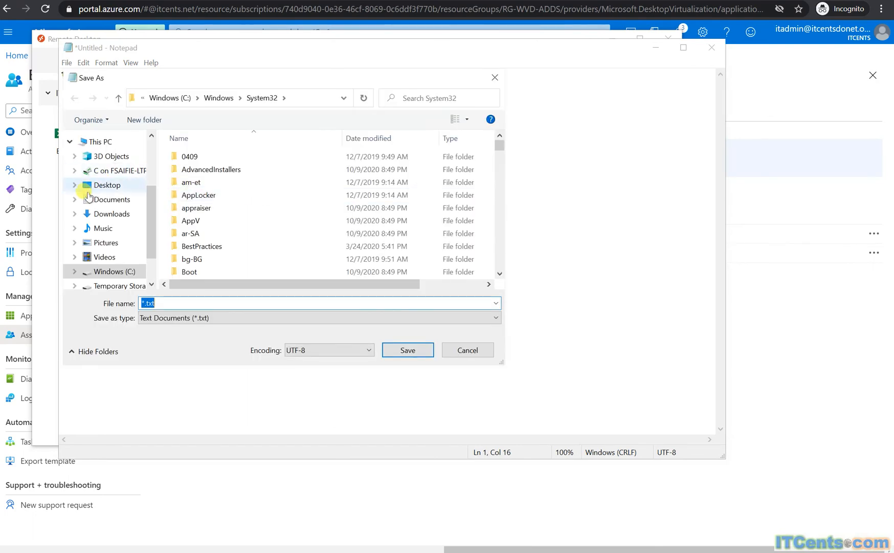
pyautogui.click(111, 199)
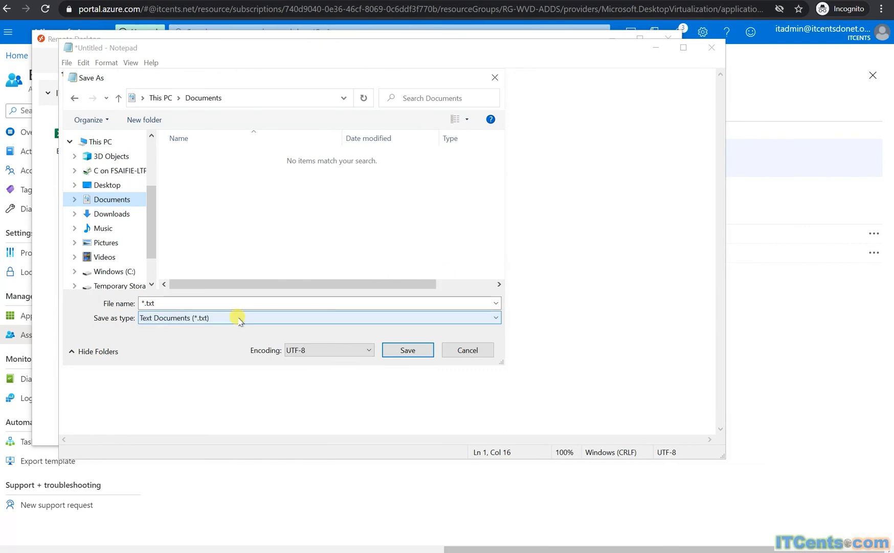
pyautogui.click(319, 318)
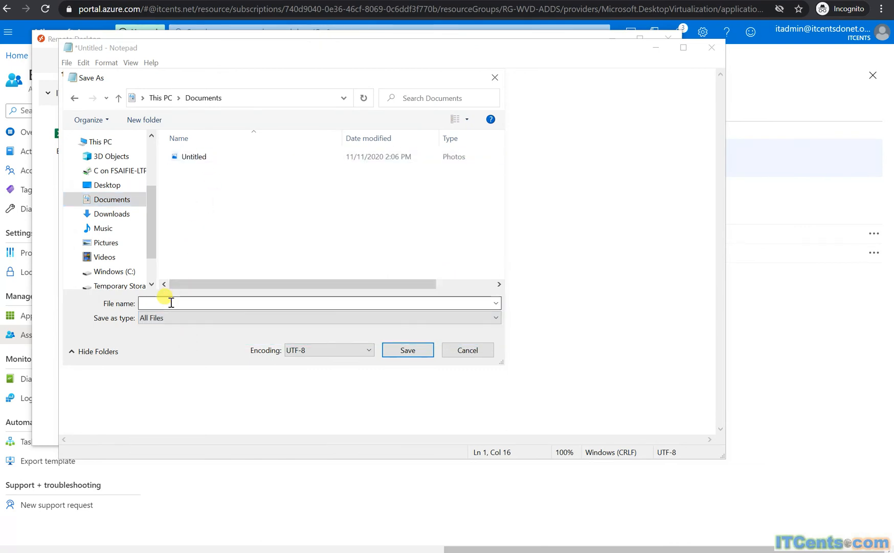
pyautogui.click(319, 317)
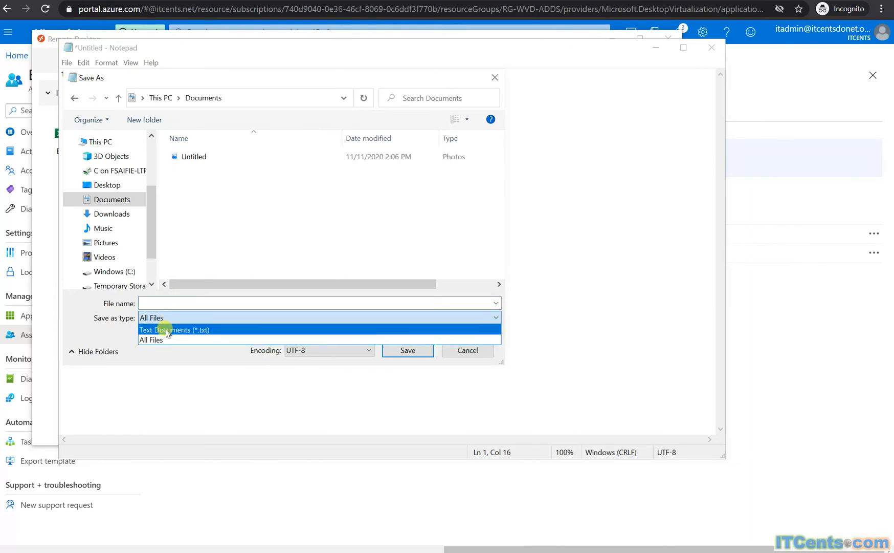
pyautogui.click(174, 329)
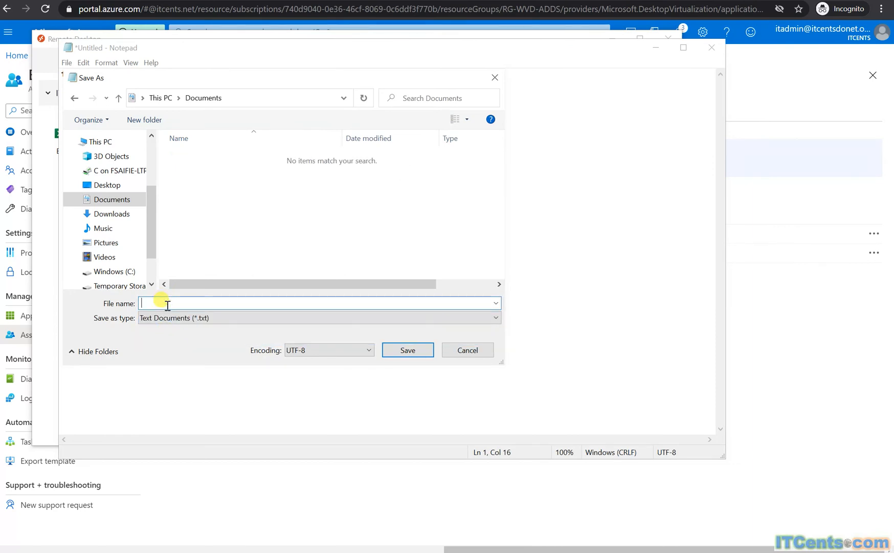
pyautogui.write('test')
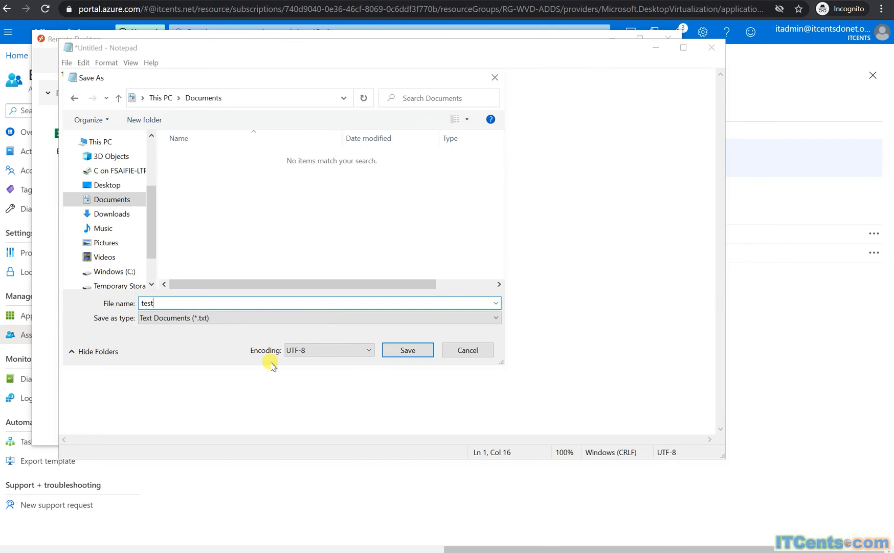
pyautogui.click(407, 349)
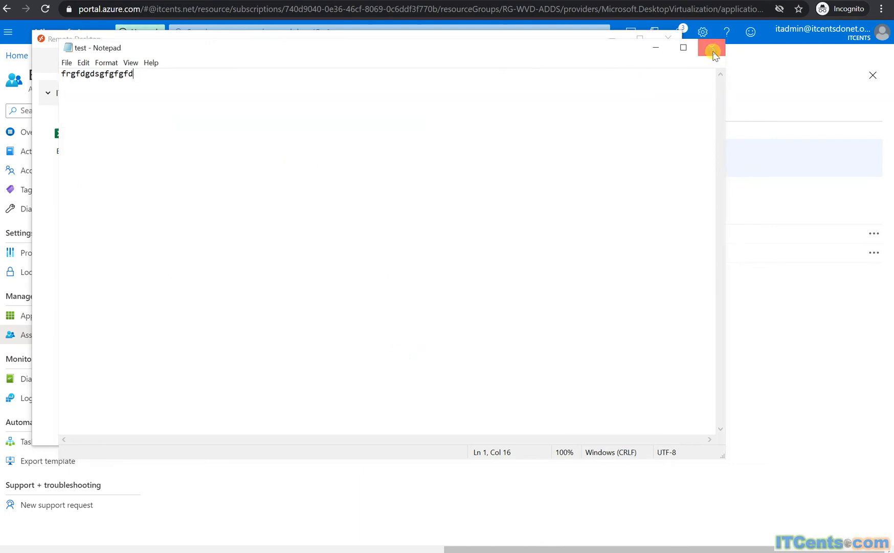
pyautogui.click(712, 47)
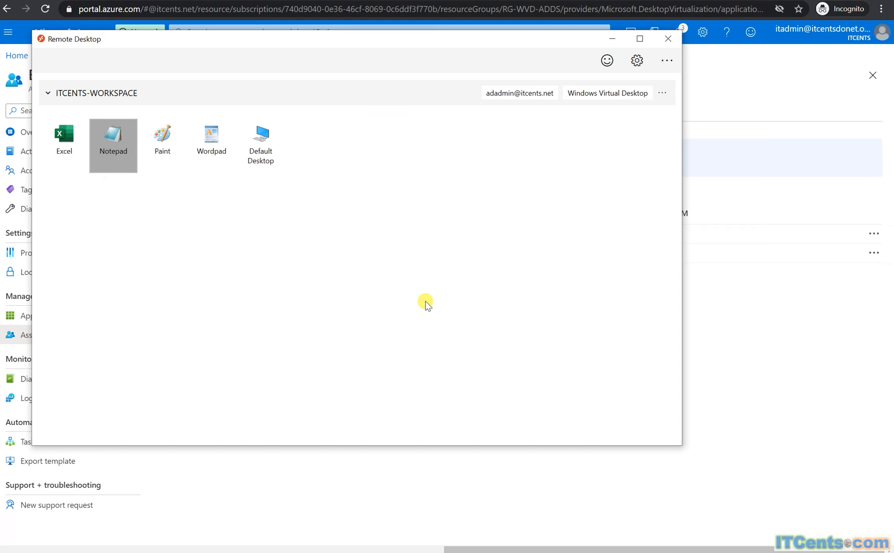
pyautogui.moveTo(534, 221)
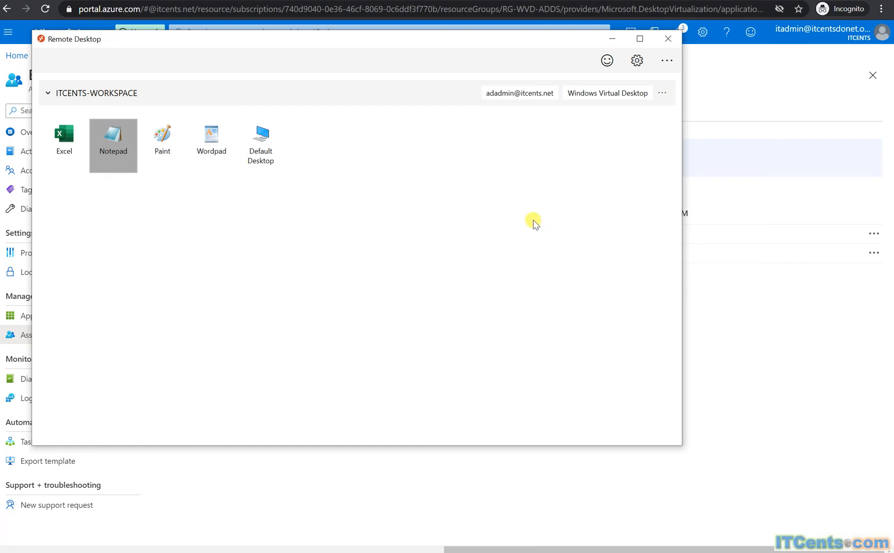
pyautogui.moveTo(649, 109)
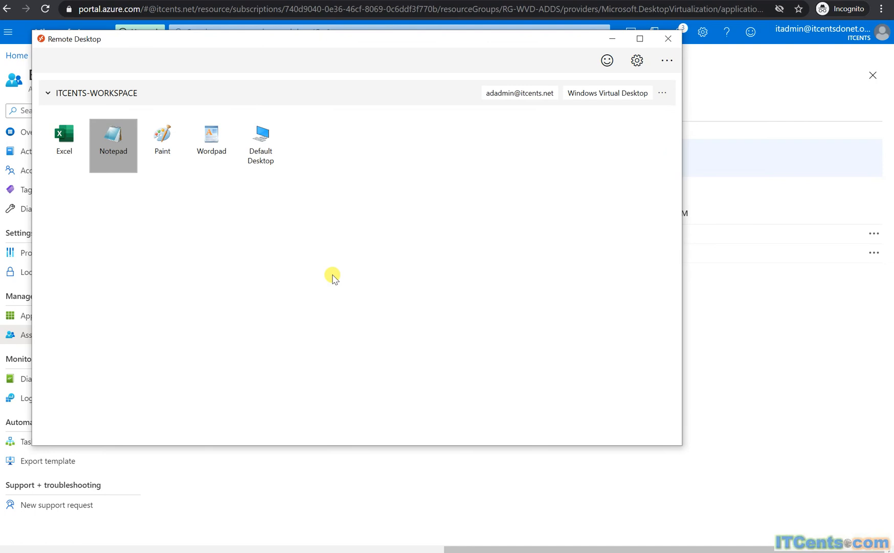
# Step: Select and start the Default Desktop session from the ITCENTS-WORKSPACE feed
pyautogui.click(260, 139)
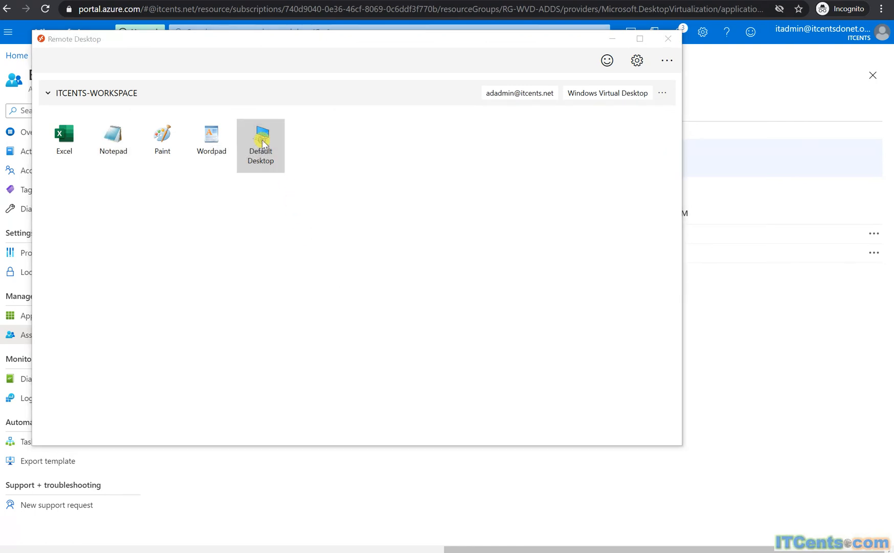
pyautogui.doubleClick(260, 137)
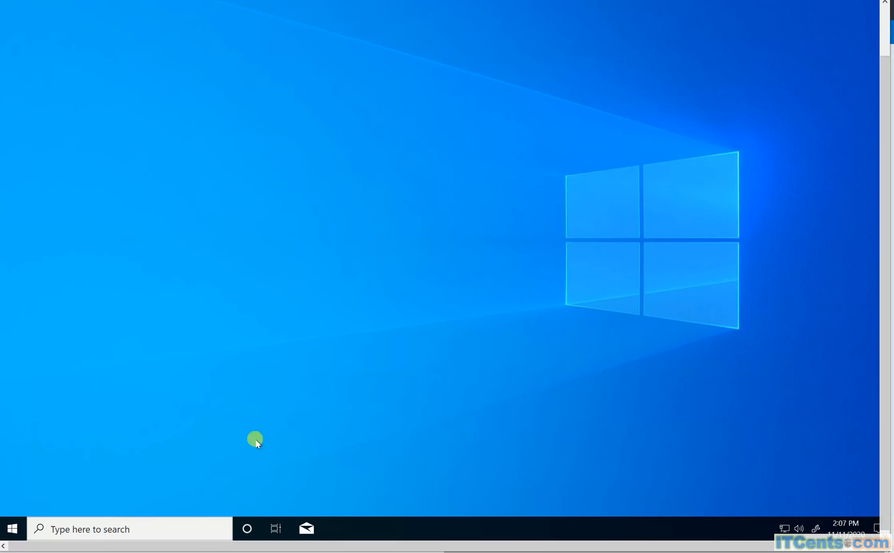
# Step: From the Start menu, launch File Explorer on Documents showing test and Untitled
pyautogui.click(129, 528)
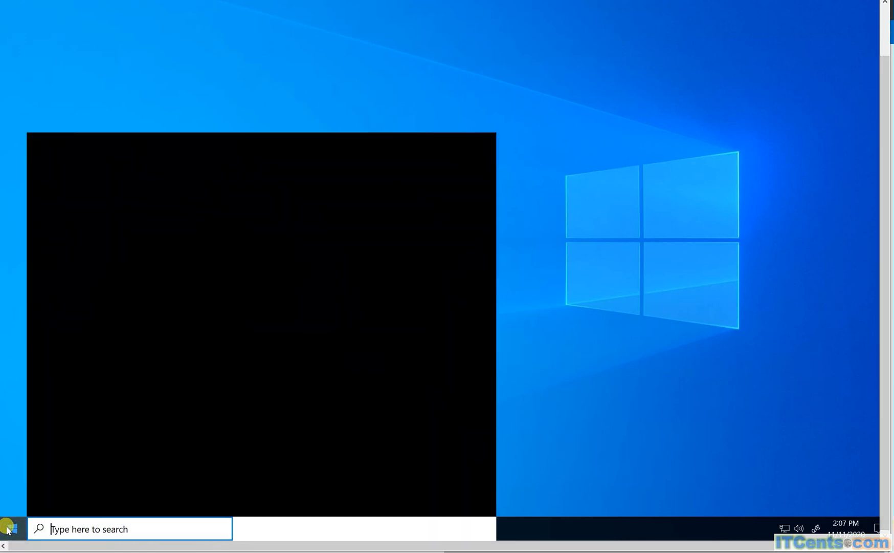
pyautogui.click(8, 528)
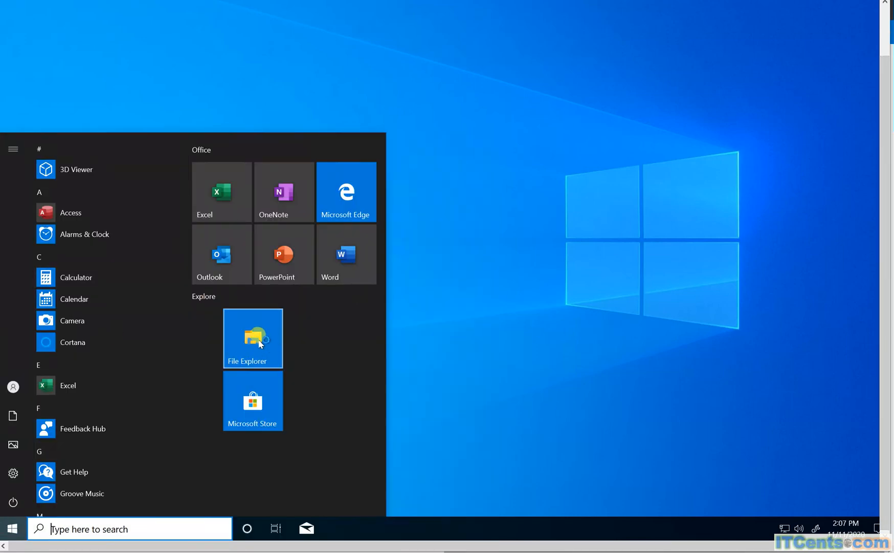
pyautogui.click(252, 338)
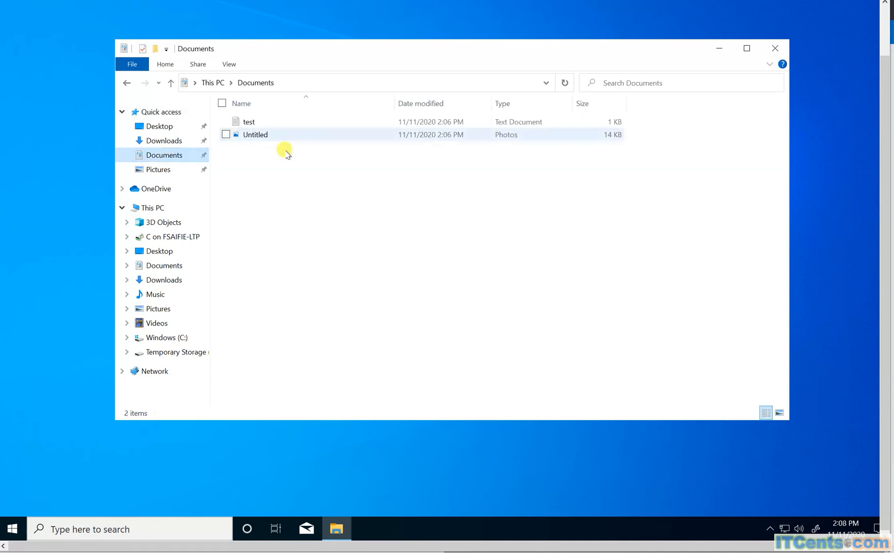
pyautogui.moveTo(287, 150)
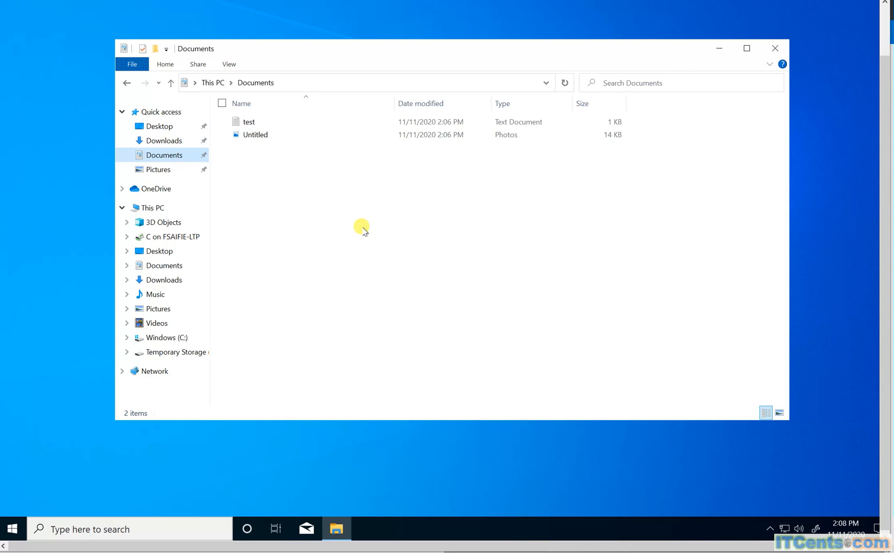
pyautogui.moveTo(212, 246)
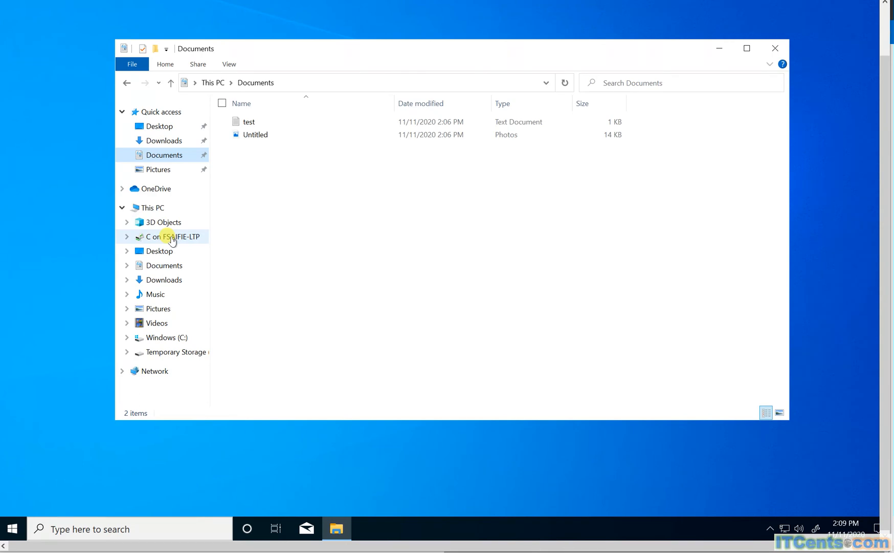
pyautogui.moveTo(165, 264)
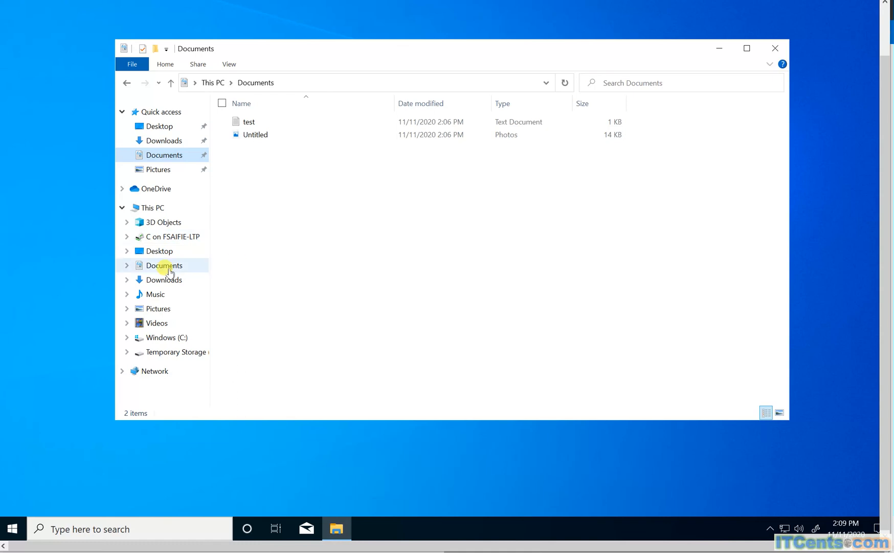
pyautogui.moveTo(356, 289)
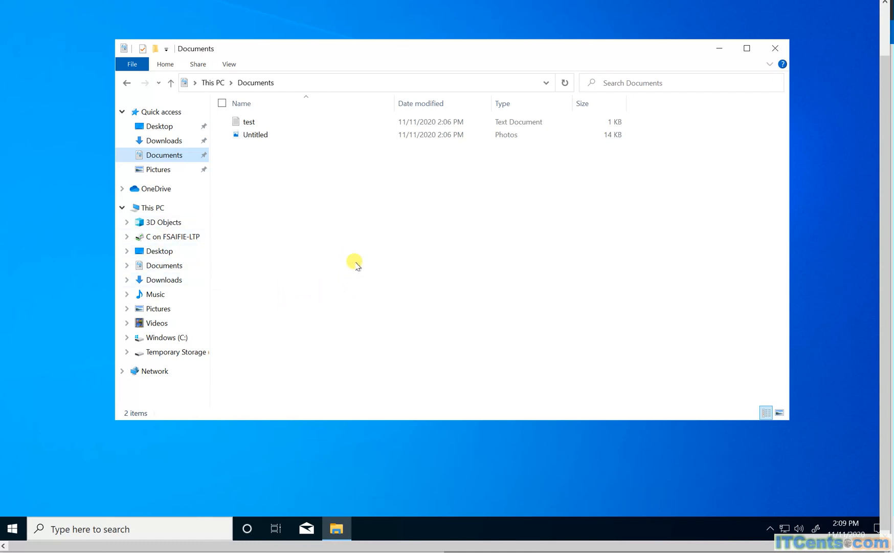
pyautogui.moveTo(188, 161)
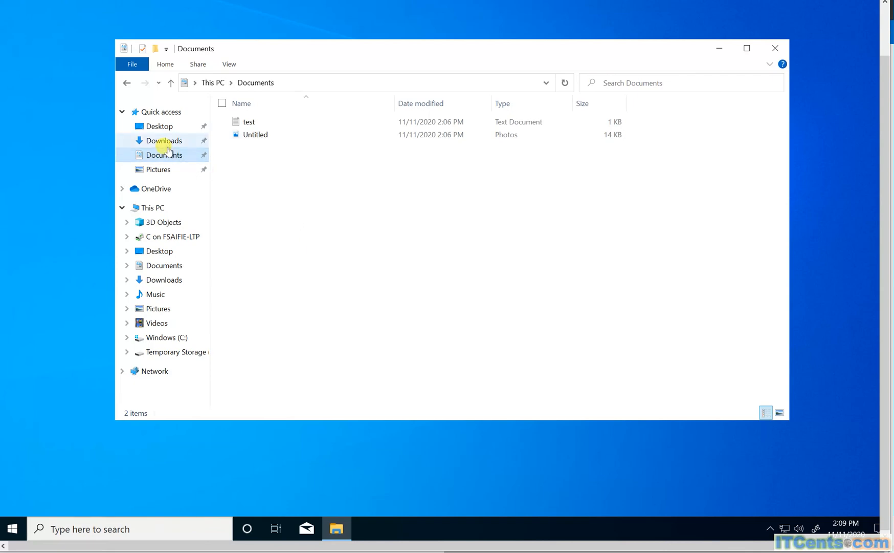
pyautogui.moveTo(188, 159)
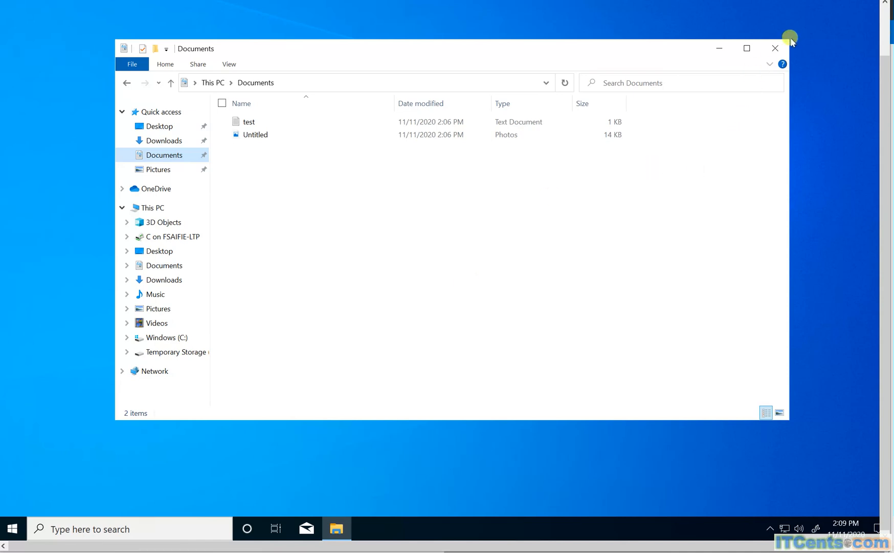
# Step: Close File Explorer and end the session via Start's Shut down or sign out menu
pyautogui.click(775, 48)
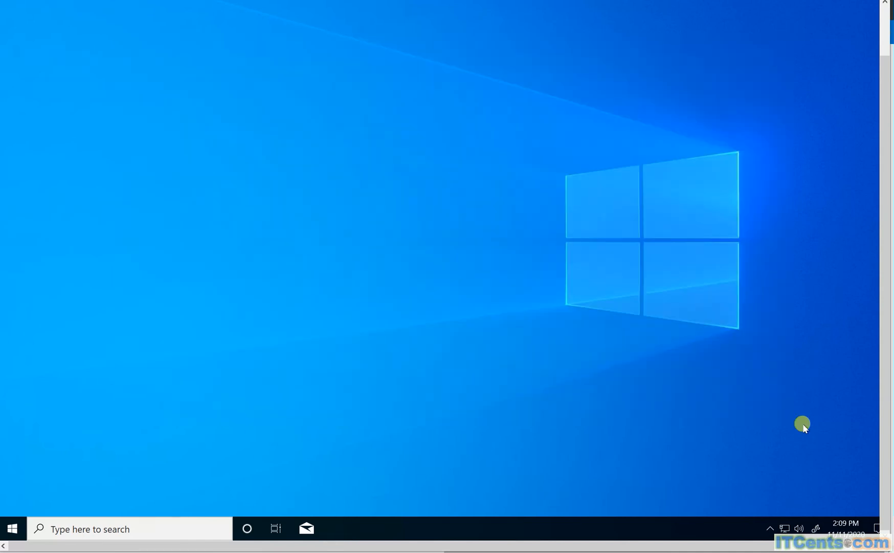
pyautogui.moveTo(11, 528)
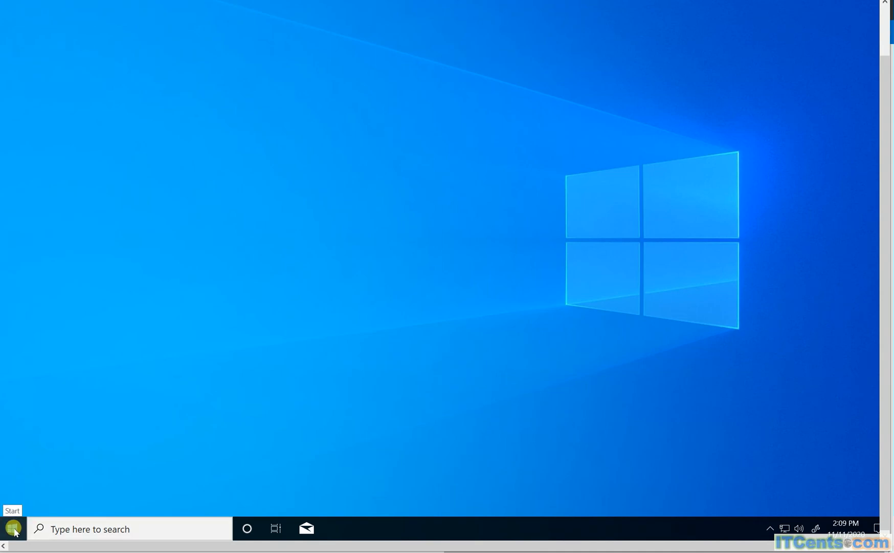
pyautogui.rightClick(12, 528)
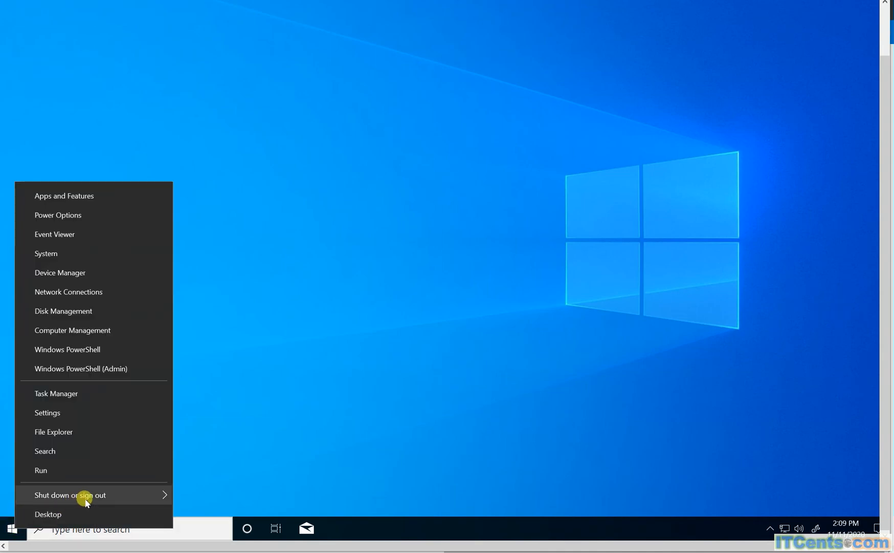
pyautogui.click(70, 494)
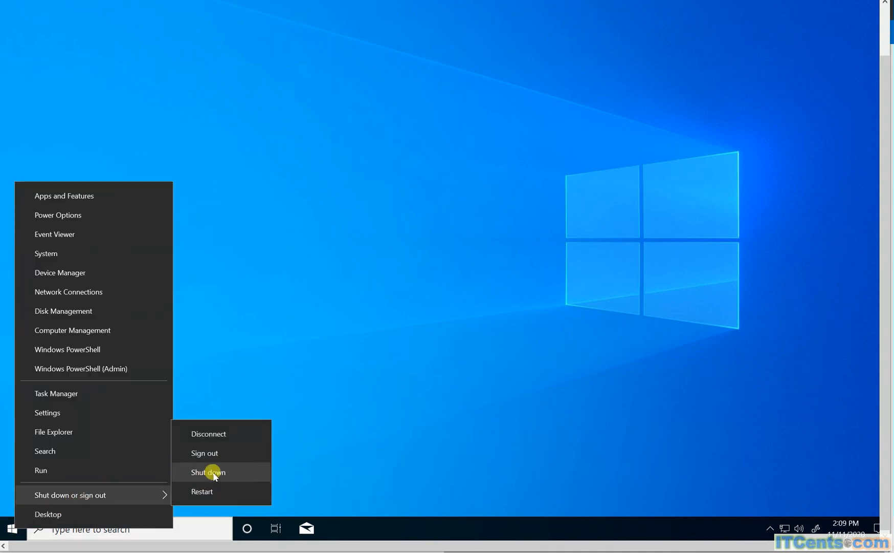
pyautogui.moveTo(209, 491)
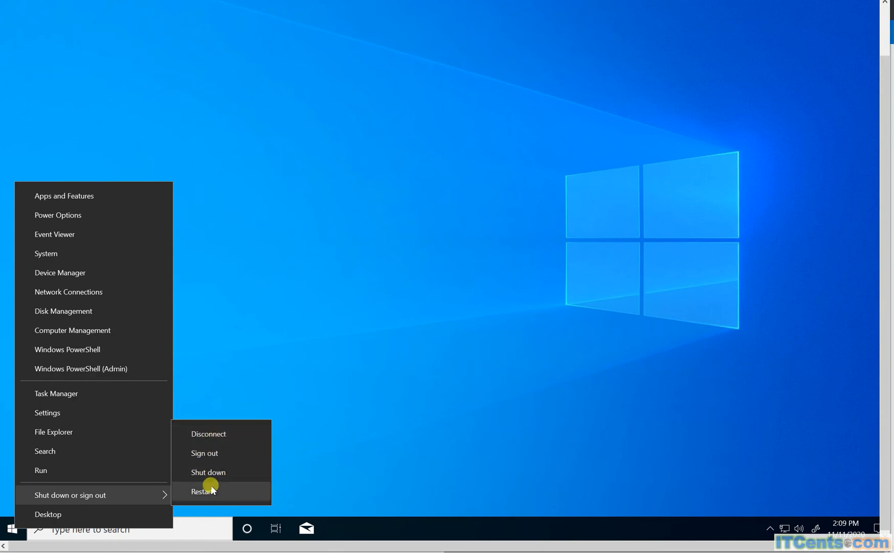
pyautogui.click(204, 452)
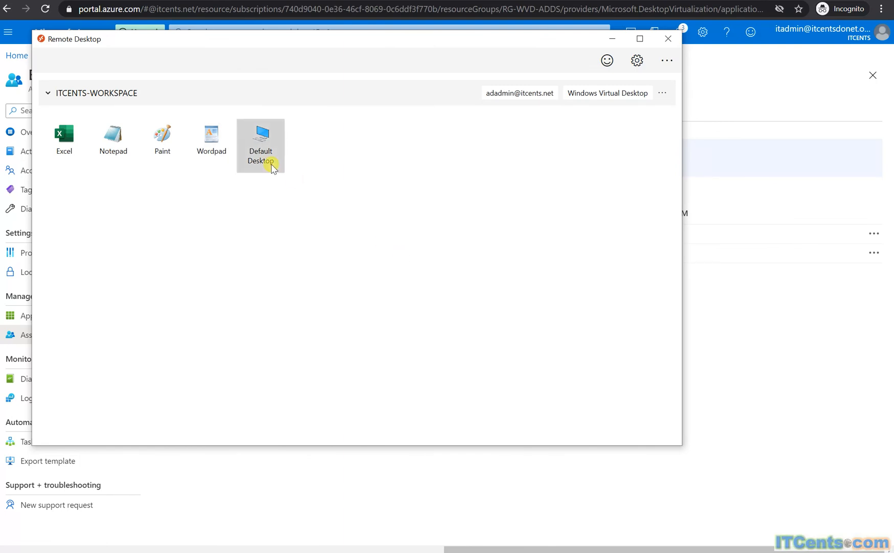
pyautogui.moveTo(388, 303)
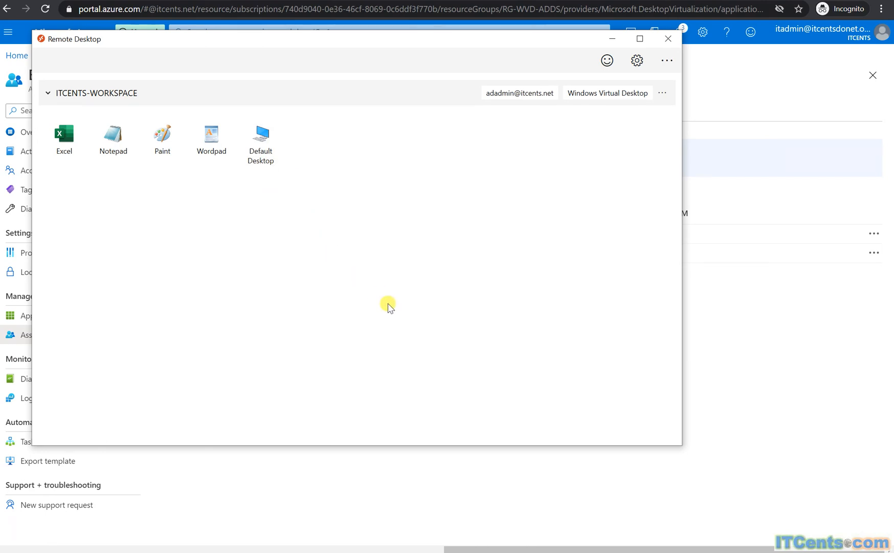
pyautogui.moveTo(338, 224)
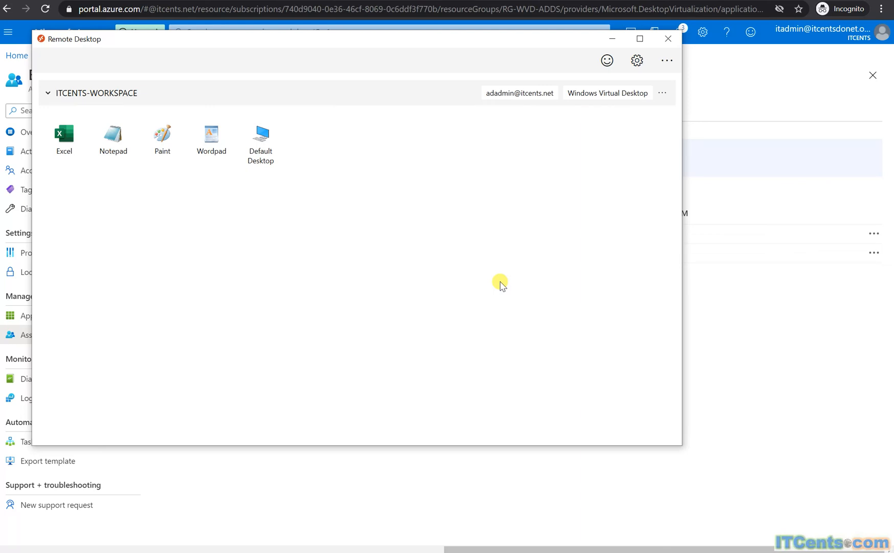
pyautogui.moveTo(555, 187)
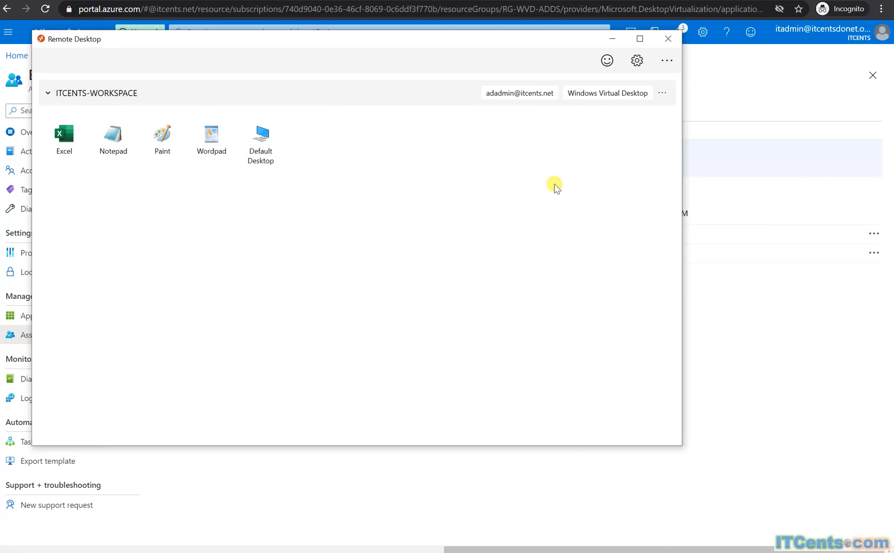
pyautogui.moveTo(676, 404)
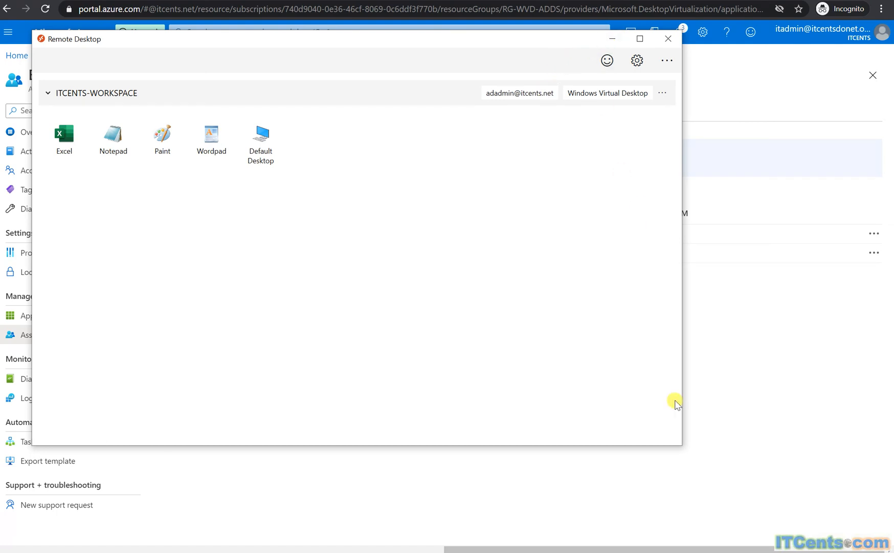
pyautogui.moveTo(516, 380)
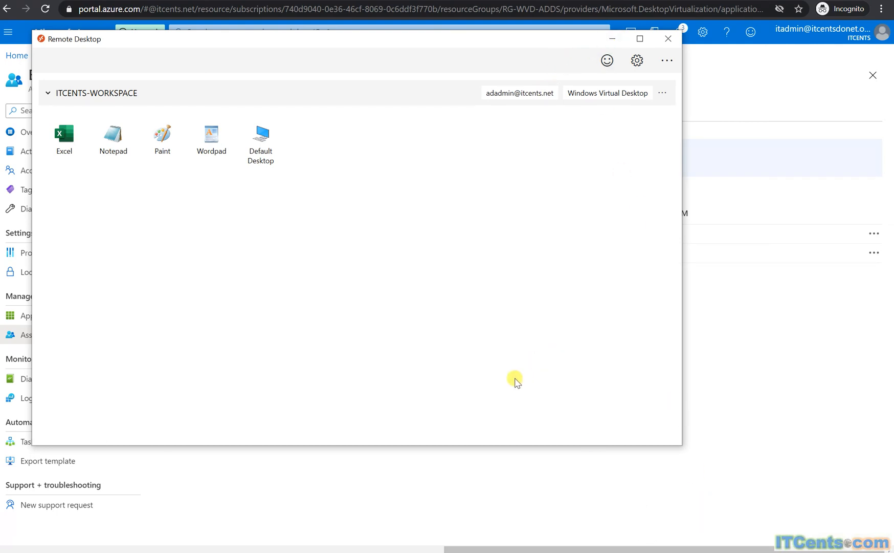